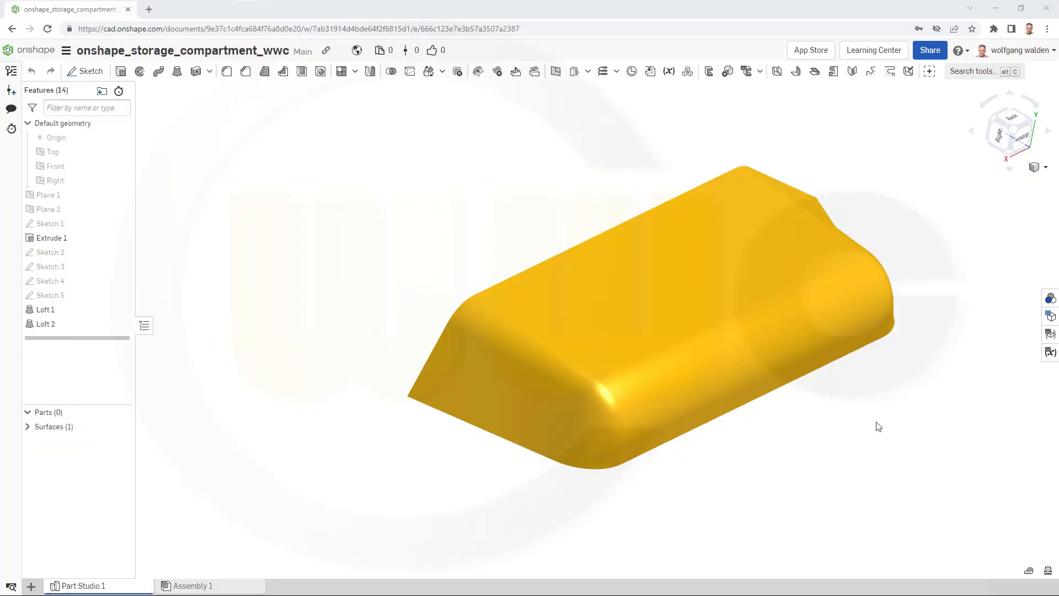
mouse_move(875, 427)
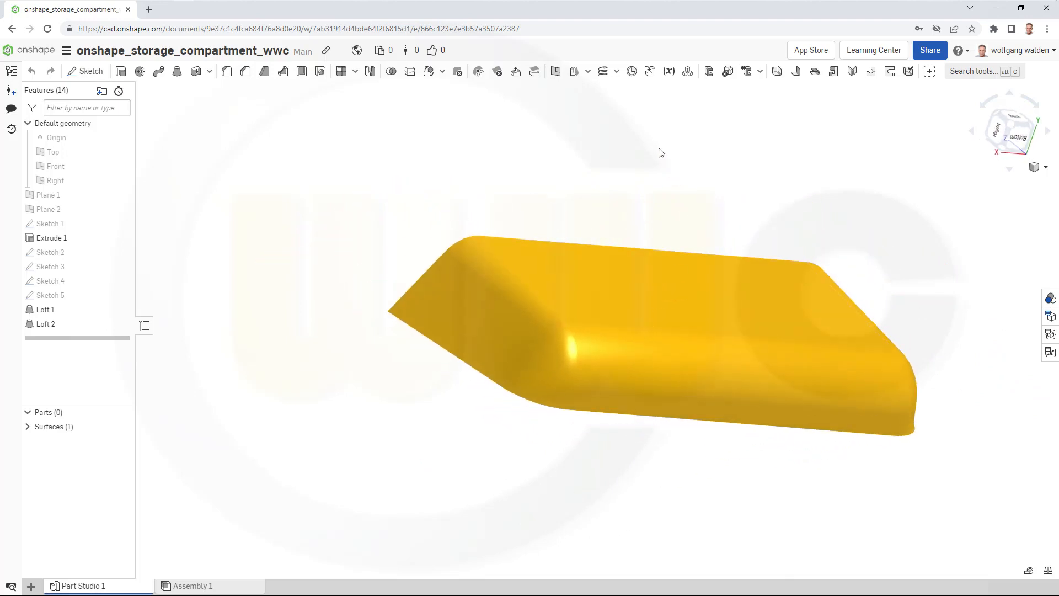
mouse_move(615, 73)
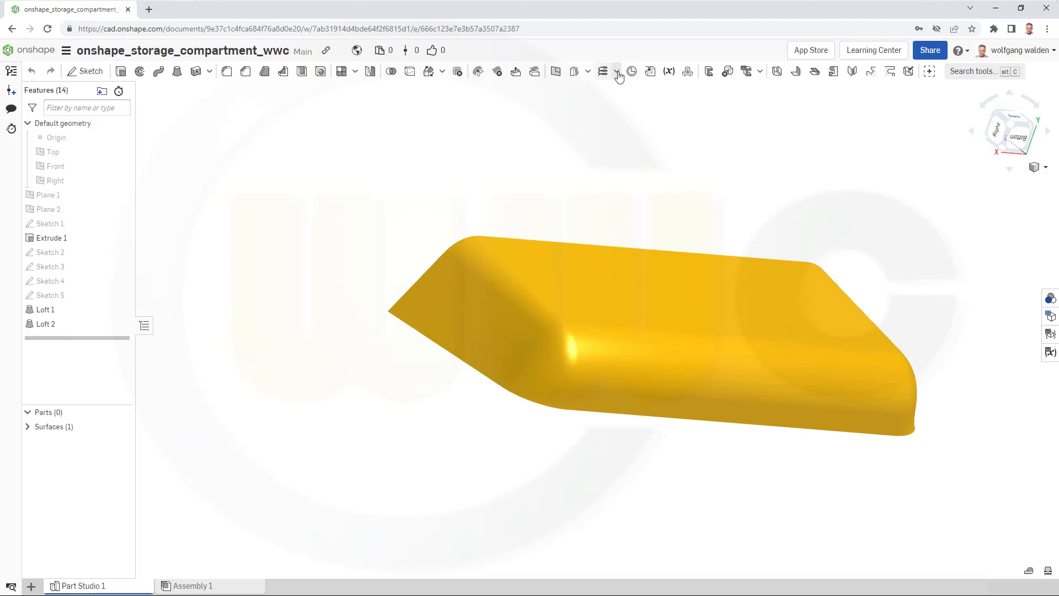
Switch to the ablagefach PDF and scroll down to review the dimensioned views.
click(614, 71)
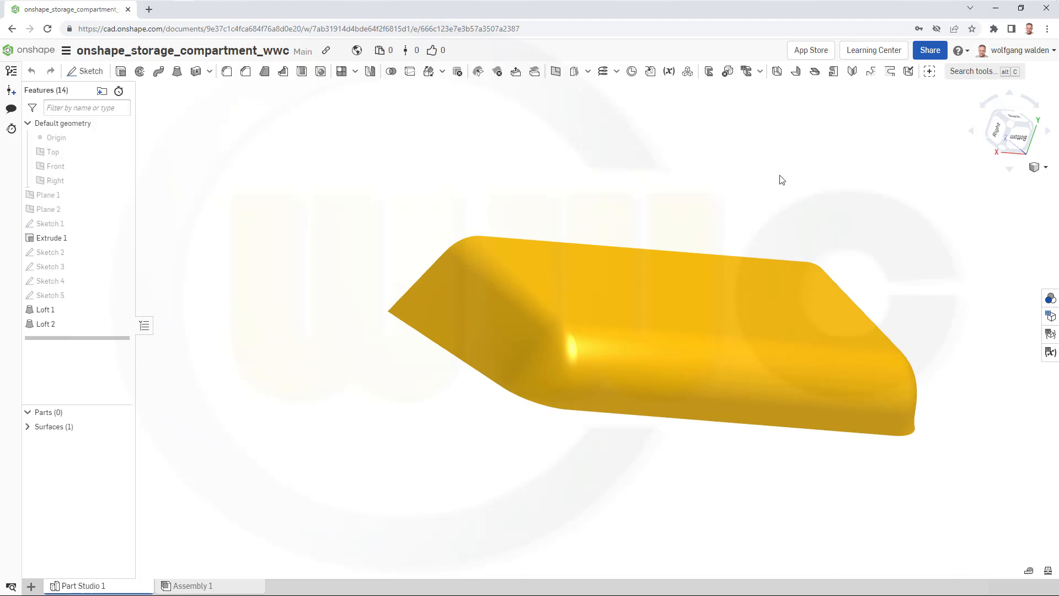
mouse_move(785, 177)
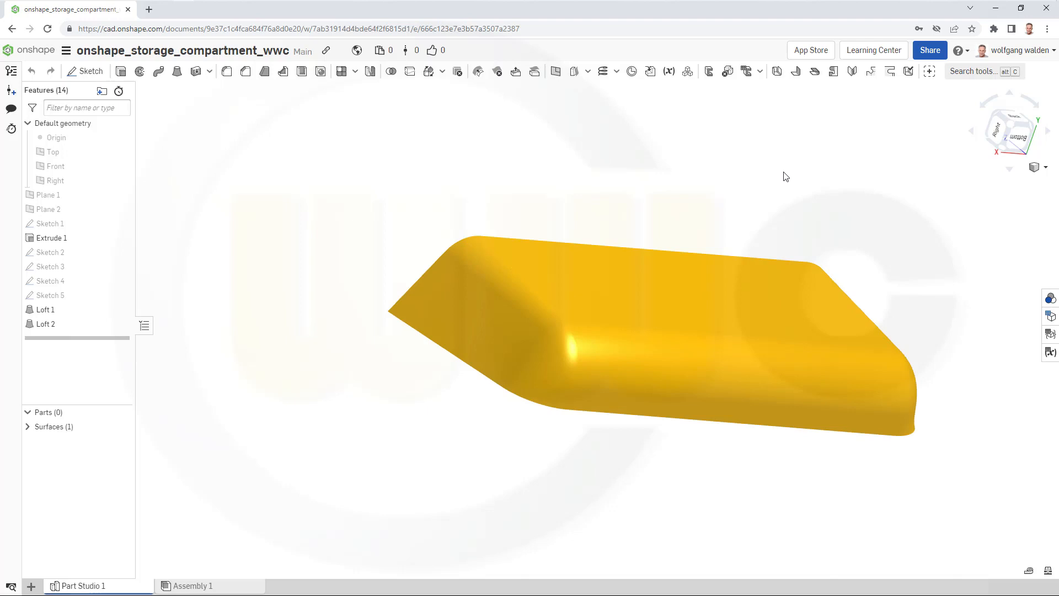
mouse_move(735, 177)
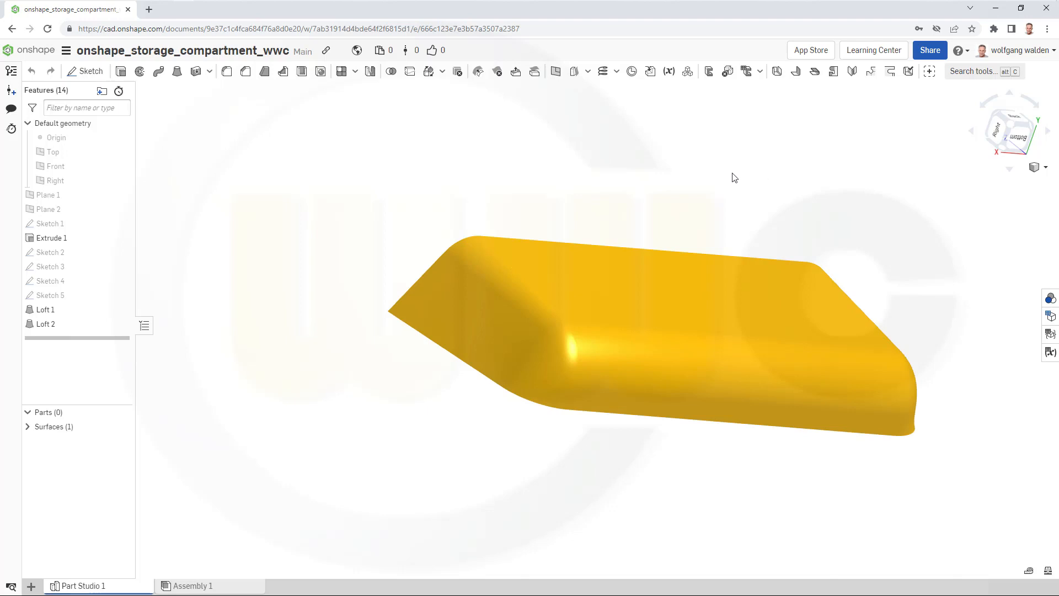
mouse_move(688, 173)
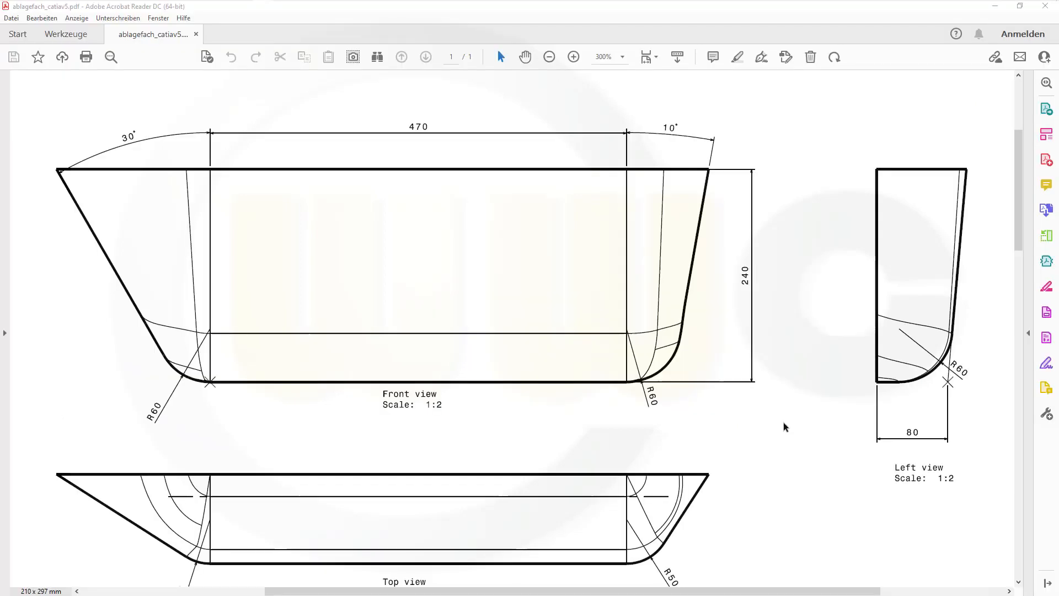
mouse_move(785, 415)
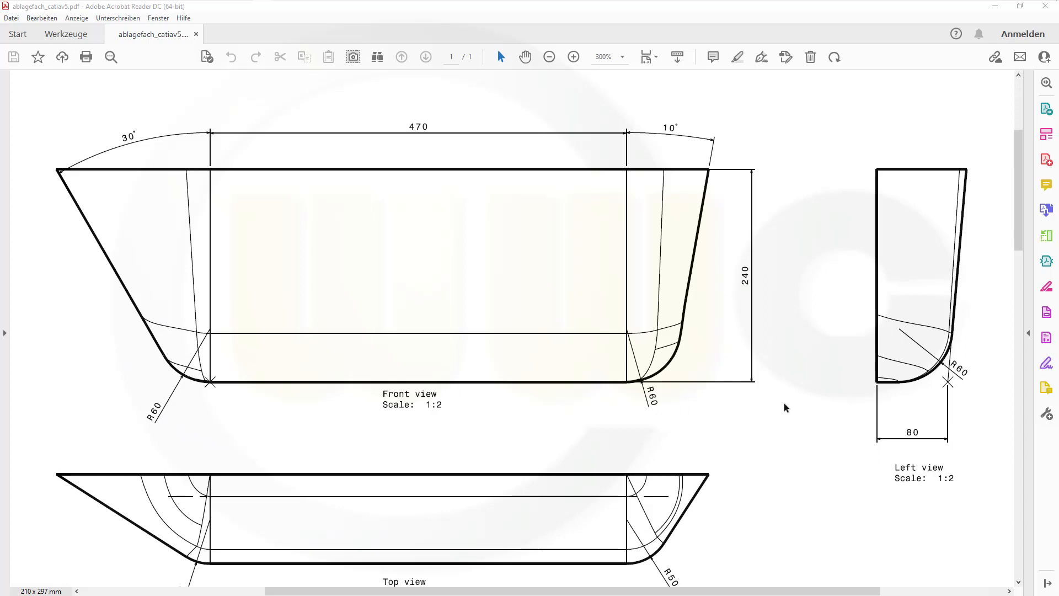
scroll(down, 3)
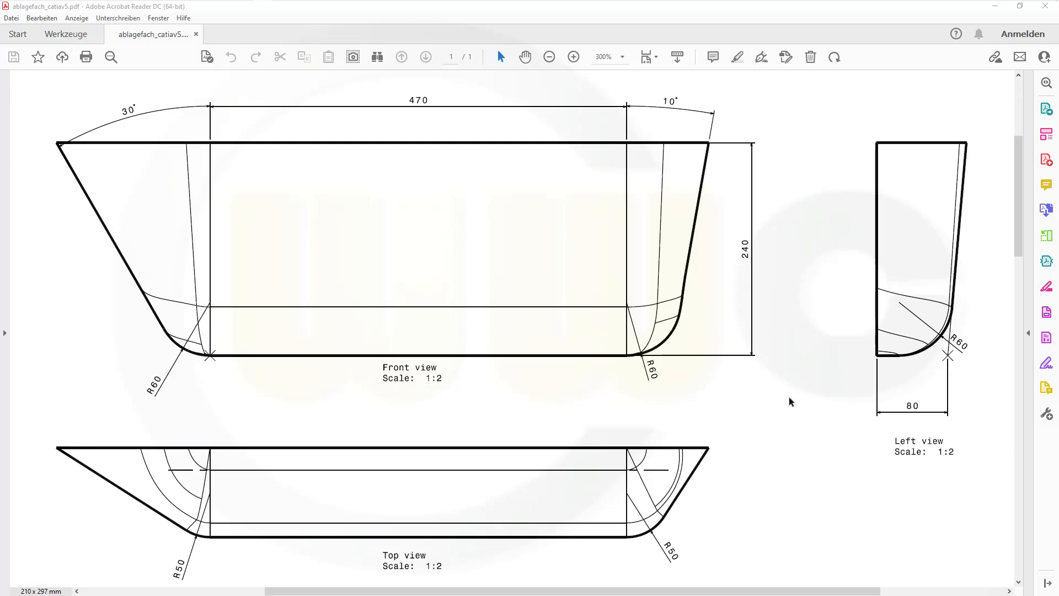
mouse_move(792, 397)
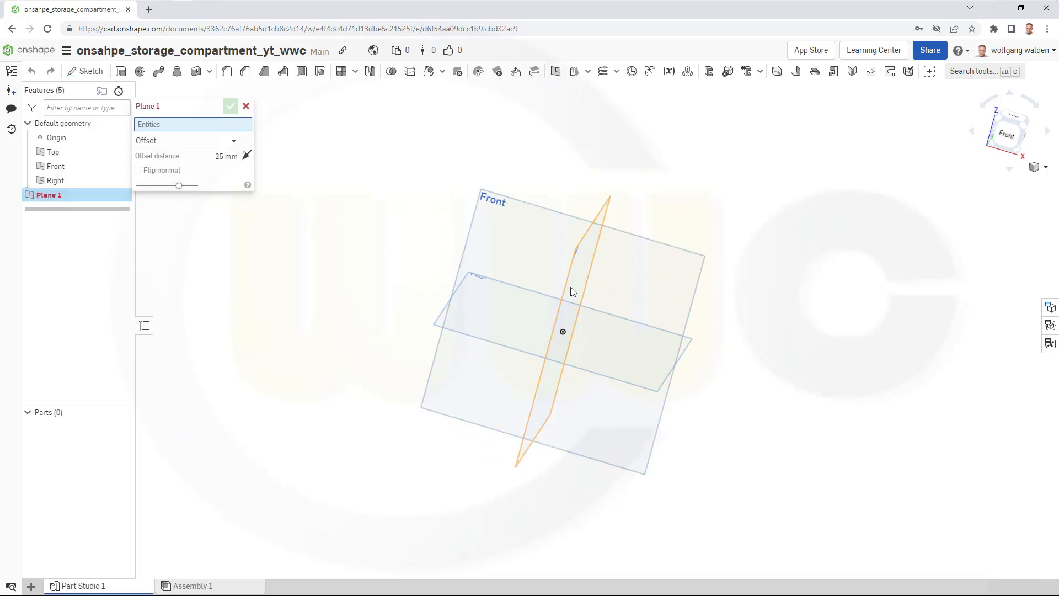
Create Plane 1 offset 470 mm from Right and Plane 2 offset 240 mm from Top.
click(55, 180)
text(470)
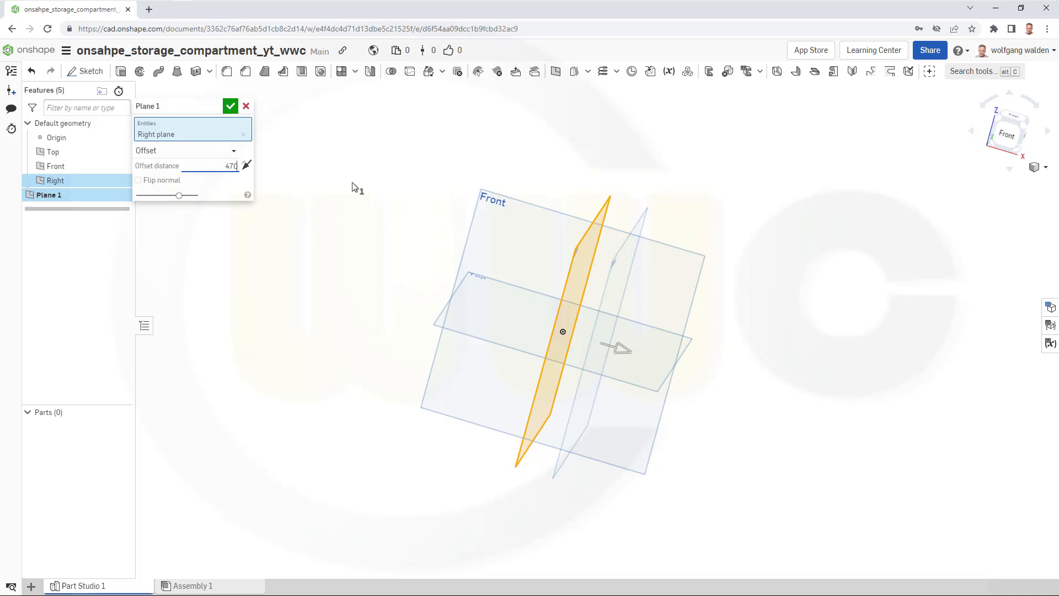
triple_click(216, 165)
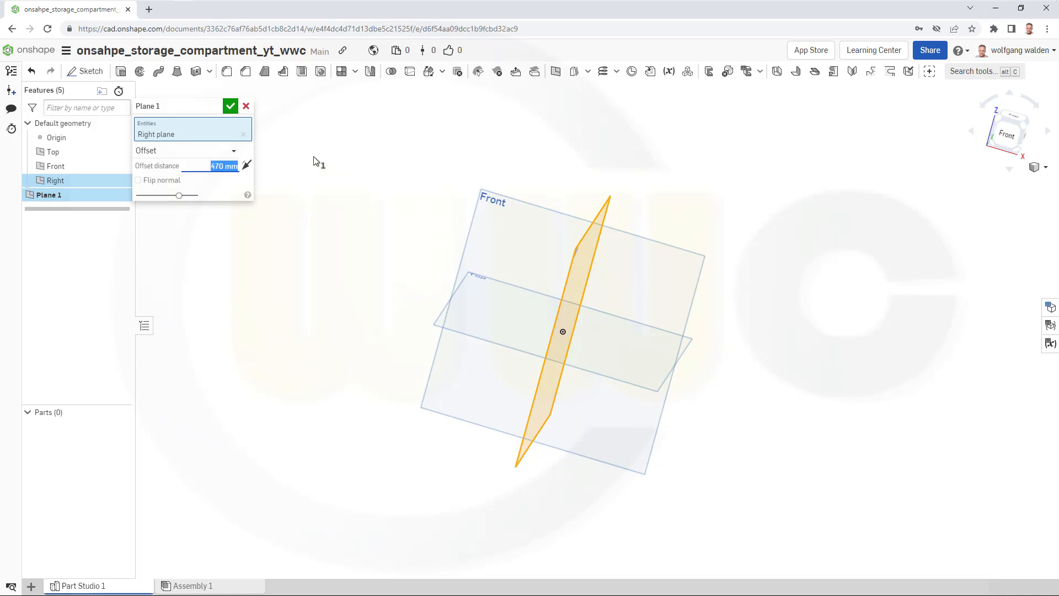
click(231, 106)
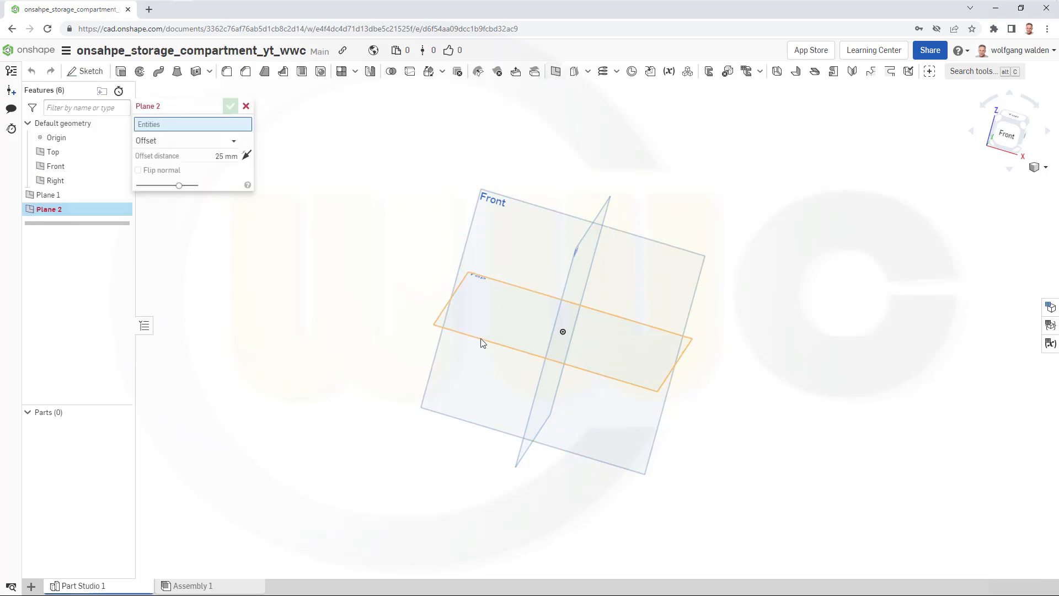
click(53, 151)
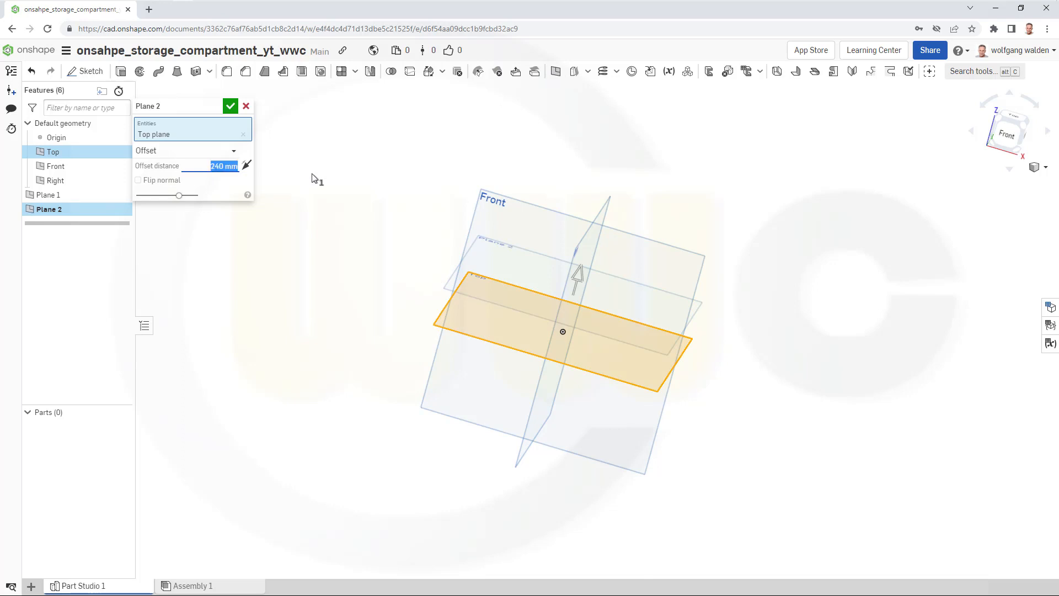
click(246, 106)
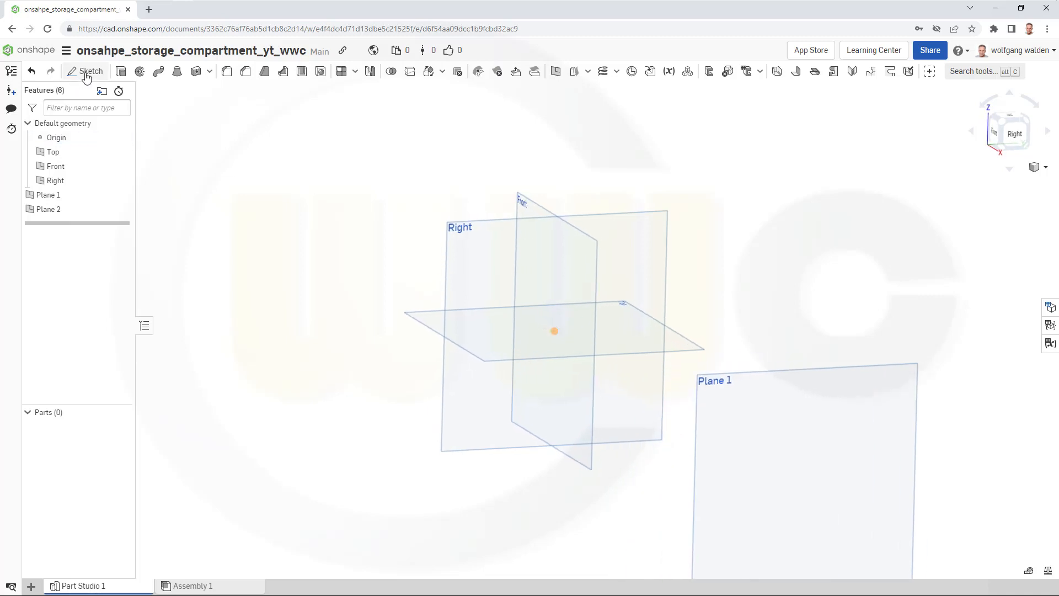
Sketch on the Right plane an 80 mm base line and a slanted side line coincident with Plane 2.
click(90, 70)
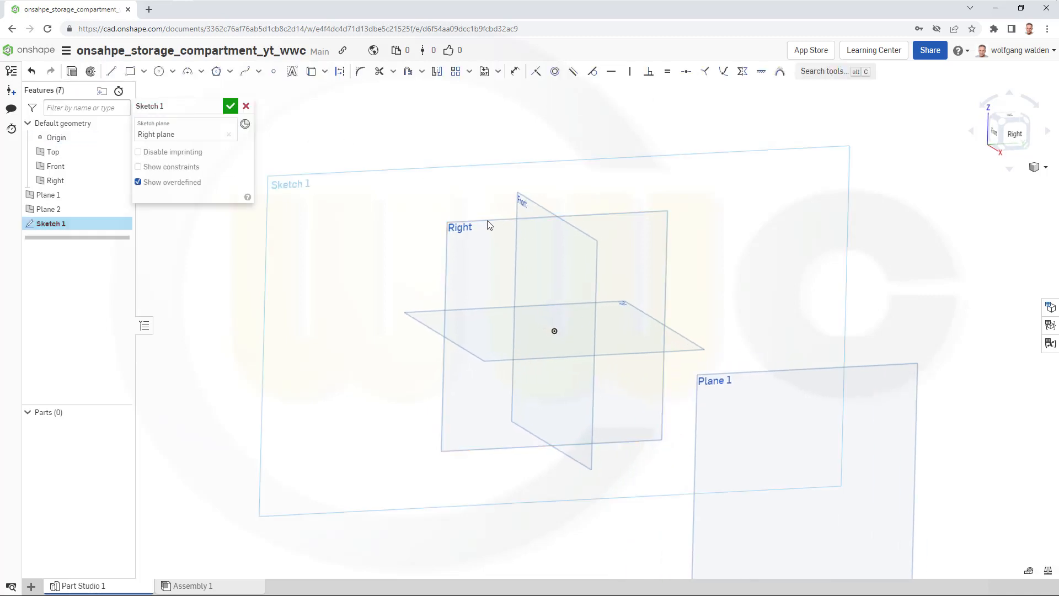
mouse_move(1013, 134)
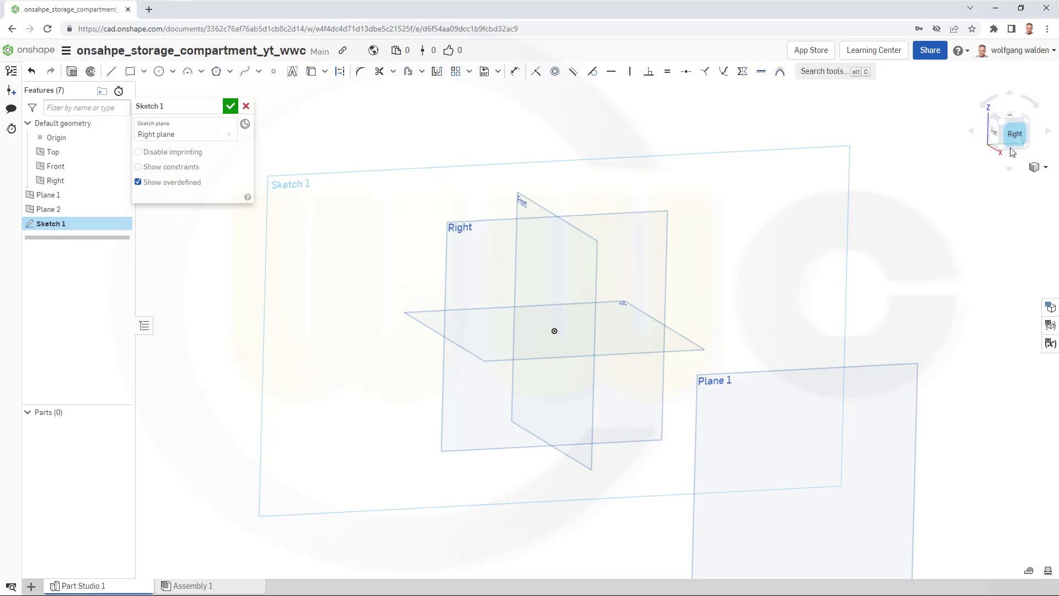
click(1015, 133)
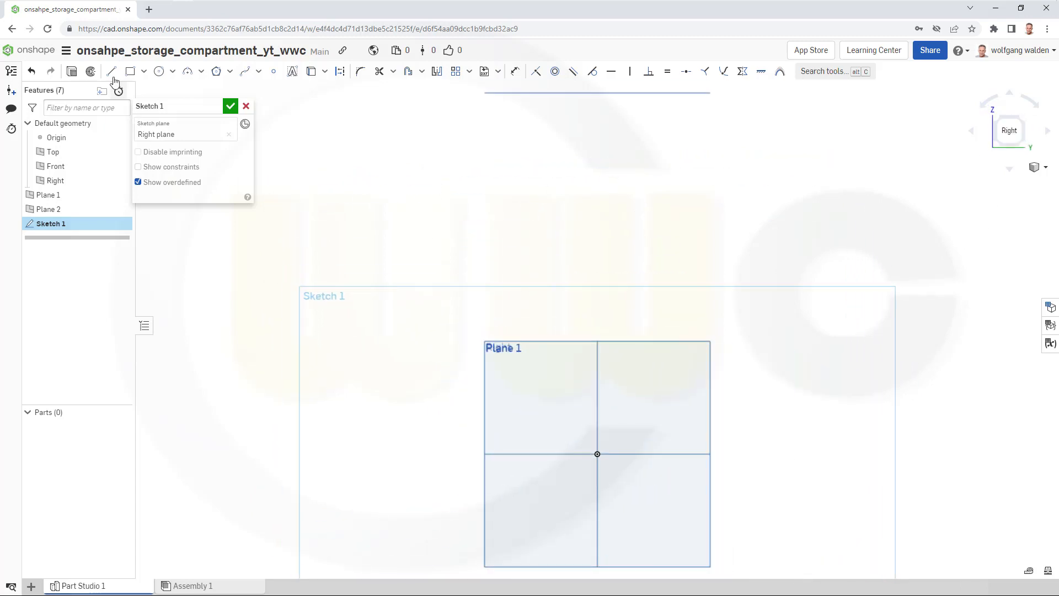
click(110, 70)
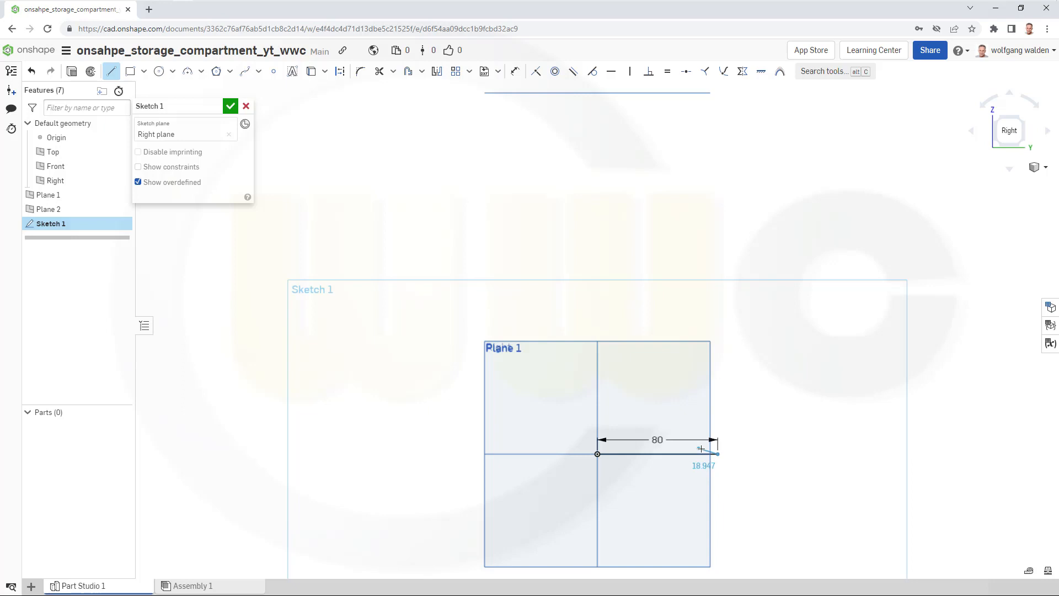
mouse_move(834, 212)
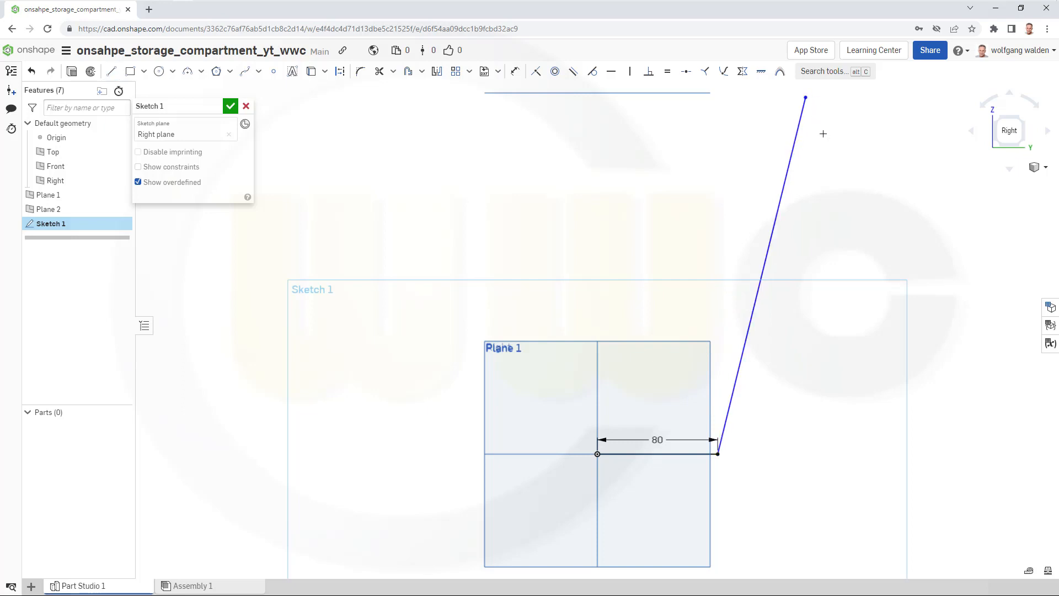
mouse_move(659, 101)
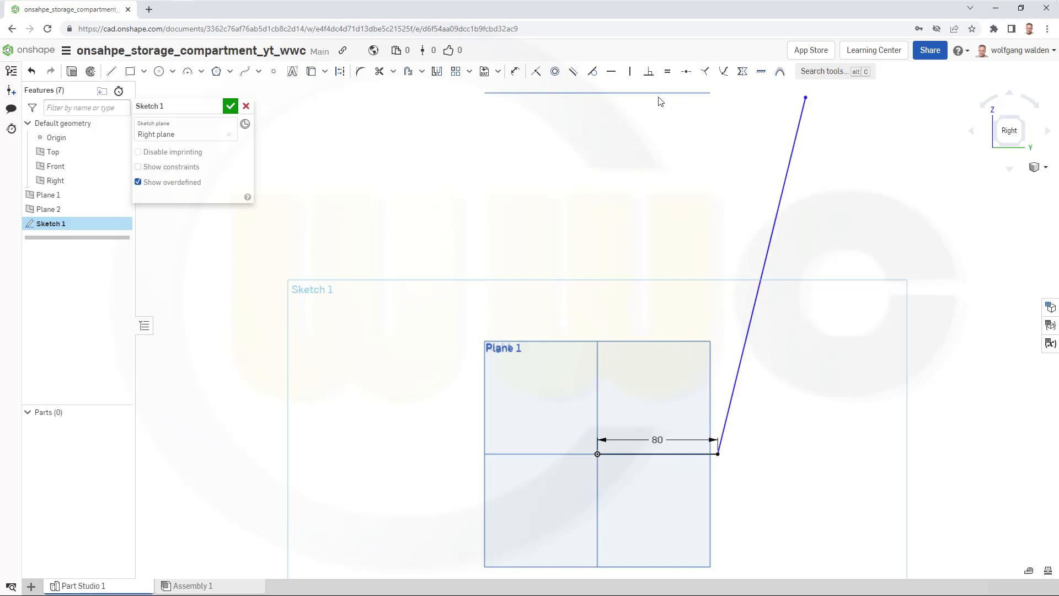
click(536, 71)
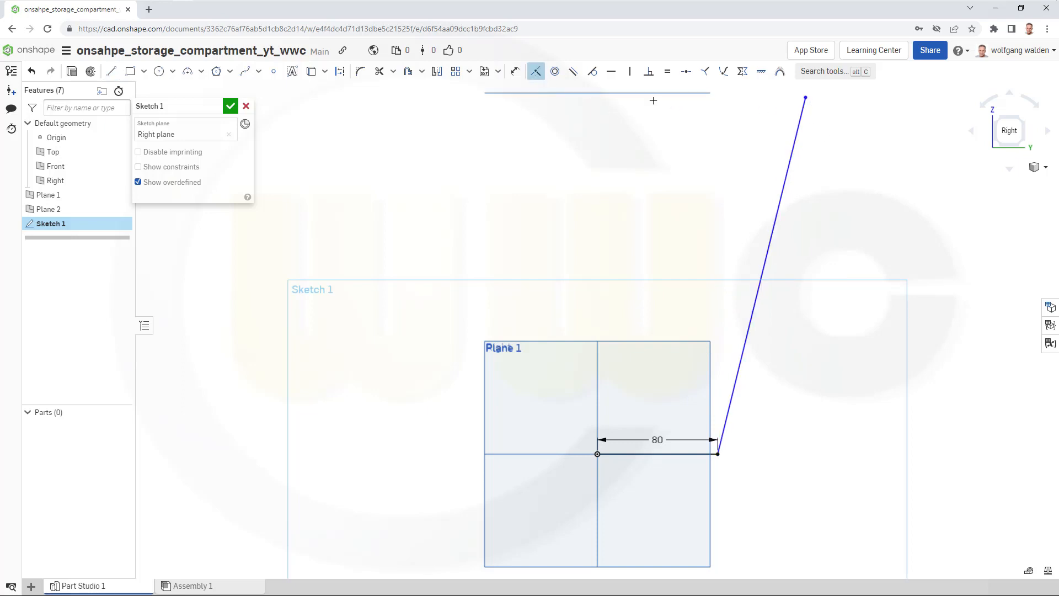
mouse_move(804, 98)
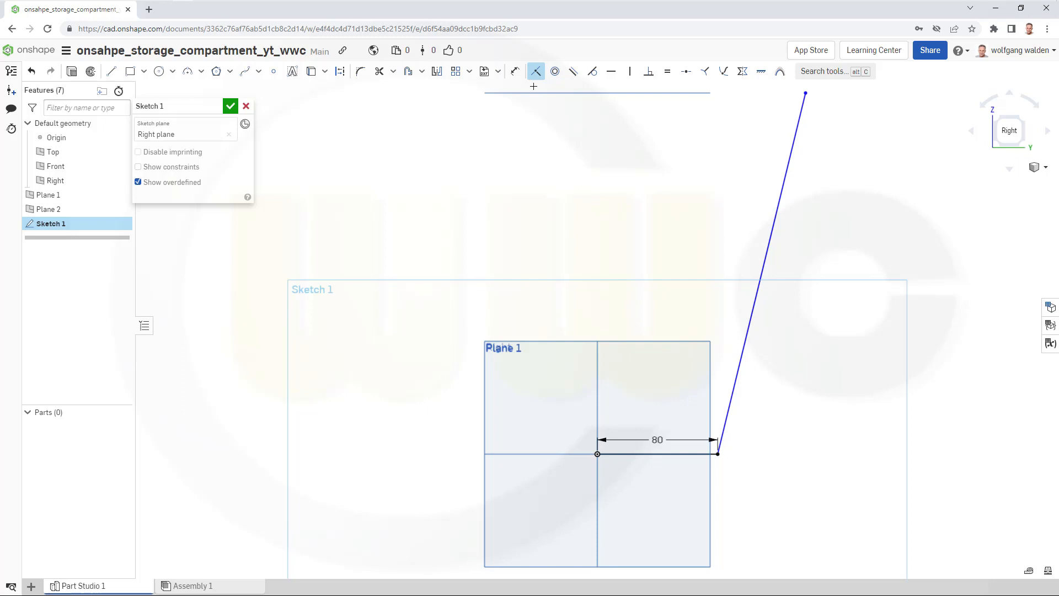
click(514, 70)
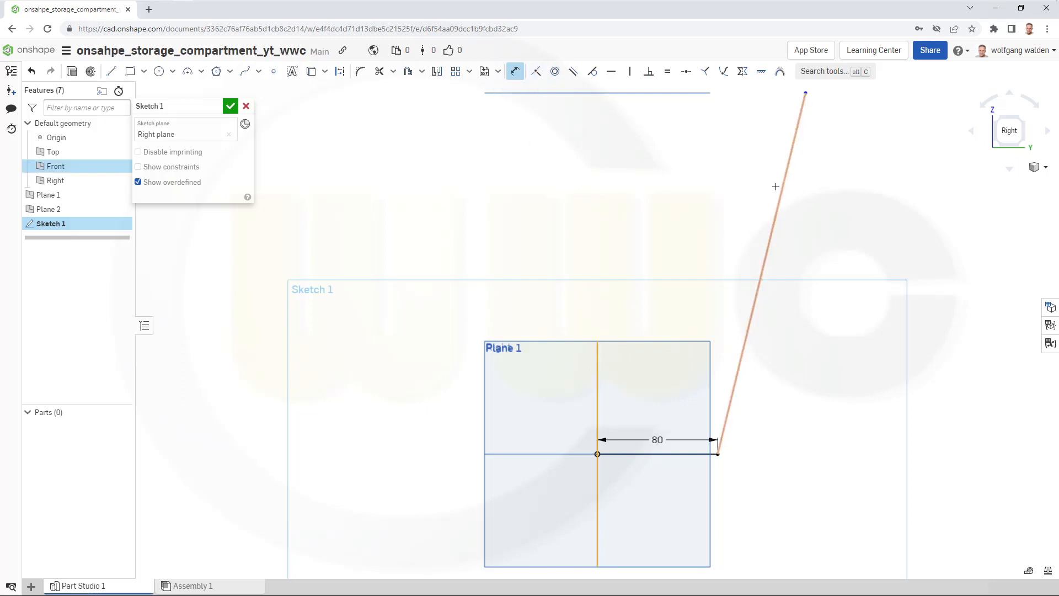
click(777, 187)
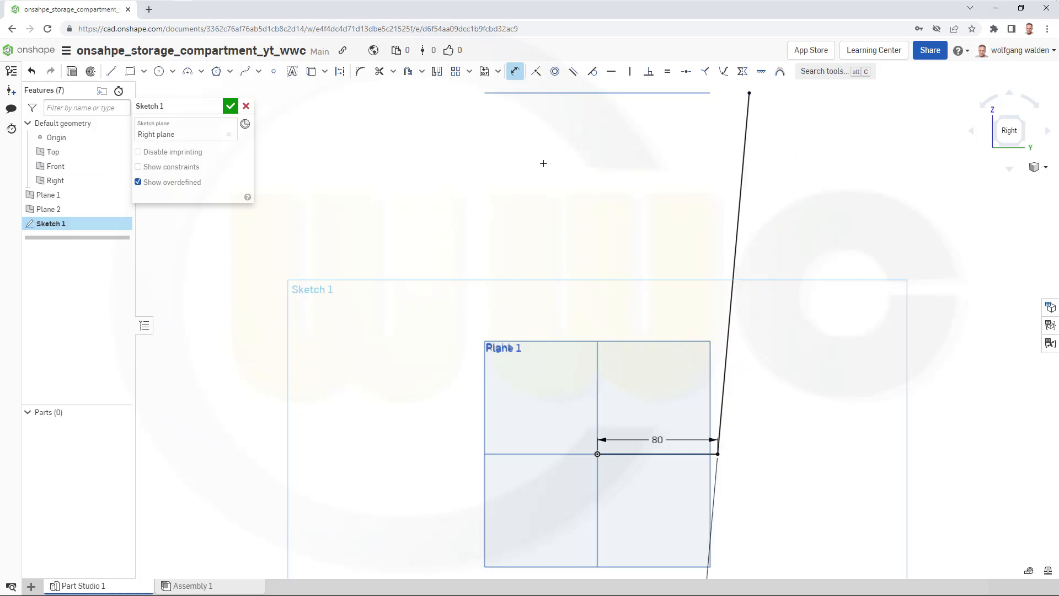
mouse_move(363, 90)
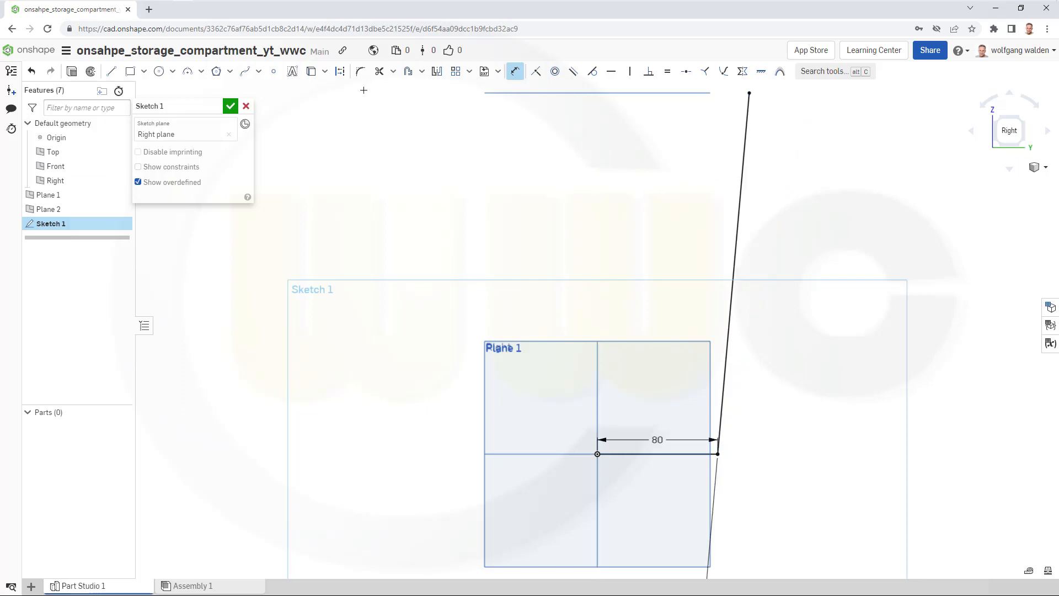
mouse_move(405, 150)
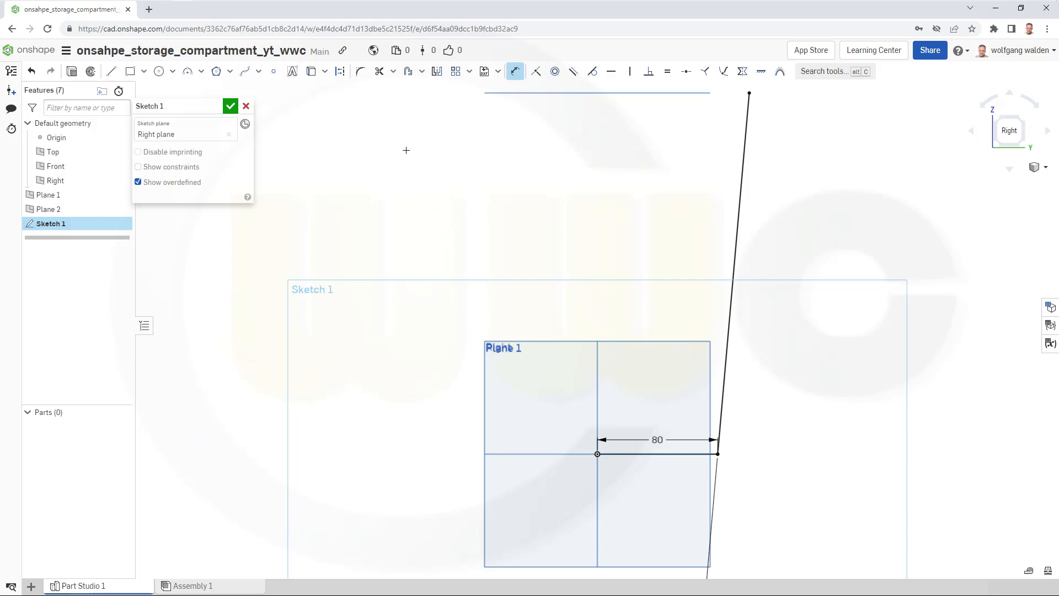
mouse_move(363, 93)
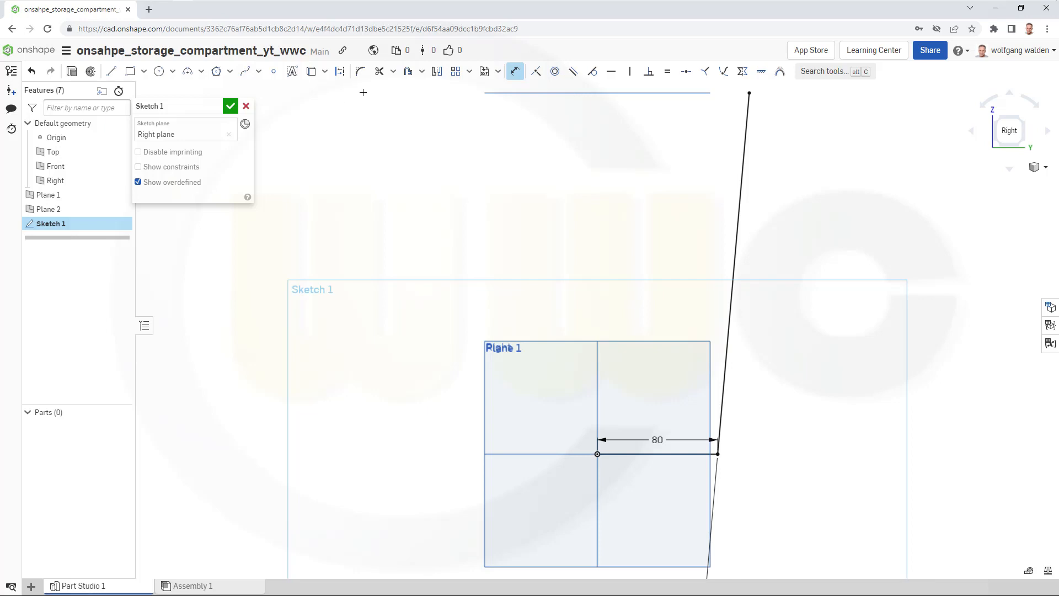
Fillet the corner between the base and side lines with a 60 mm radius.
click(359, 71)
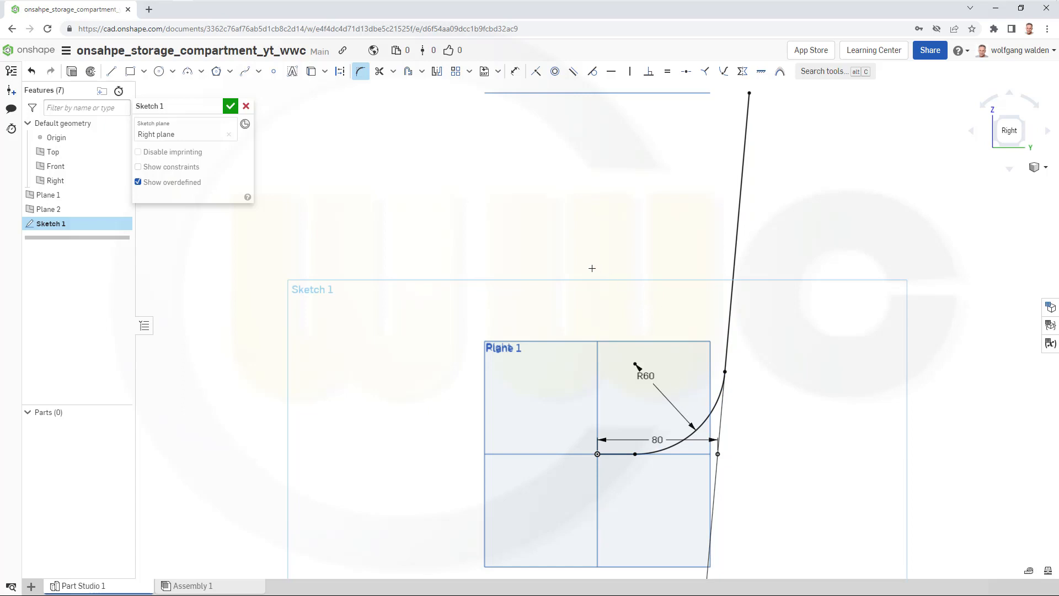
click(230, 105)
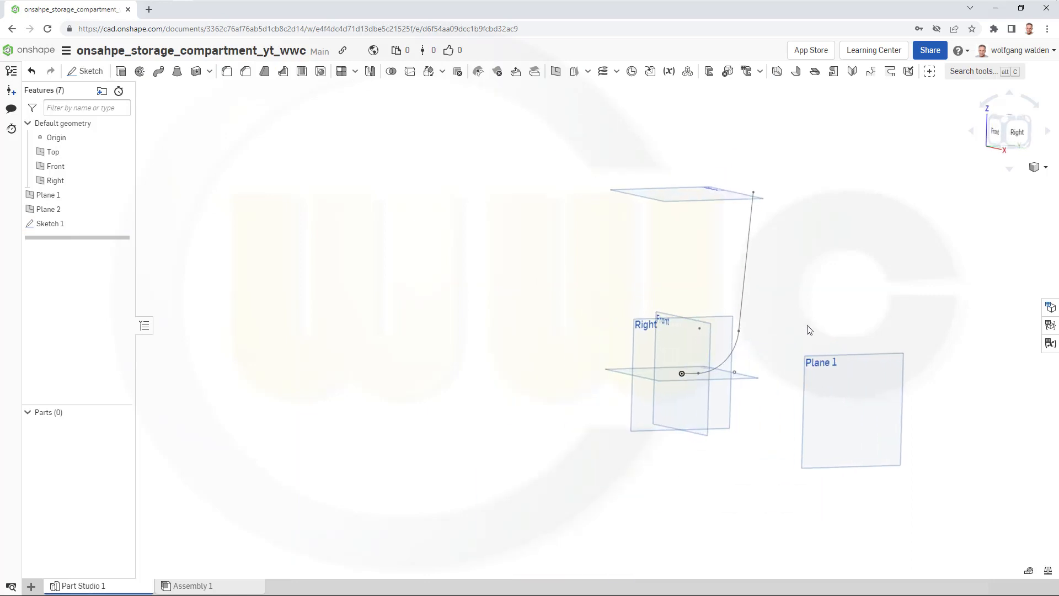
Extrude Sketch 1 as a surface ending up to Plane 1.
click(121, 71)
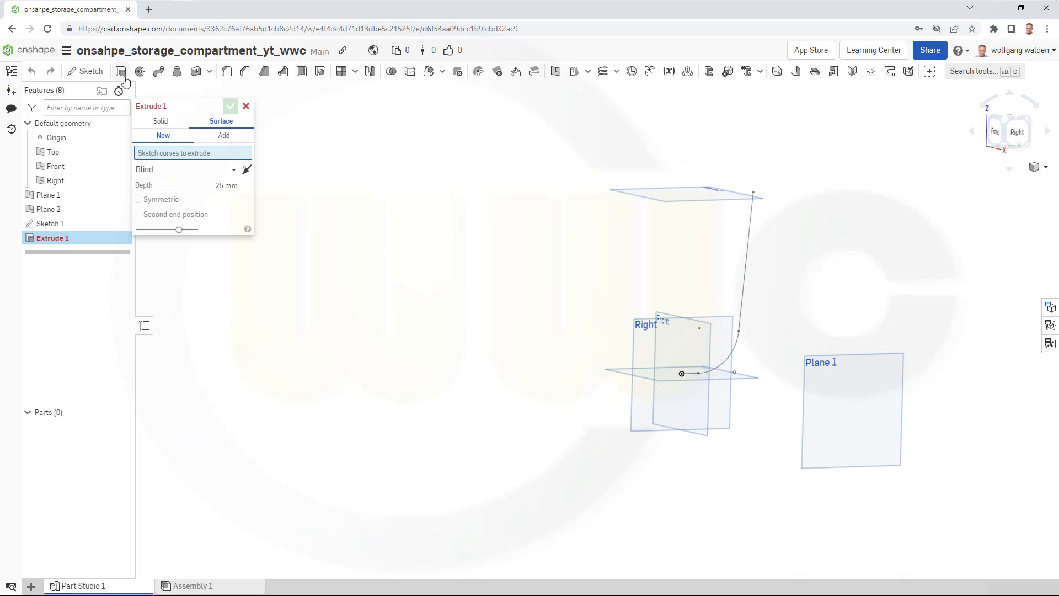
mouse_move(391, 188)
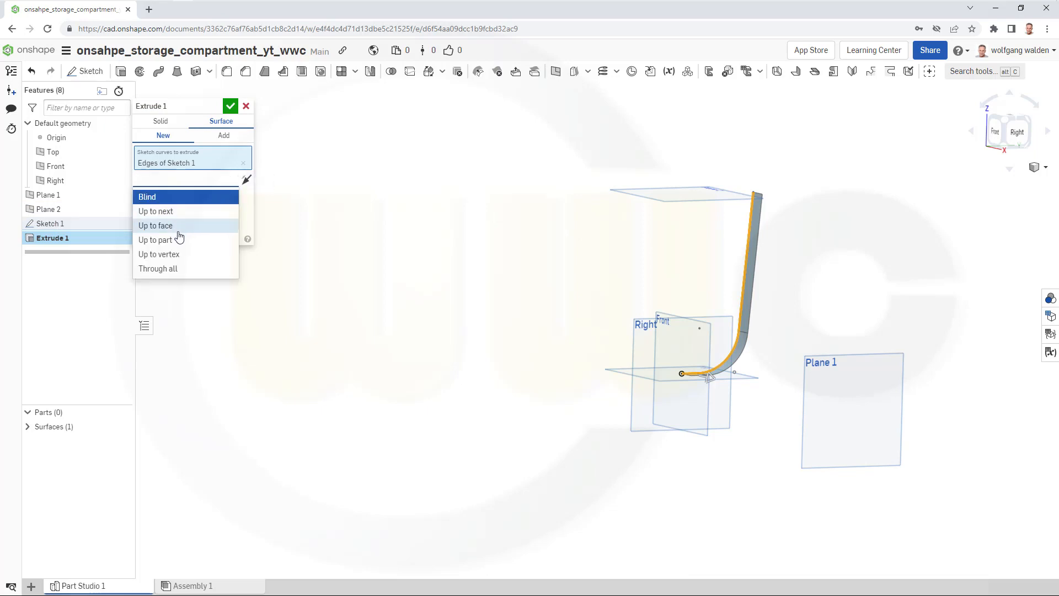
click(156, 225)
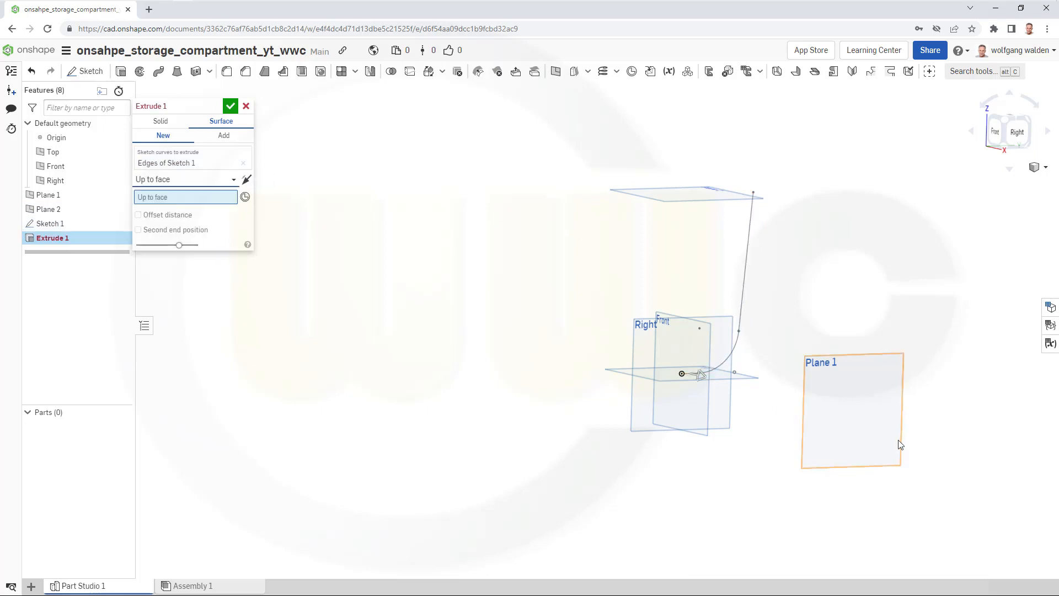
click(850, 408)
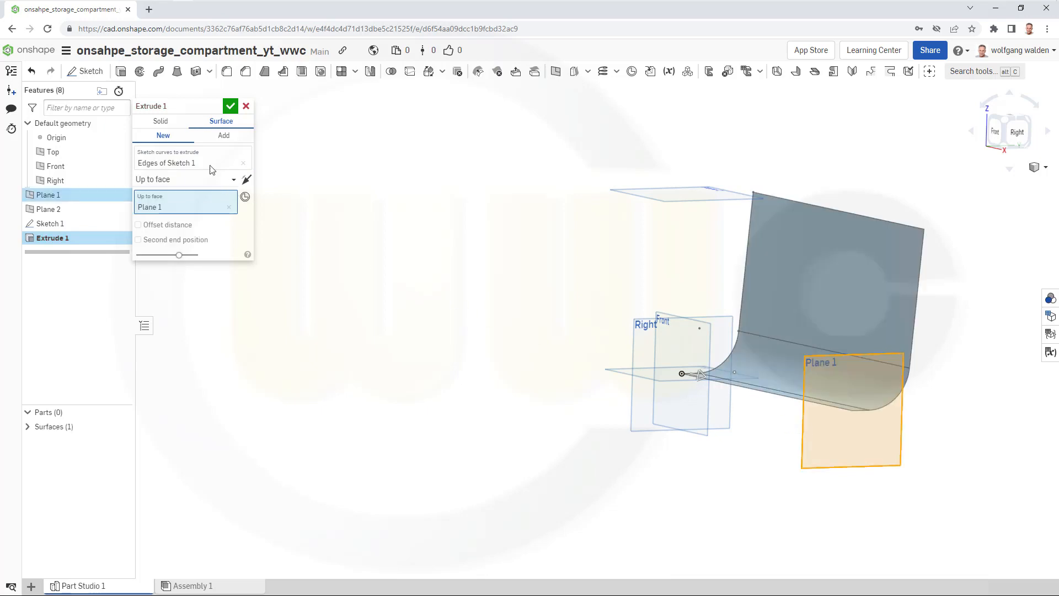
click(230, 106)
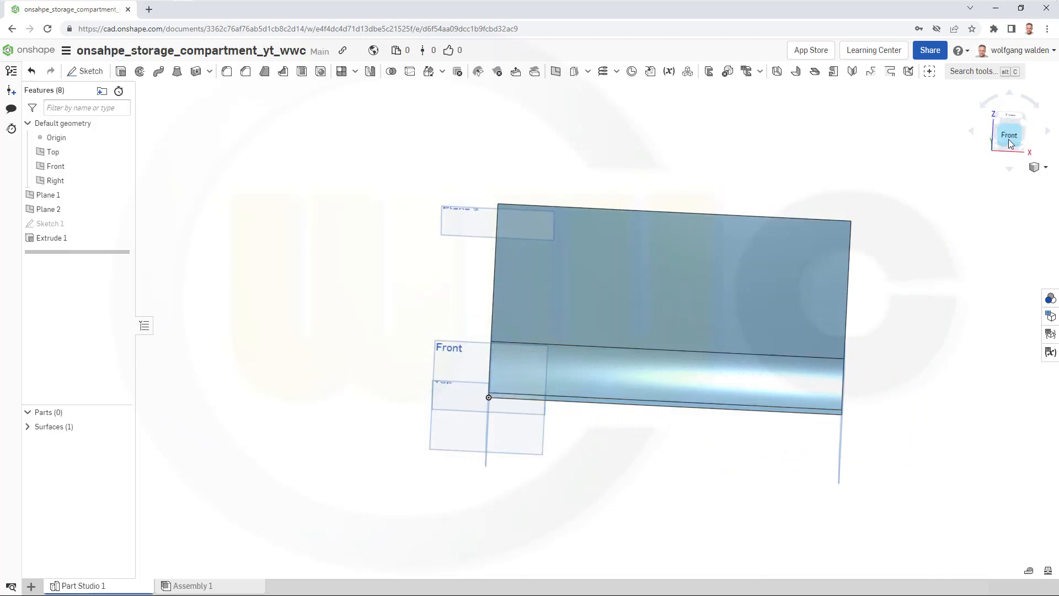
View the extruded surface straight from the front near its curved left end.
click(1008, 134)
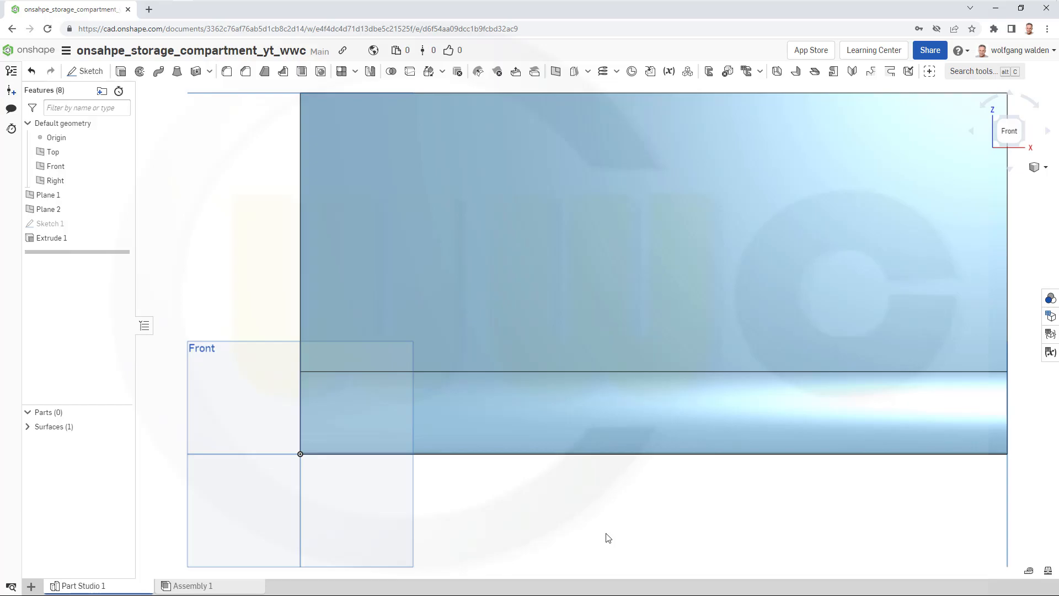
mouse_move(490, 483)
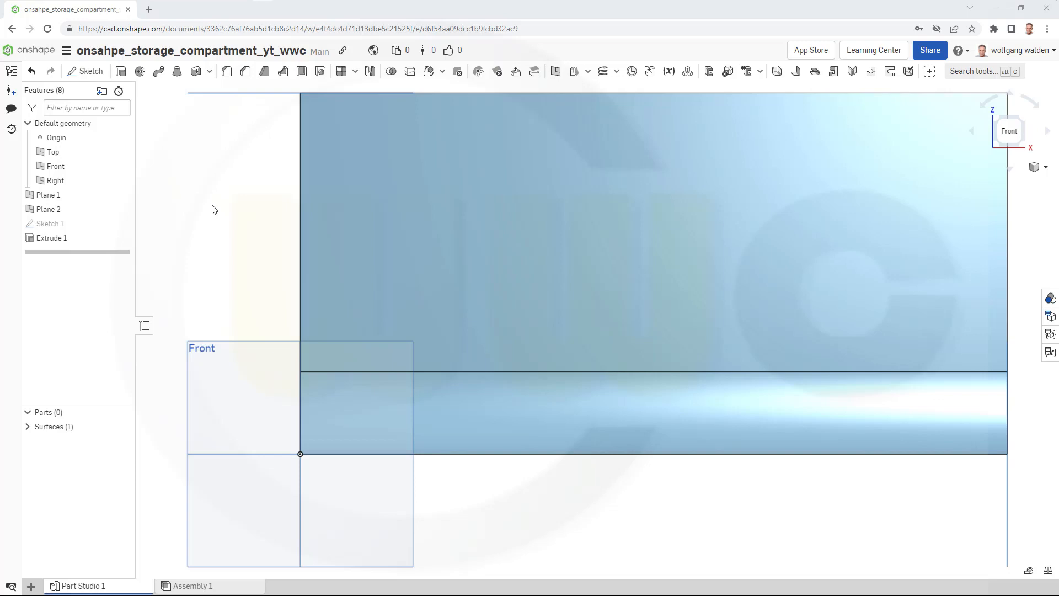
mouse_move(246, 139)
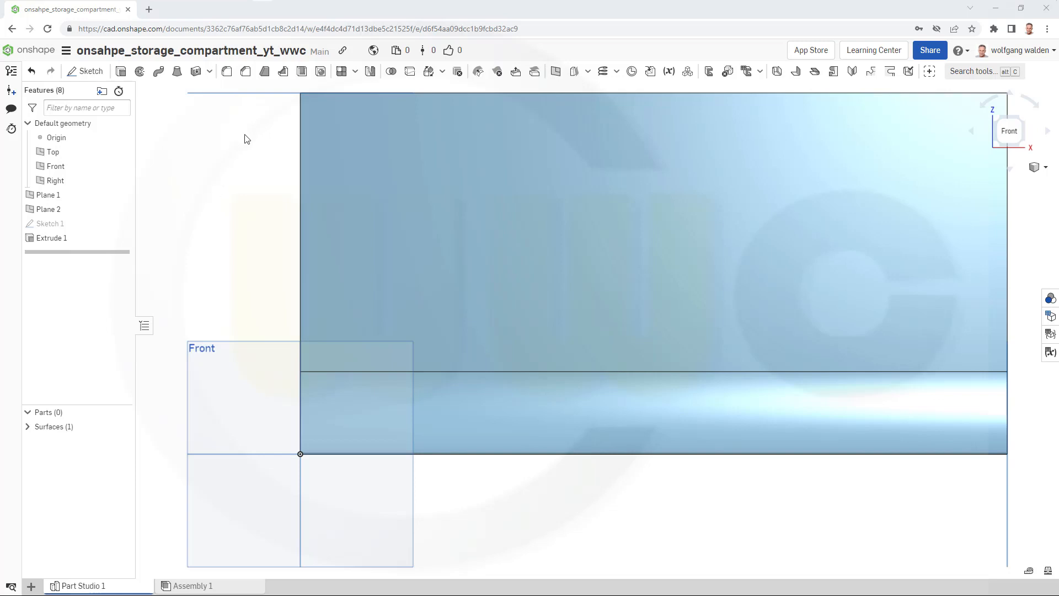
mouse_move(234, 168)
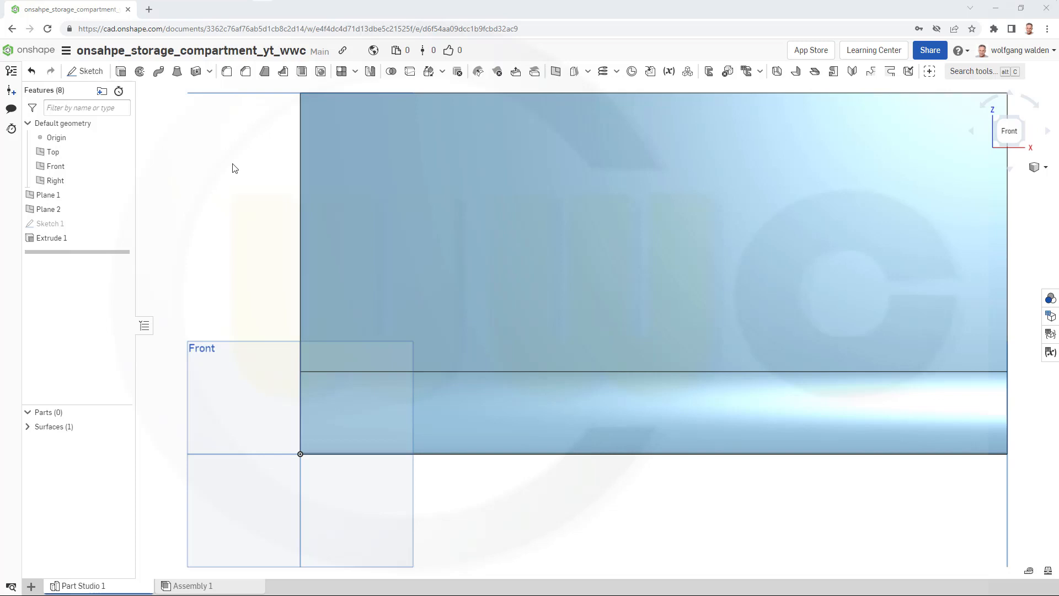
mouse_move(195, 153)
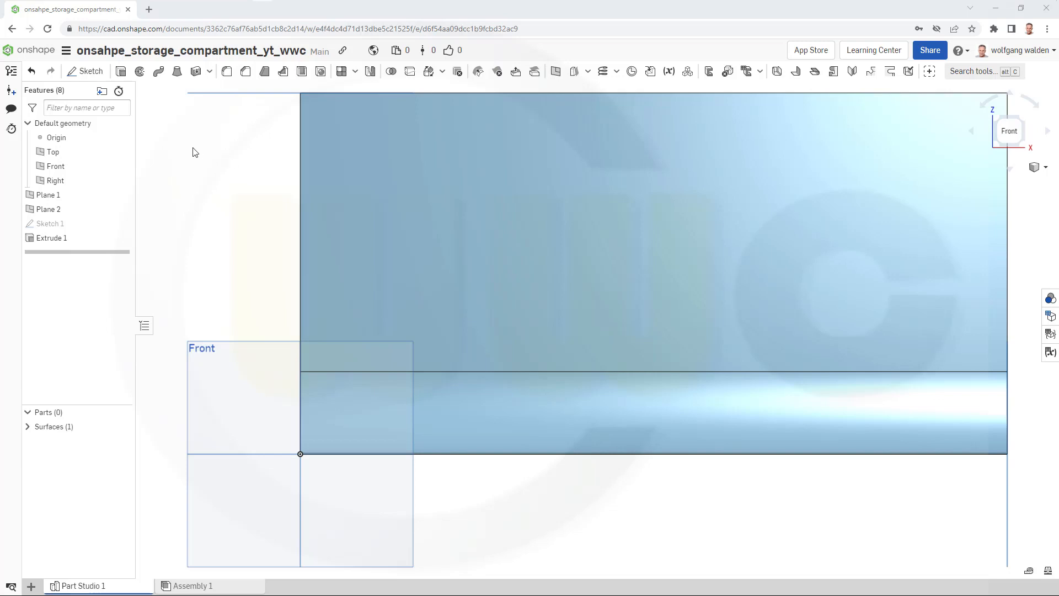
Sketch on the Front plane an R60 center-point arc with an 80° angle dimension.
click(85, 70)
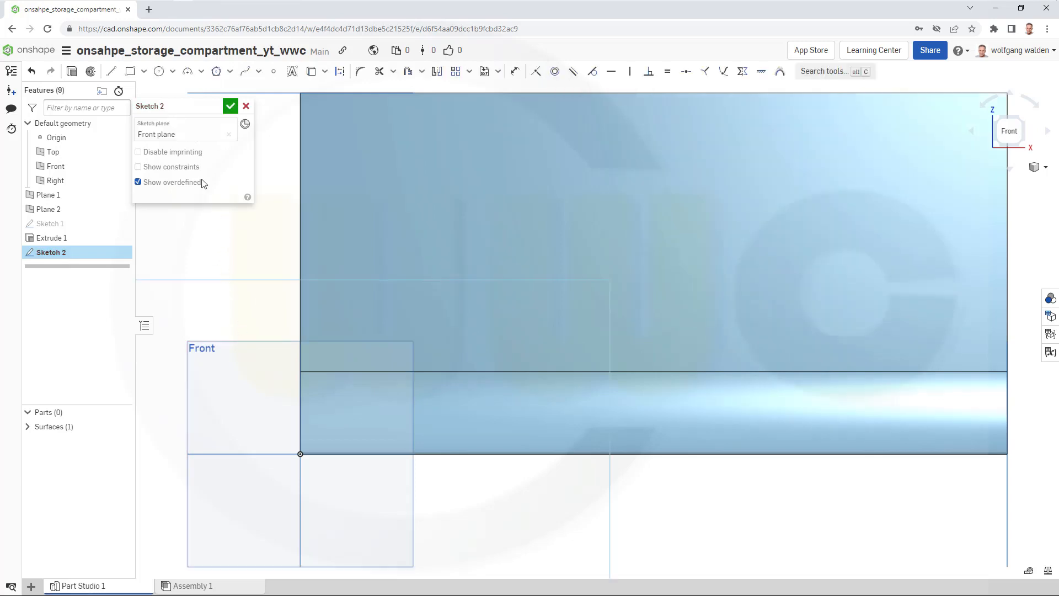
mouse_move(178, 95)
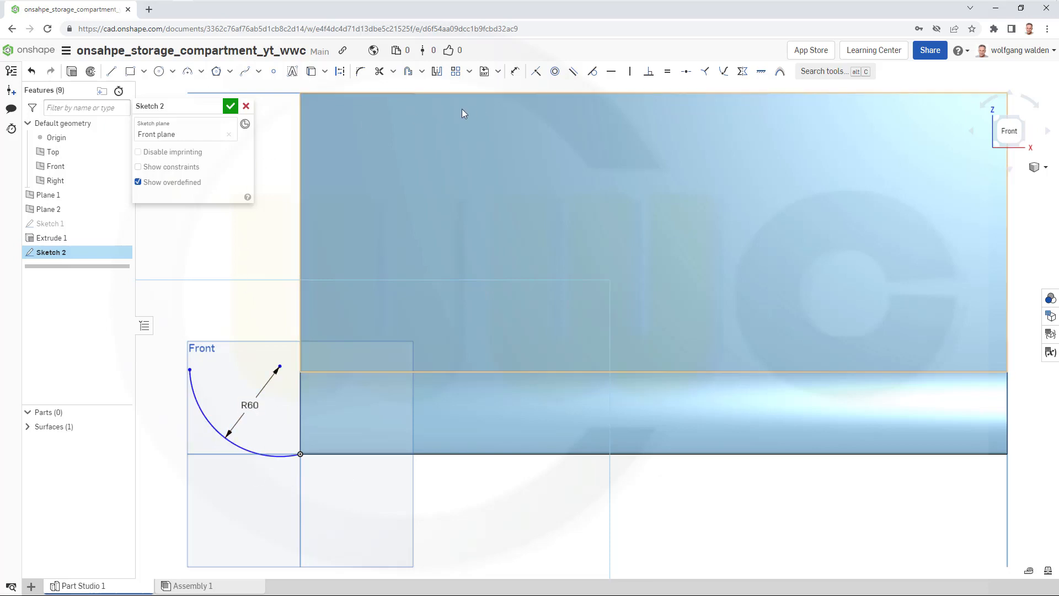
mouse_move(549, 103)
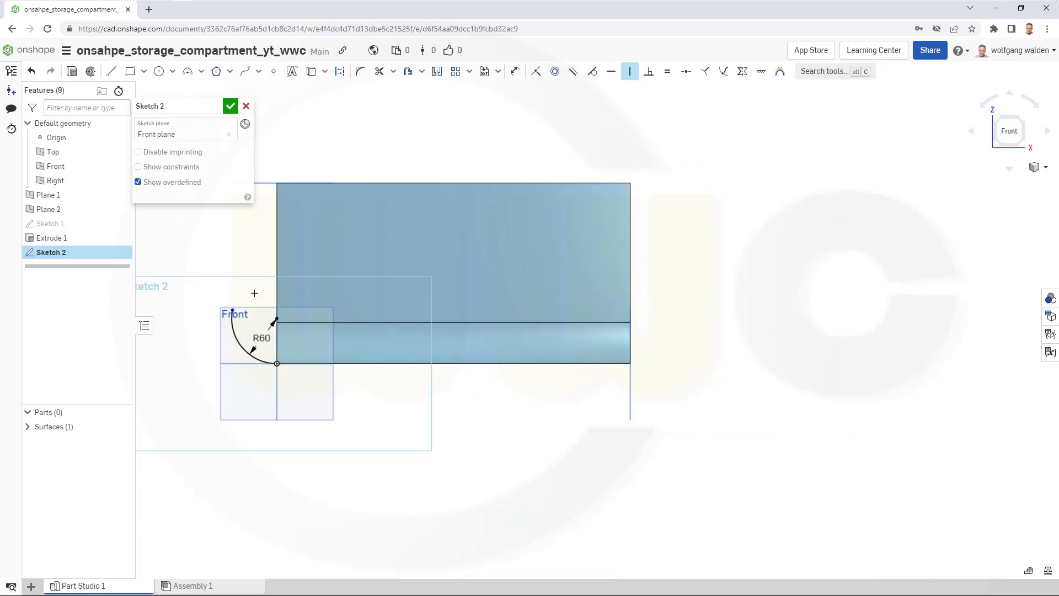
mouse_move(245, 332)
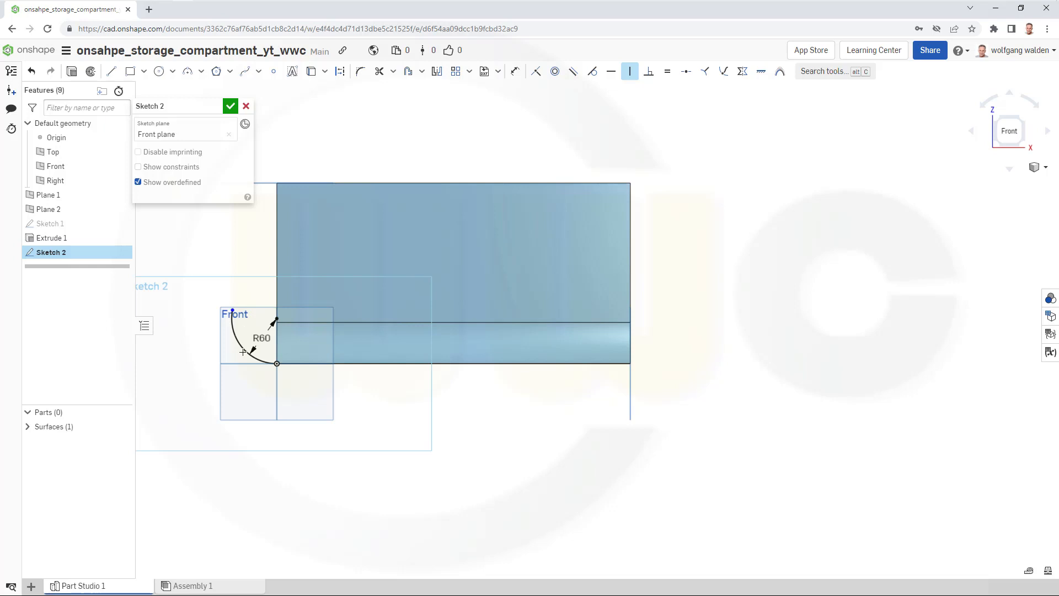
mouse_move(242, 354)
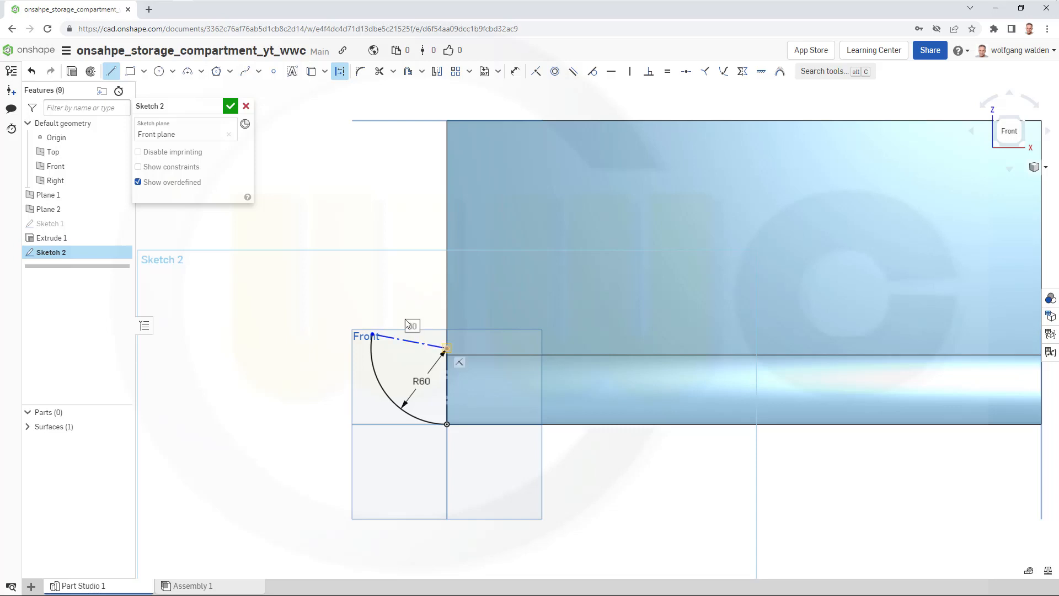
mouse_move(515, 70)
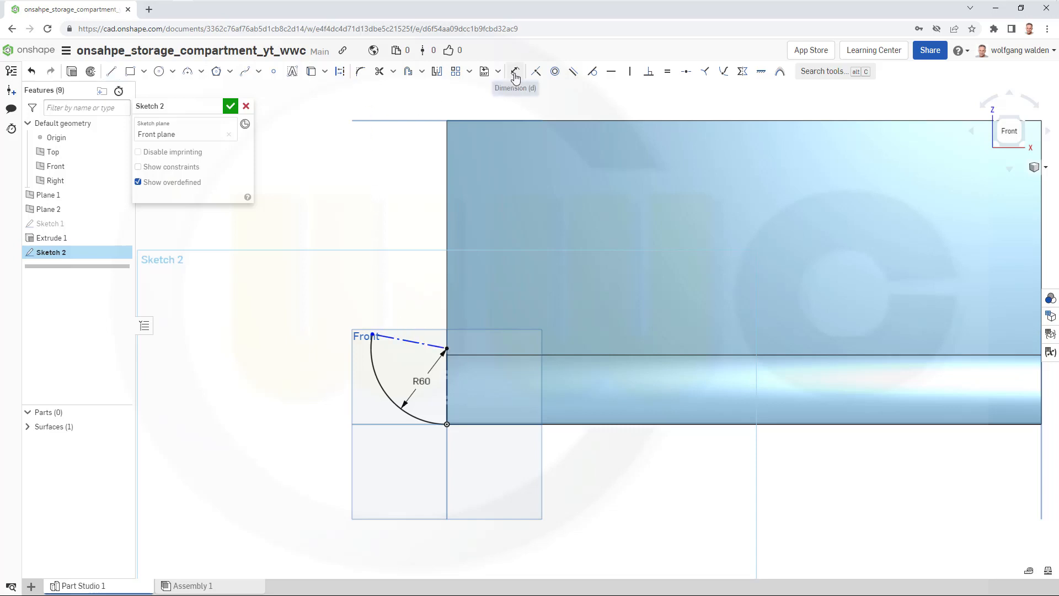
click(516, 71)
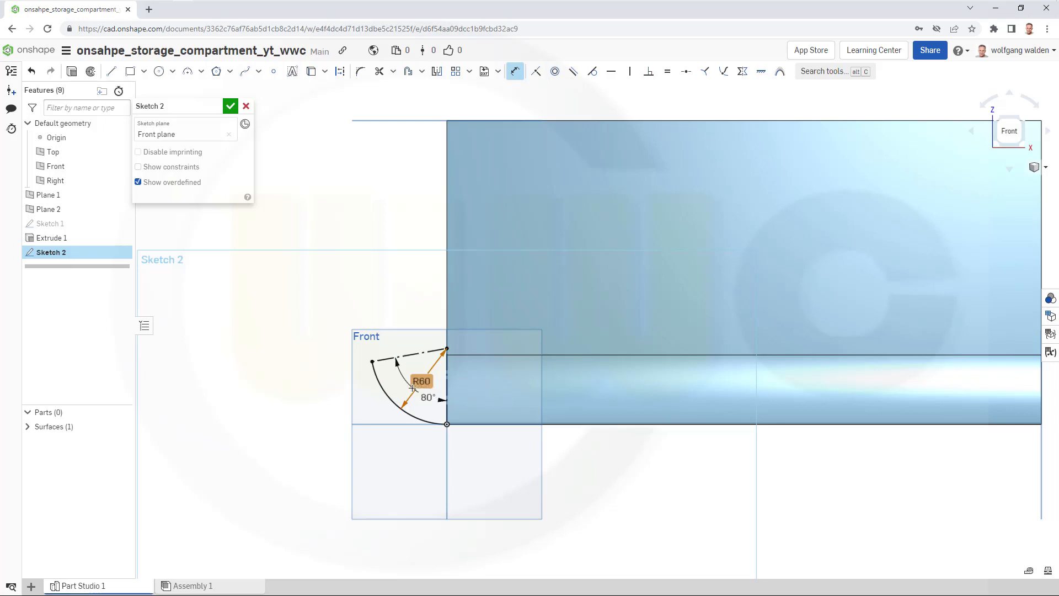
mouse_move(428, 257)
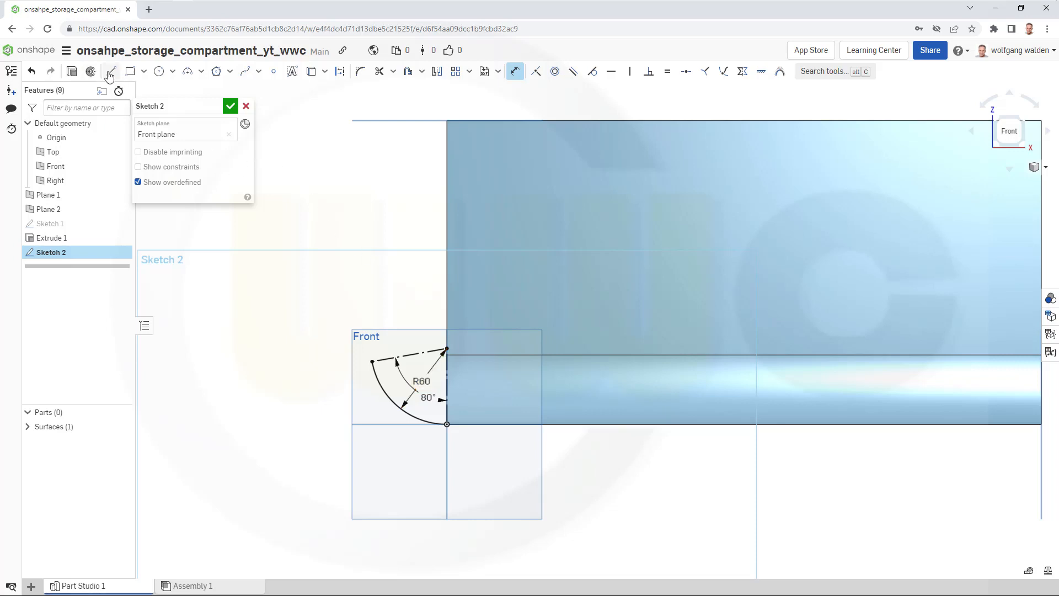
Add a line rising from the arc's end tilted 10° from vertical and finish Sketch 2.
click(109, 70)
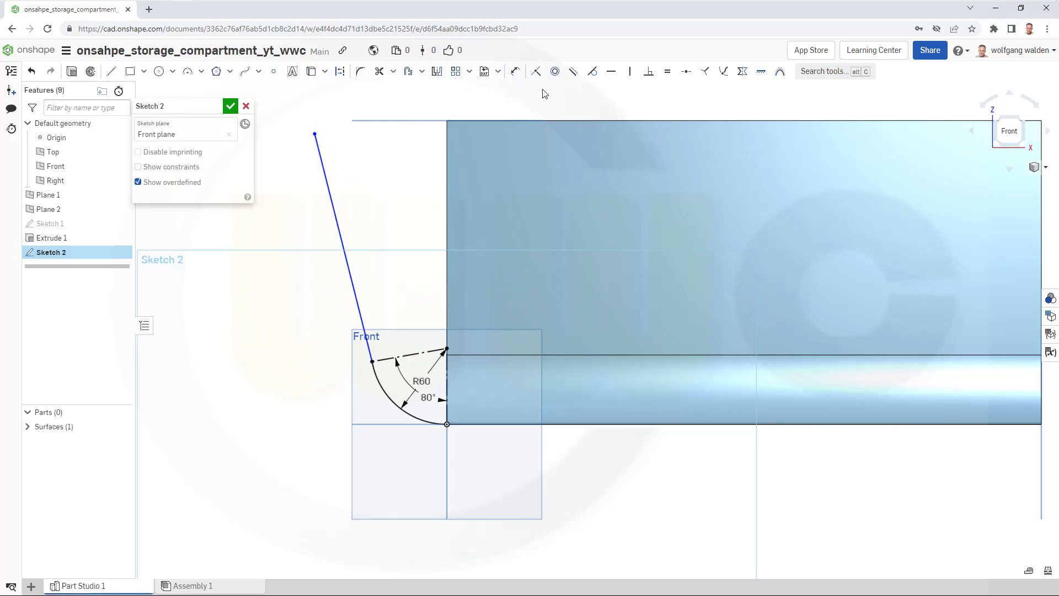
click(537, 70)
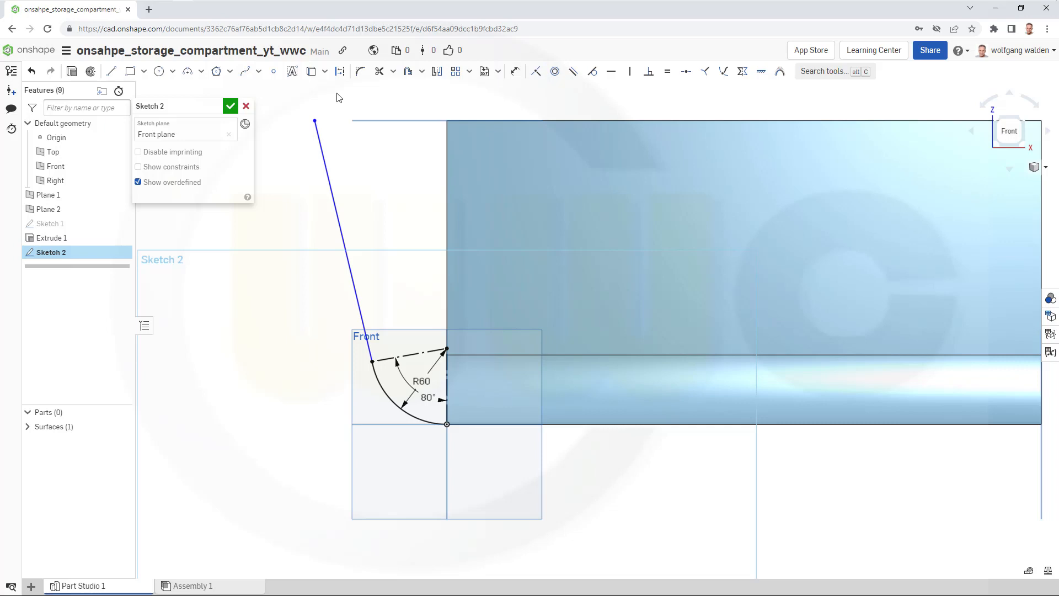
click(515, 71)
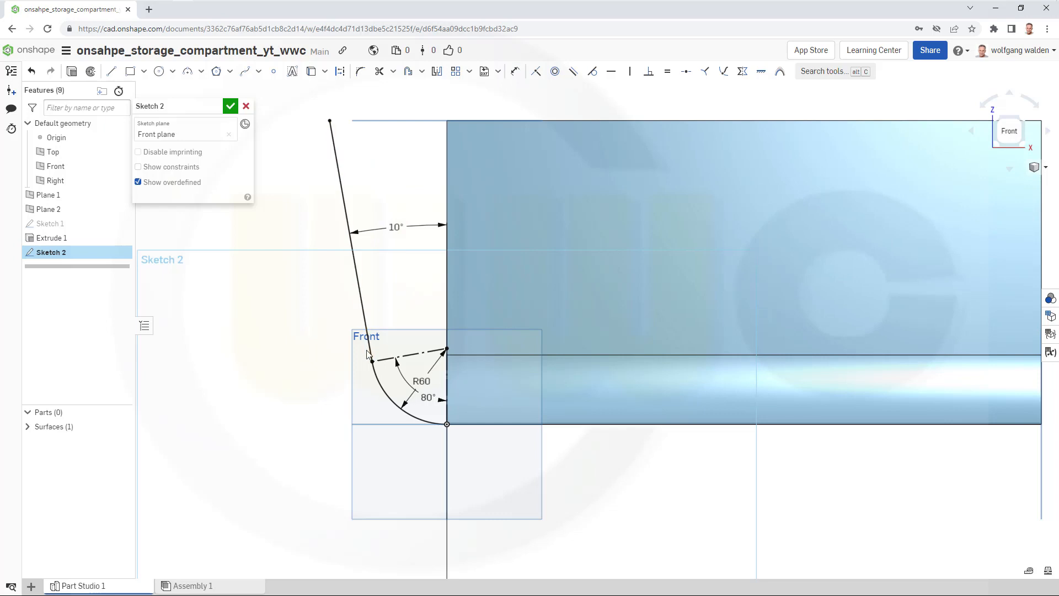
click(416, 353)
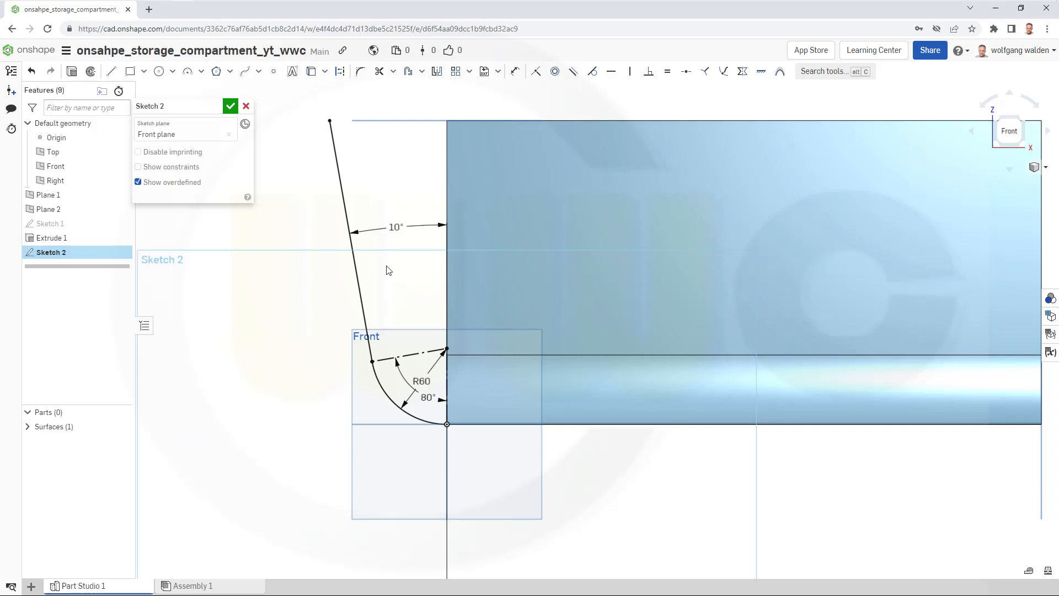
mouse_move(264, 354)
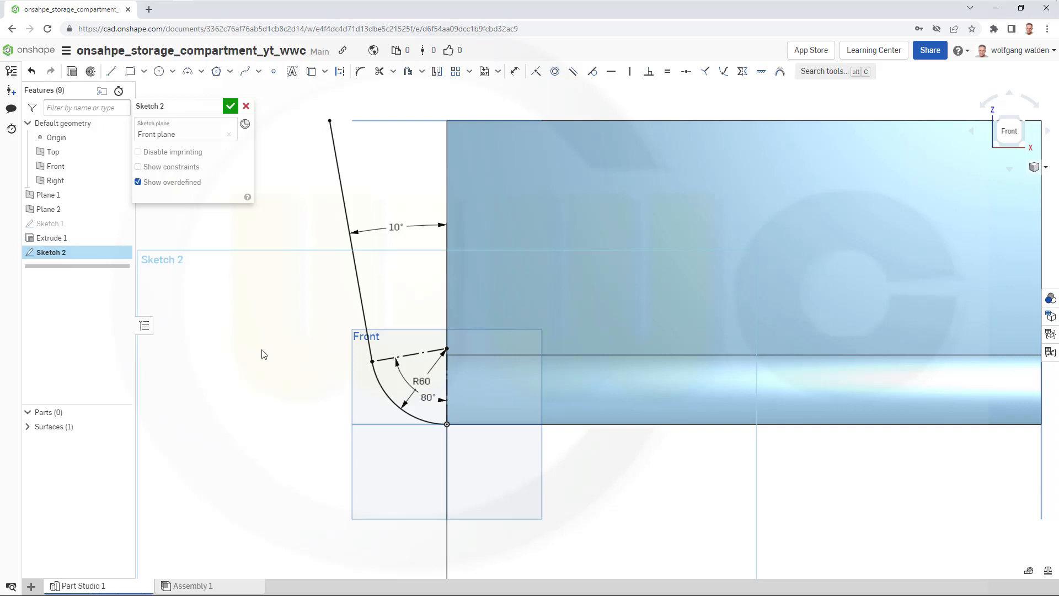
mouse_move(293, 329)
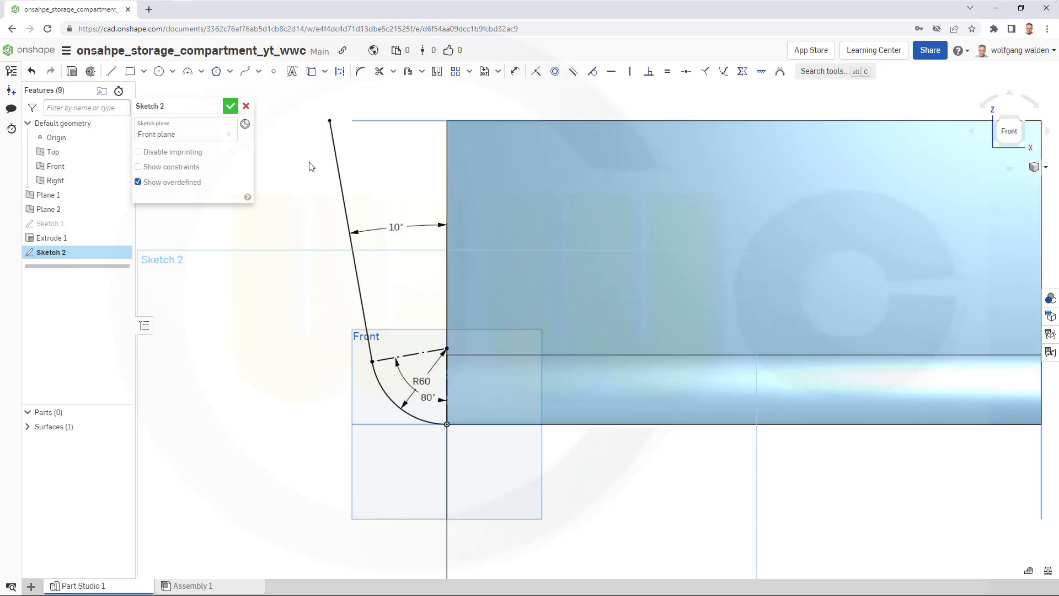
click(231, 106)
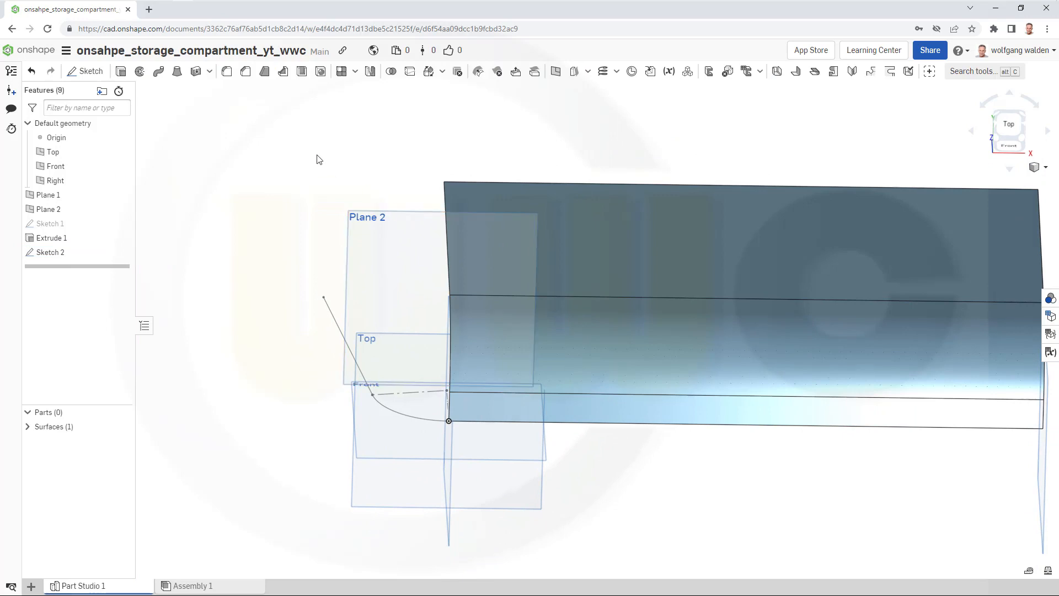
Sketch on Plane 2 an R50 arc joined by a line to the first guide's endpoint.
click(85, 70)
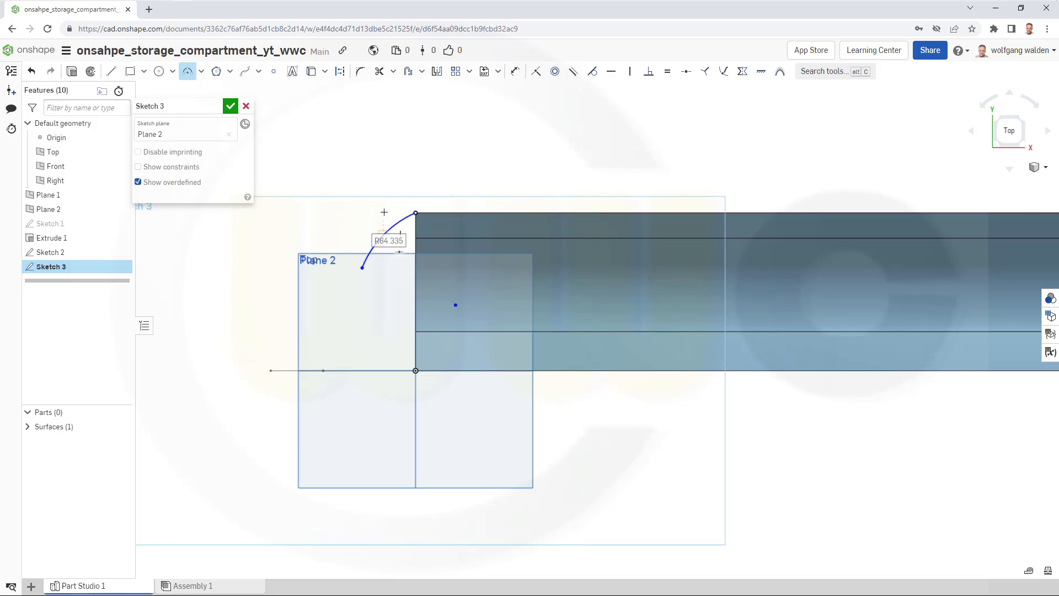
text(50)
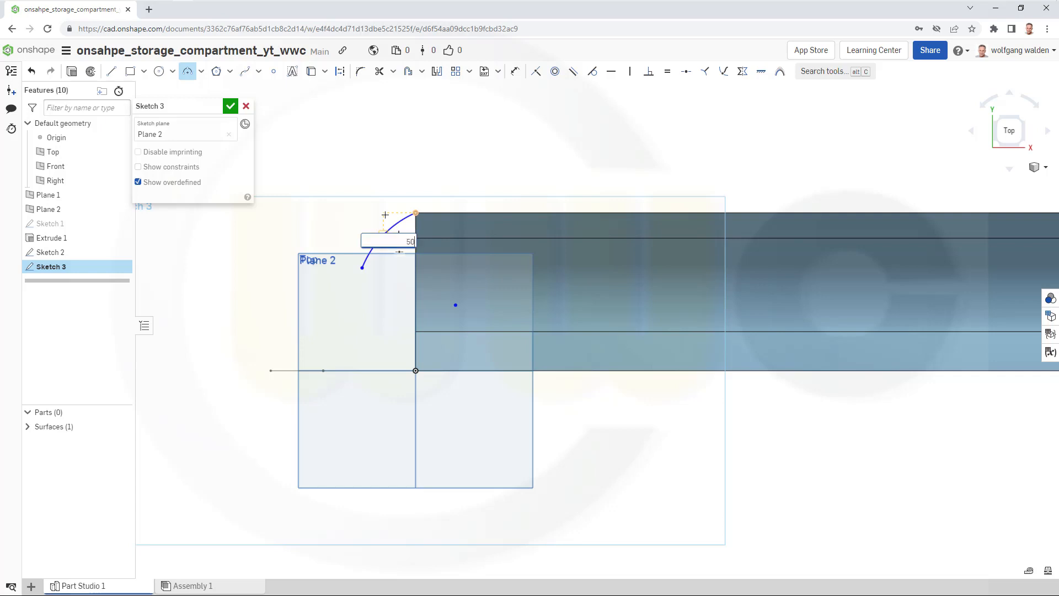
key(Return)
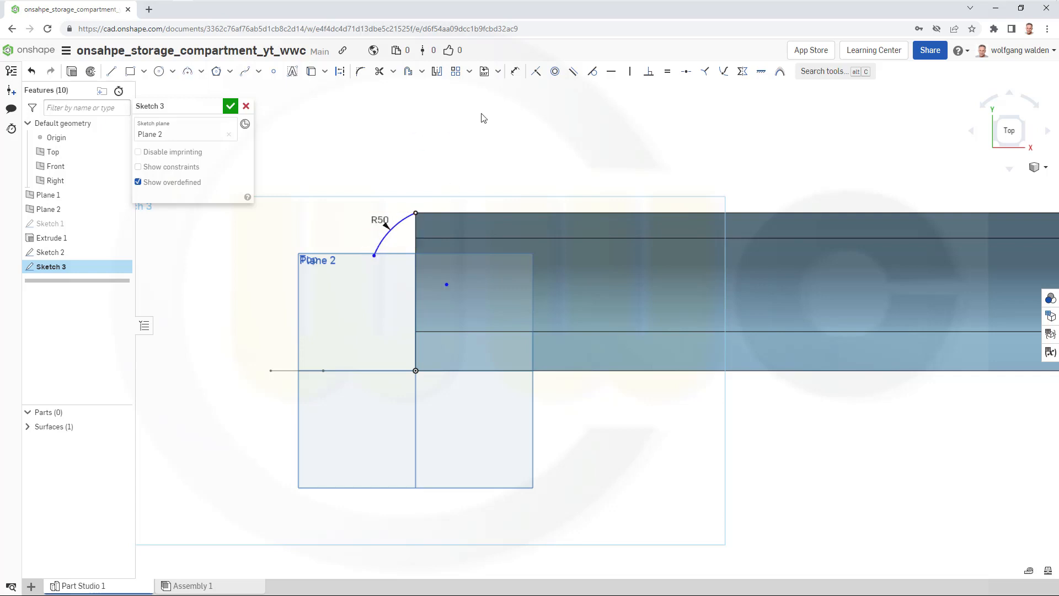
mouse_move(449, 269)
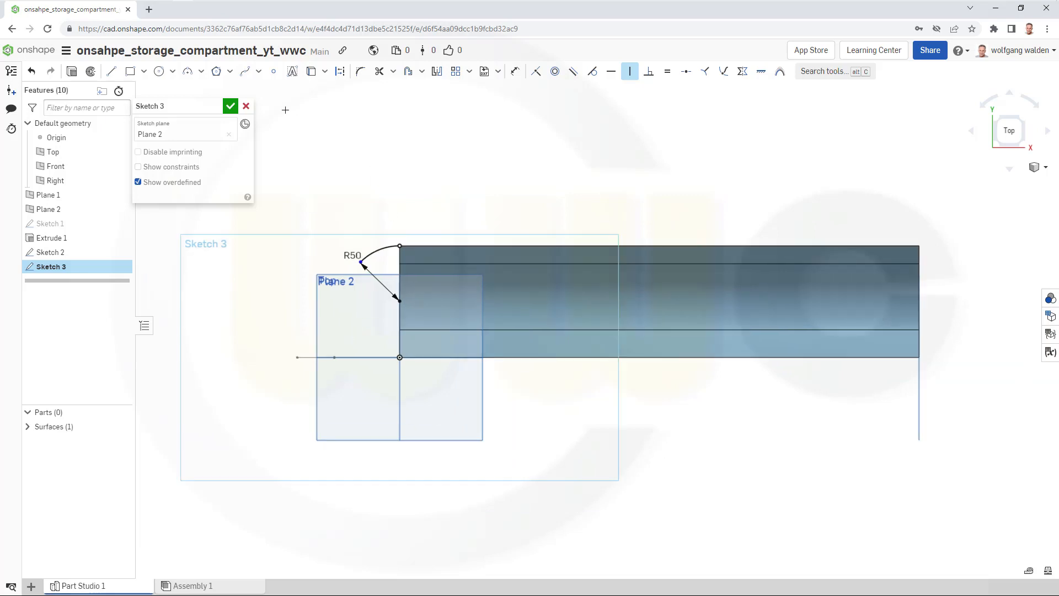
click(111, 70)
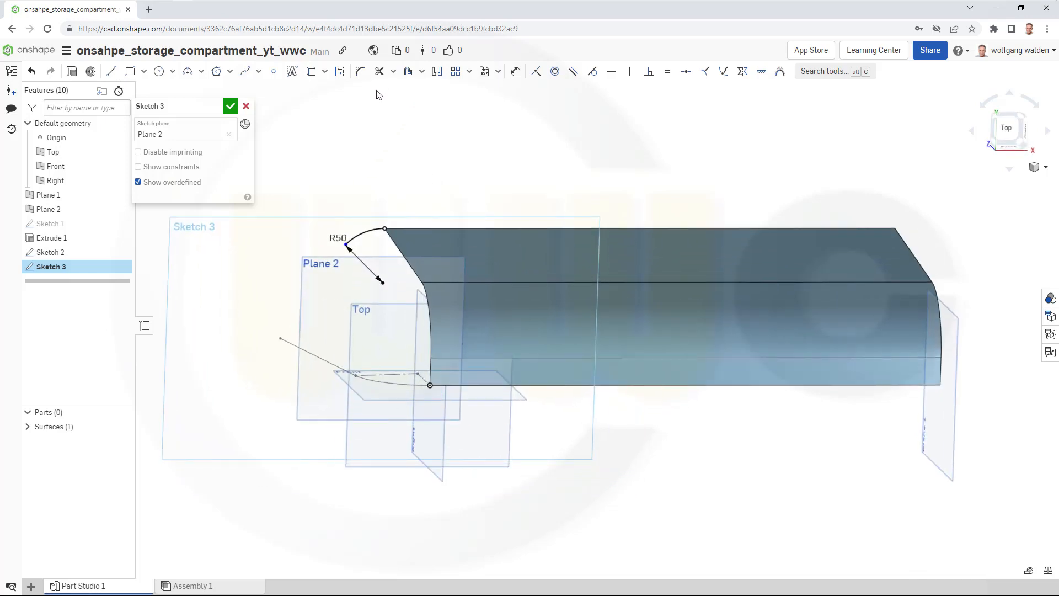
click(311, 71)
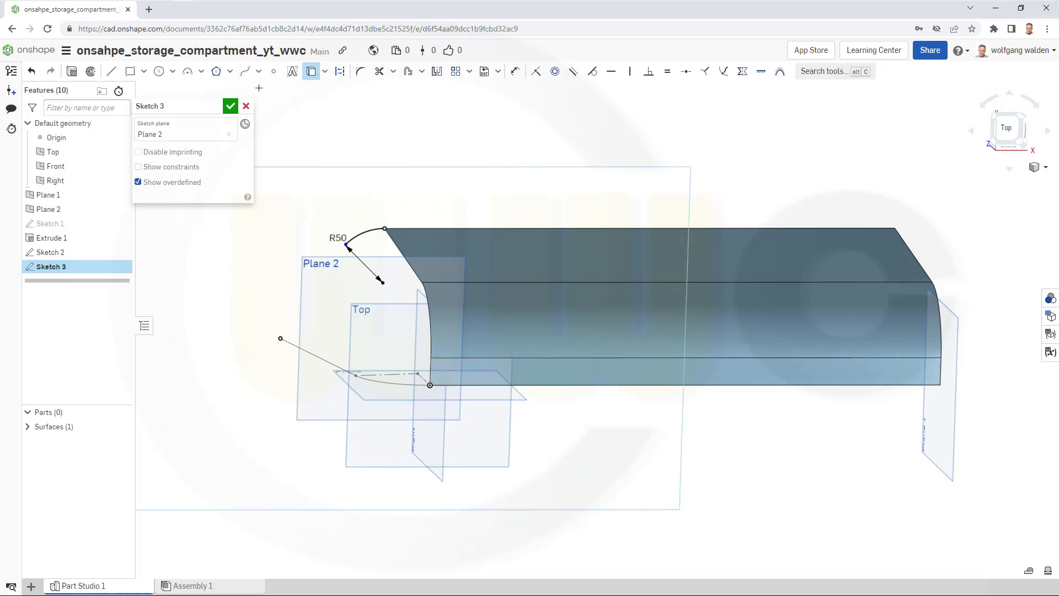
click(110, 71)
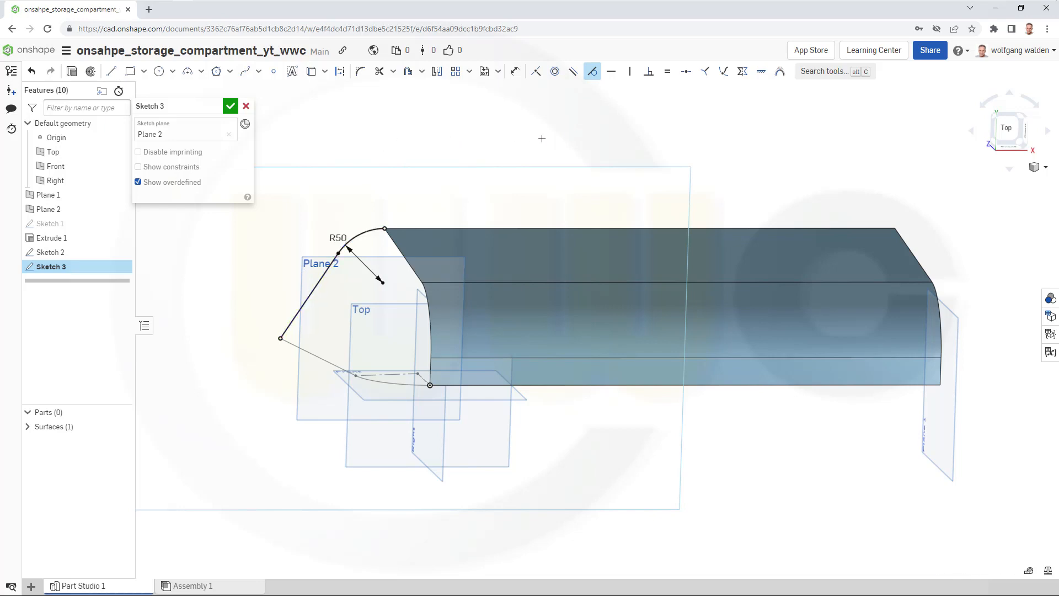
click(231, 106)
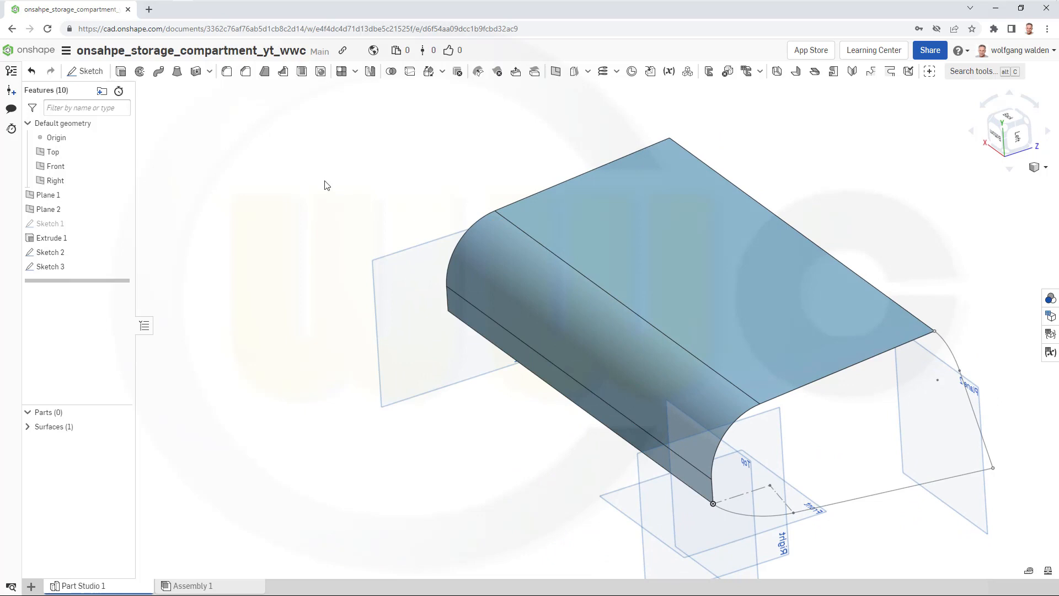
mouse_move(230, 121)
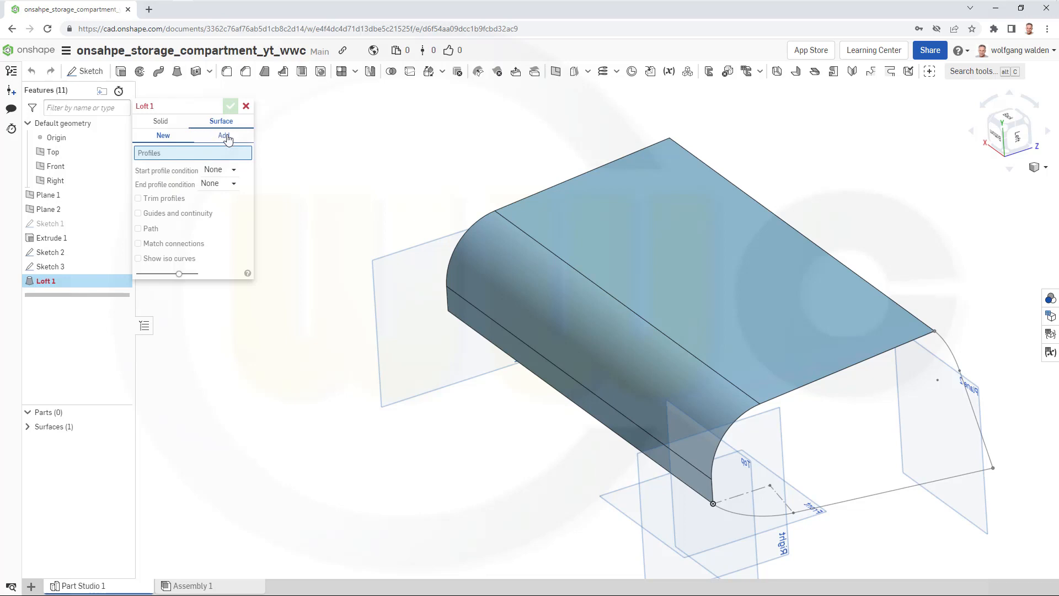
Set up a surface loft in Add mode with Sketch 2's curve and Extrude 1 edges as profiles.
click(224, 134)
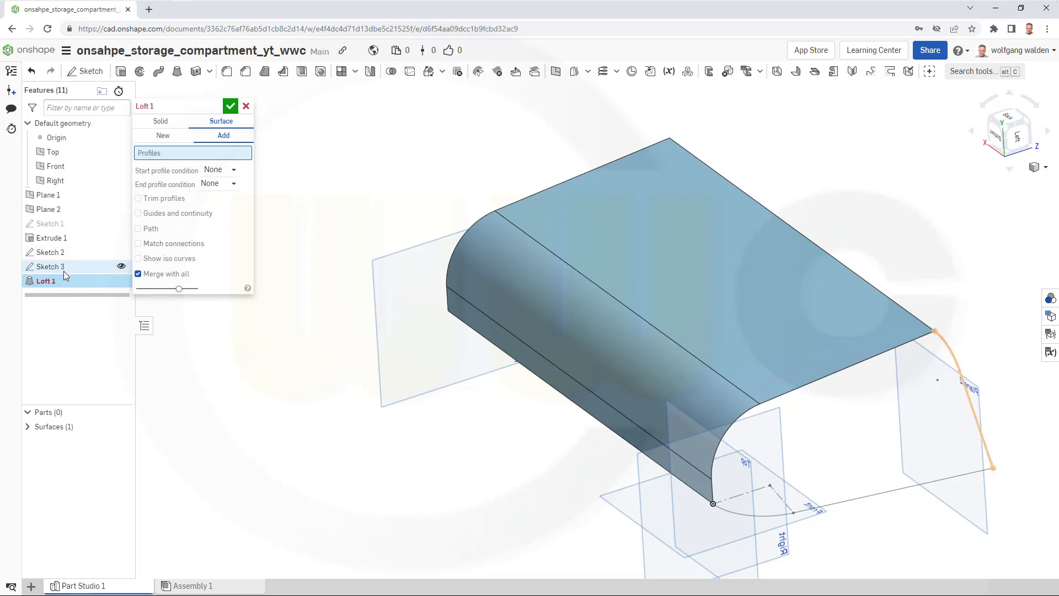
mouse_move(50, 252)
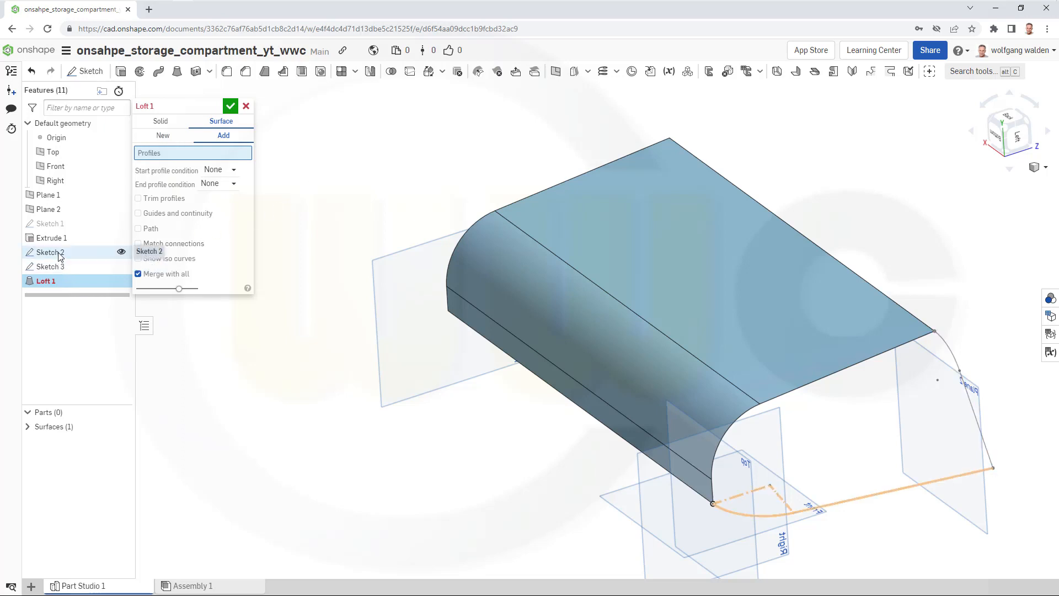
click(48, 251)
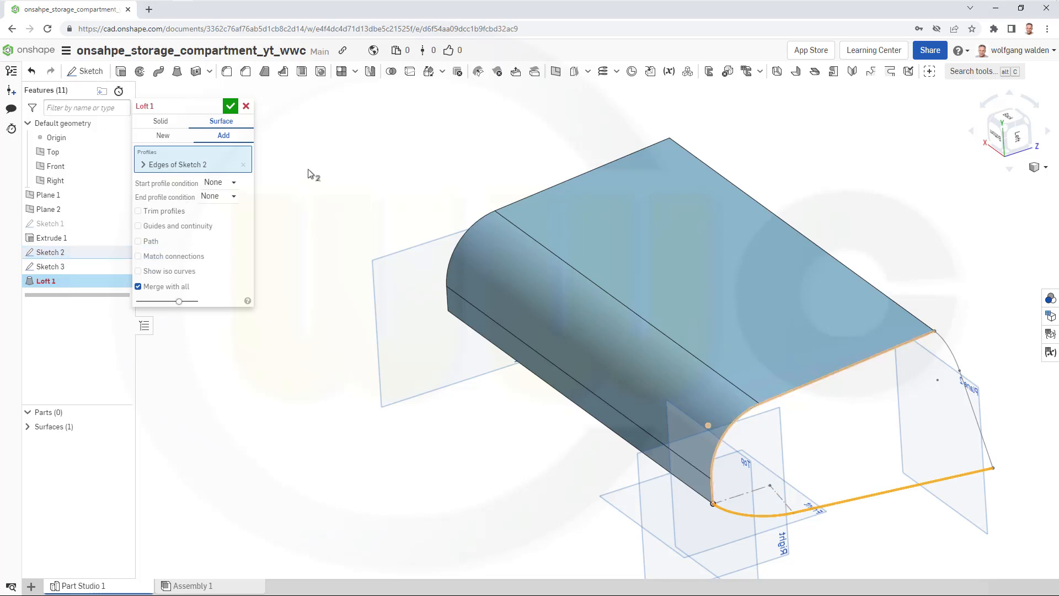
mouse_move(859, 372)
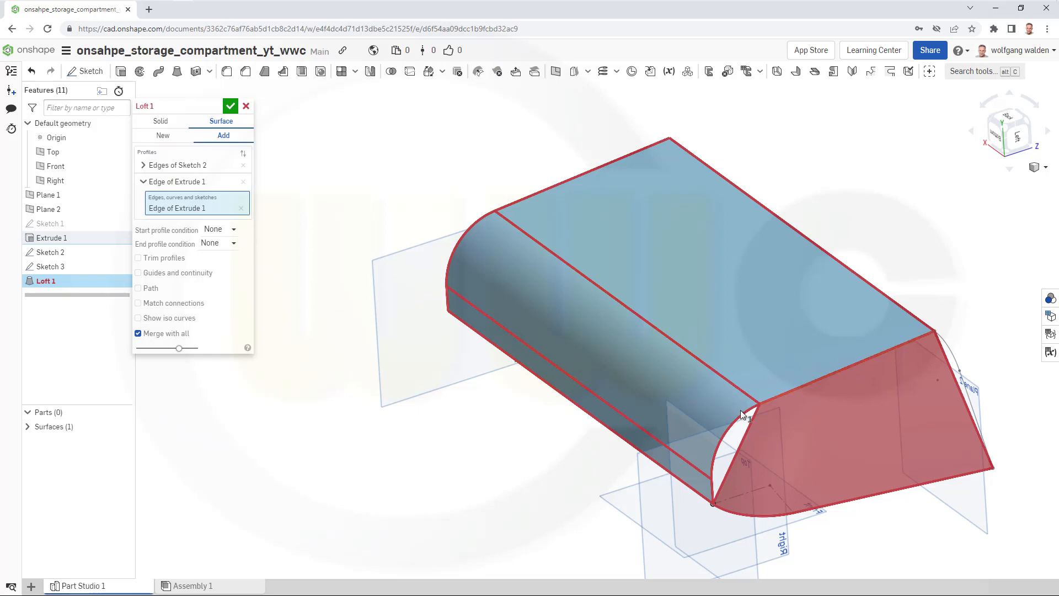
mouse_move(801, 395)
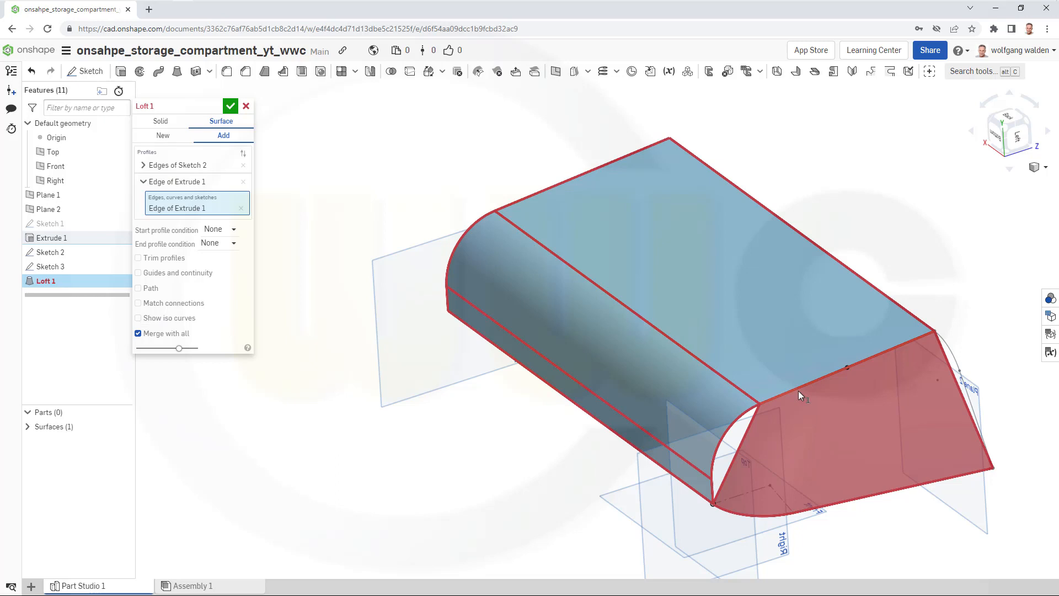
mouse_move(241, 208)
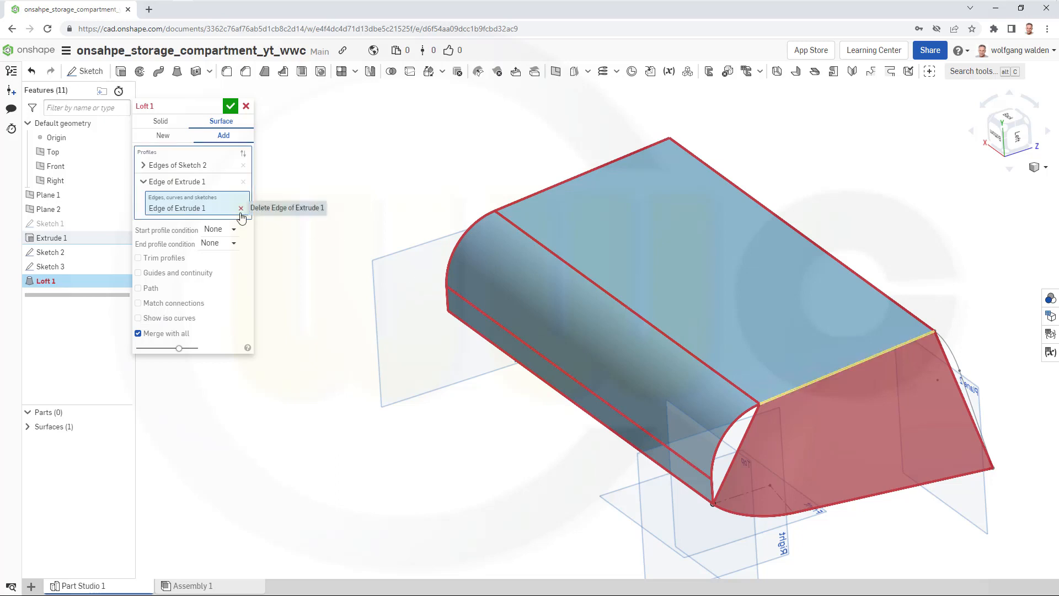
mouse_move(419, 305)
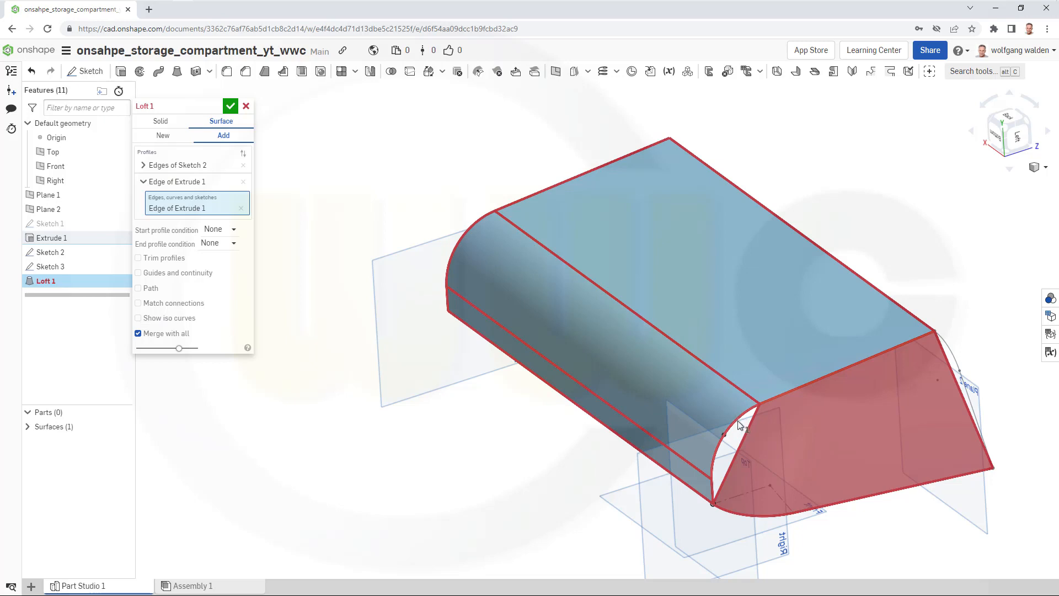
click(736, 429)
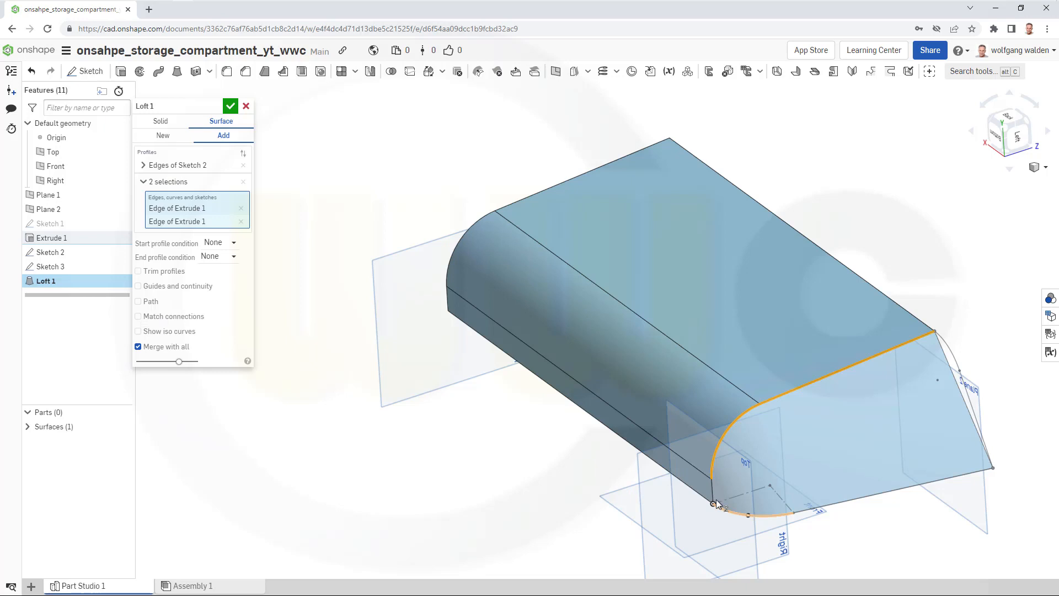
mouse_move(714, 492)
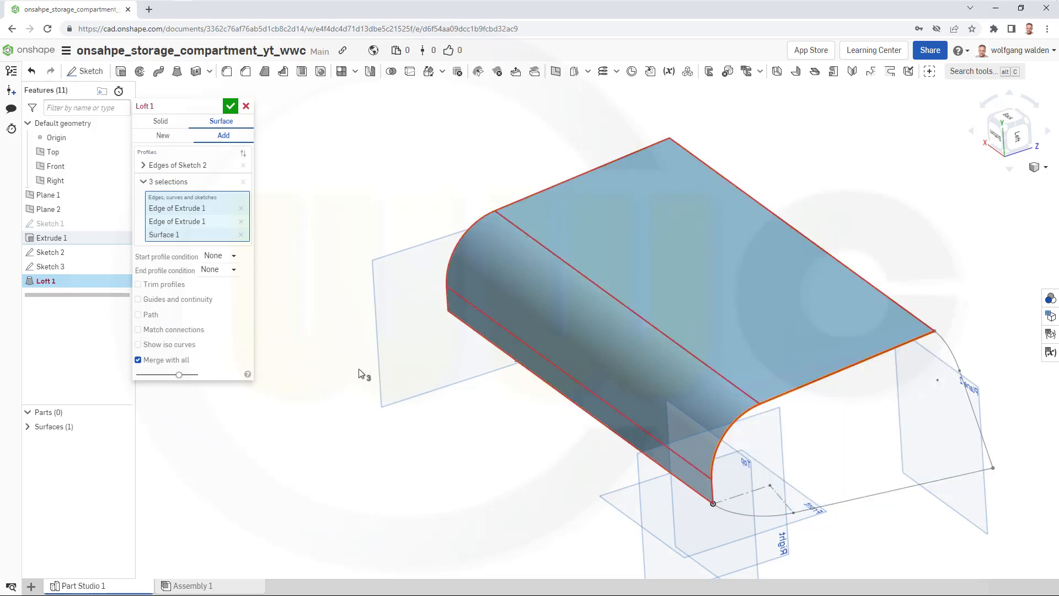
Use Extrude 1's three end edges as Loft 1's second profile with a Match tangent end condition.
click(241, 234)
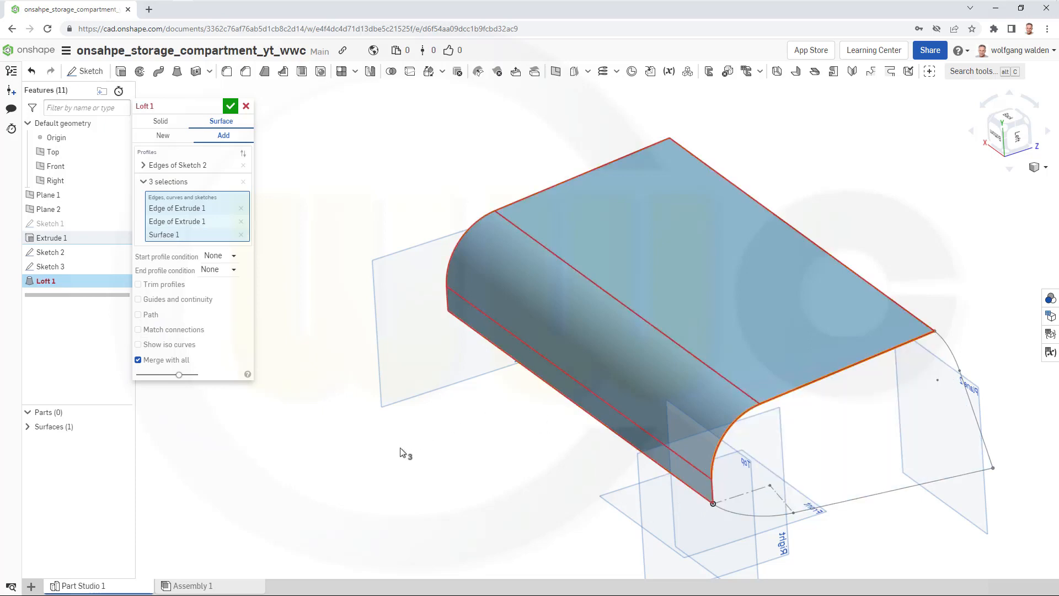
click(241, 234)
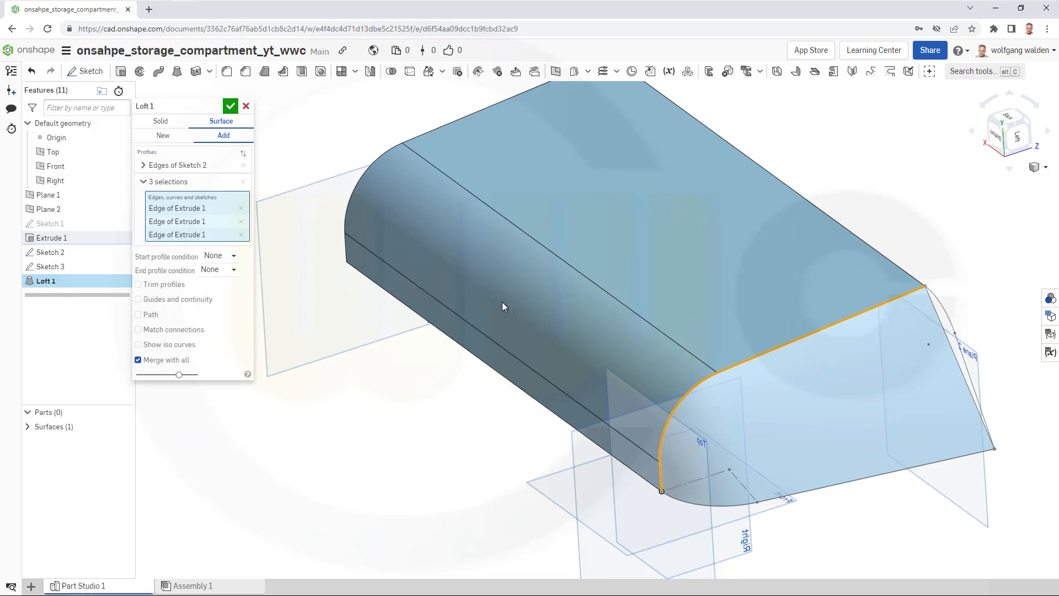
click(219, 270)
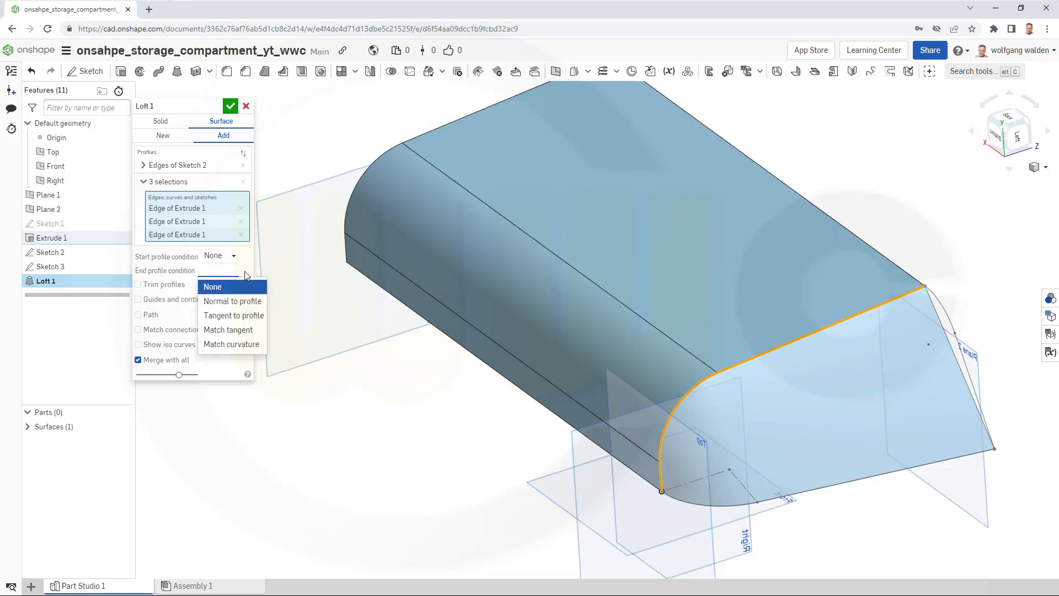
mouse_move(234, 316)
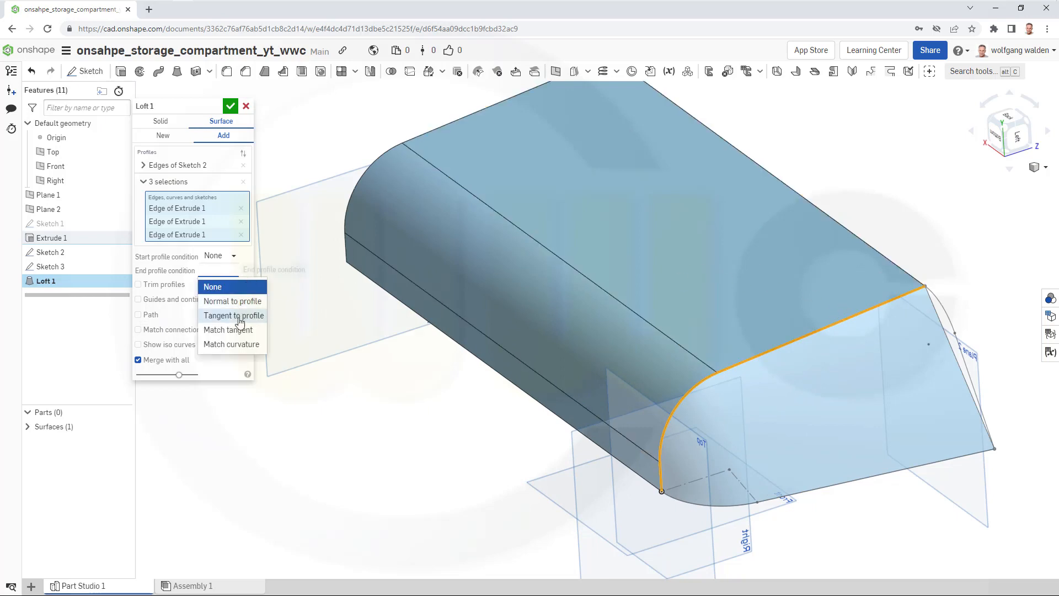
click(227, 329)
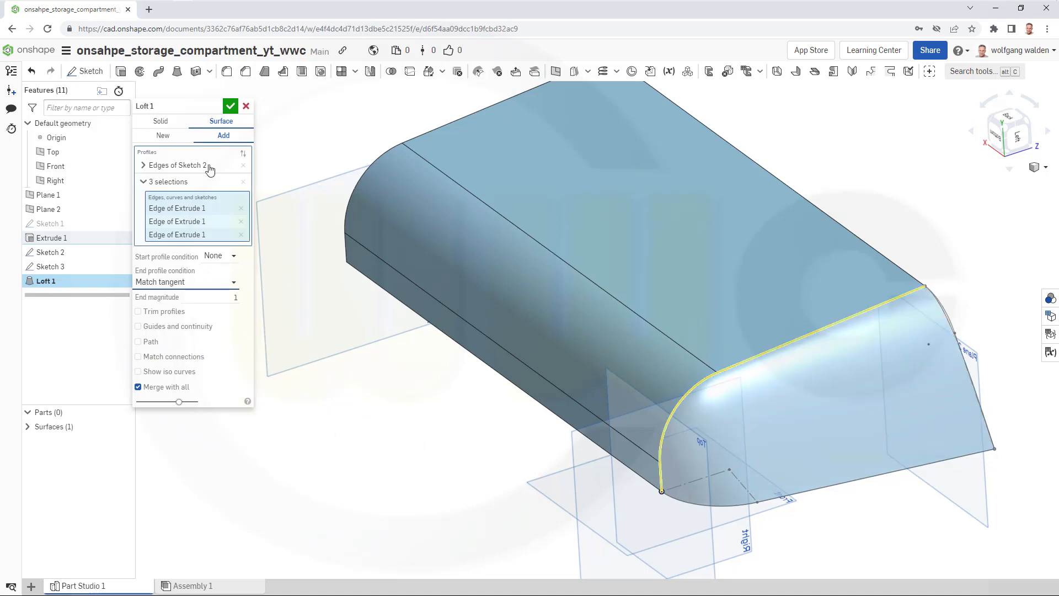
click(231, 105)
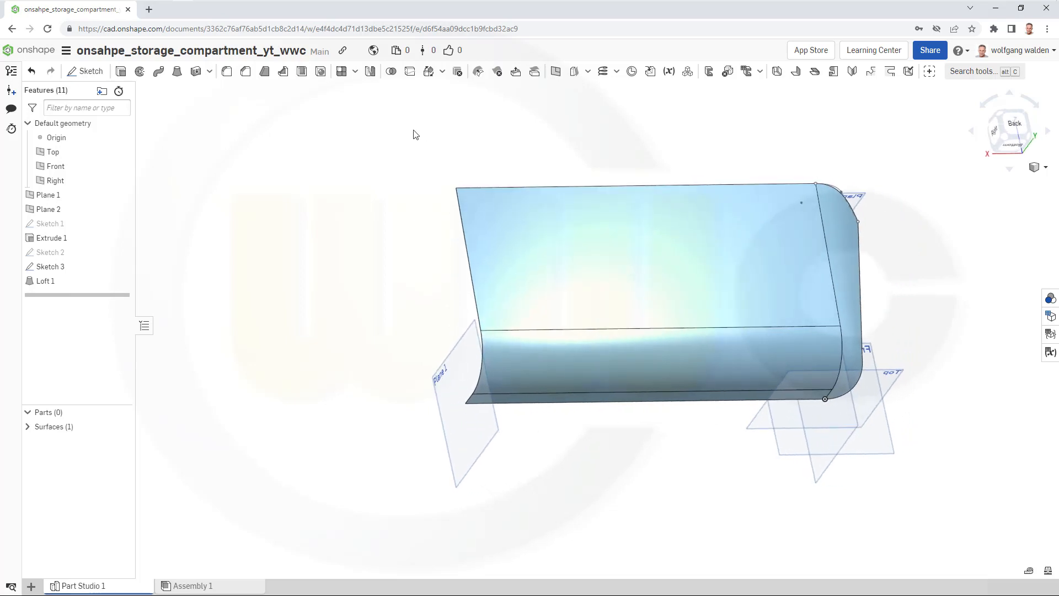
mouse_move(493, 151)
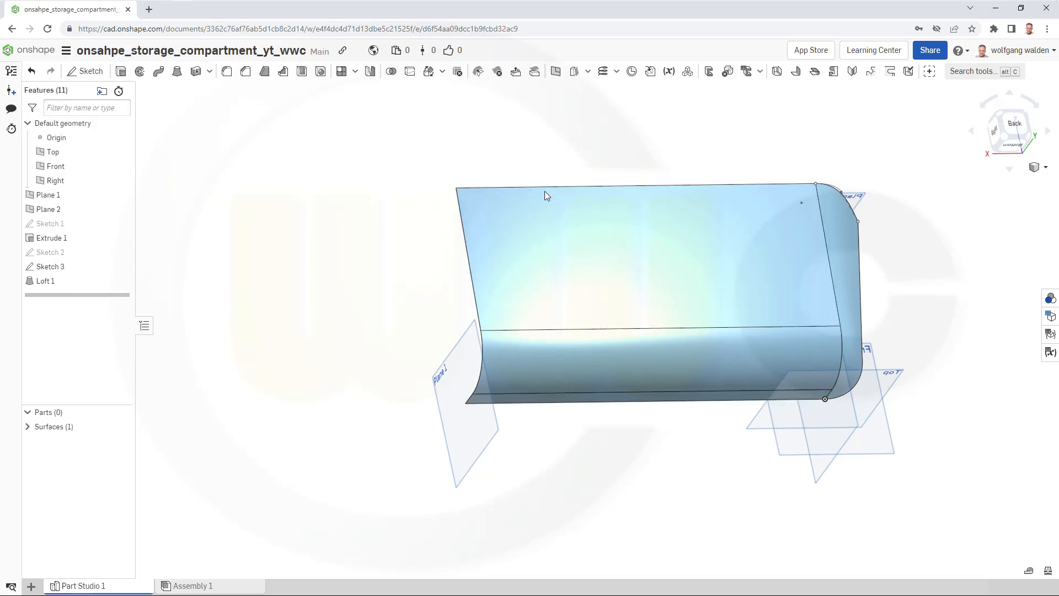
mouse_move(453, 153)
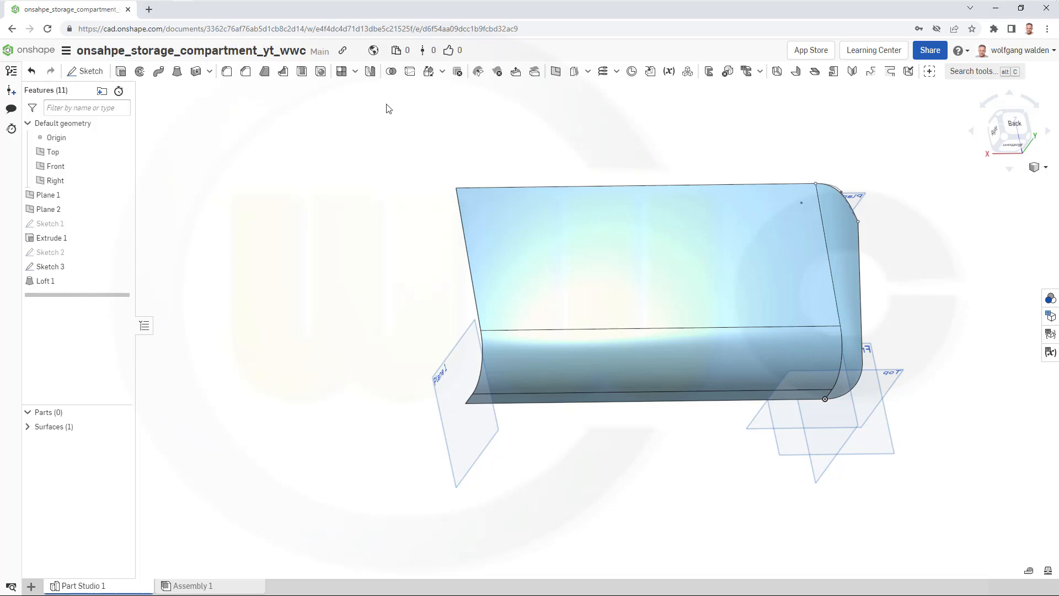
mouse_move(290, 119)
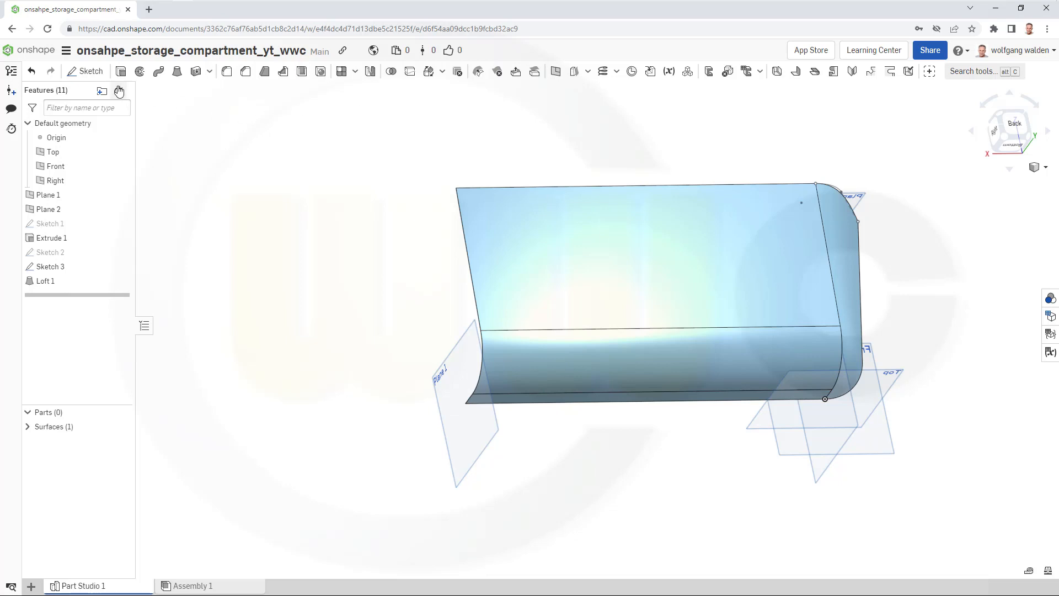
Start a new Sketch 4 on the Front plane after accepting Loft 1.
click(86, 71)
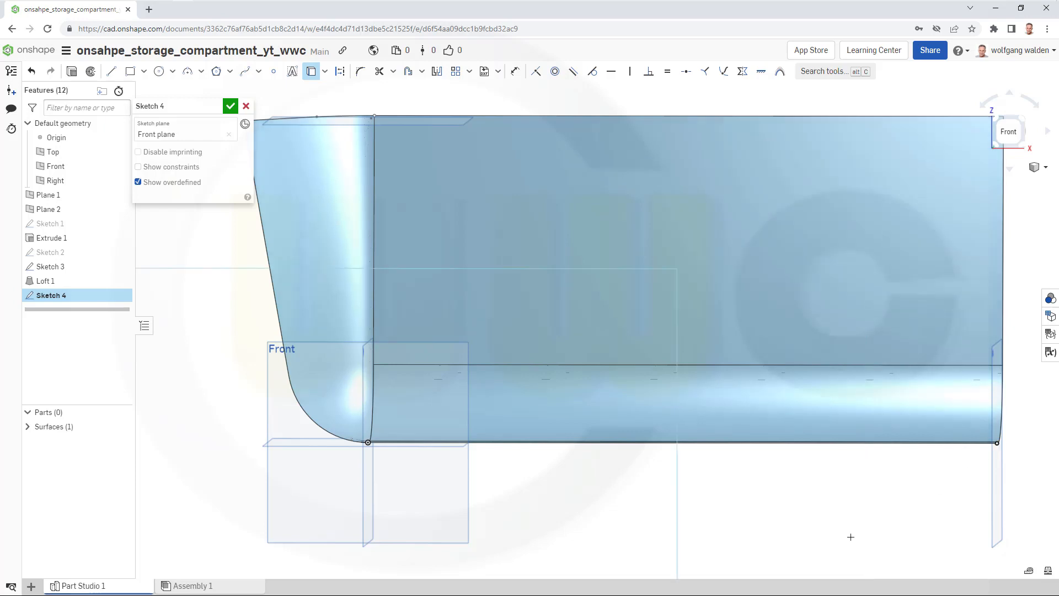
Draw a Ø120 circle at the compartment's right end and a slanted line rising from it.
click(374, 243)
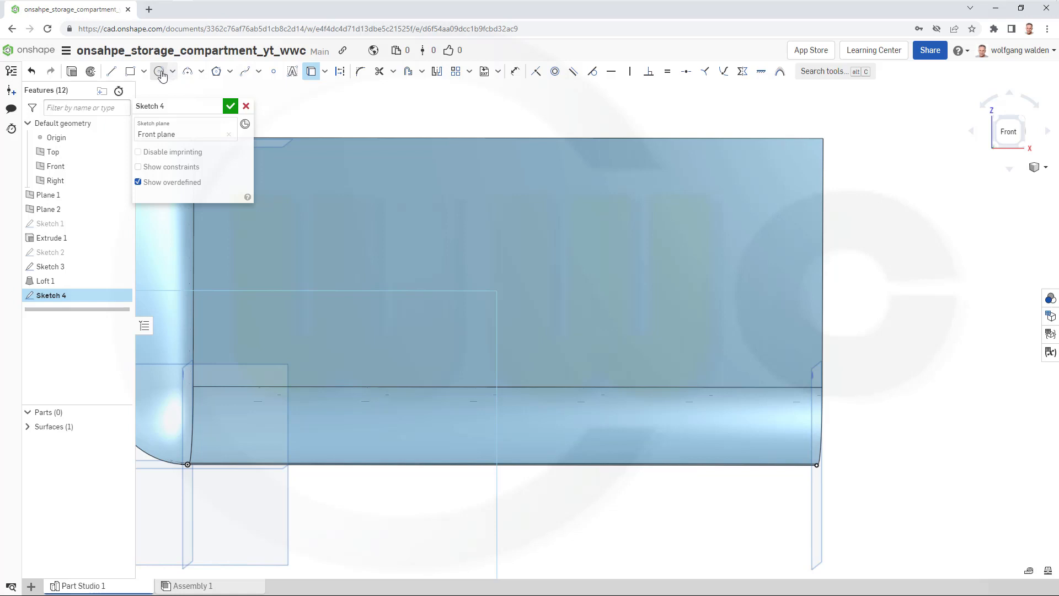
click(158, 70)
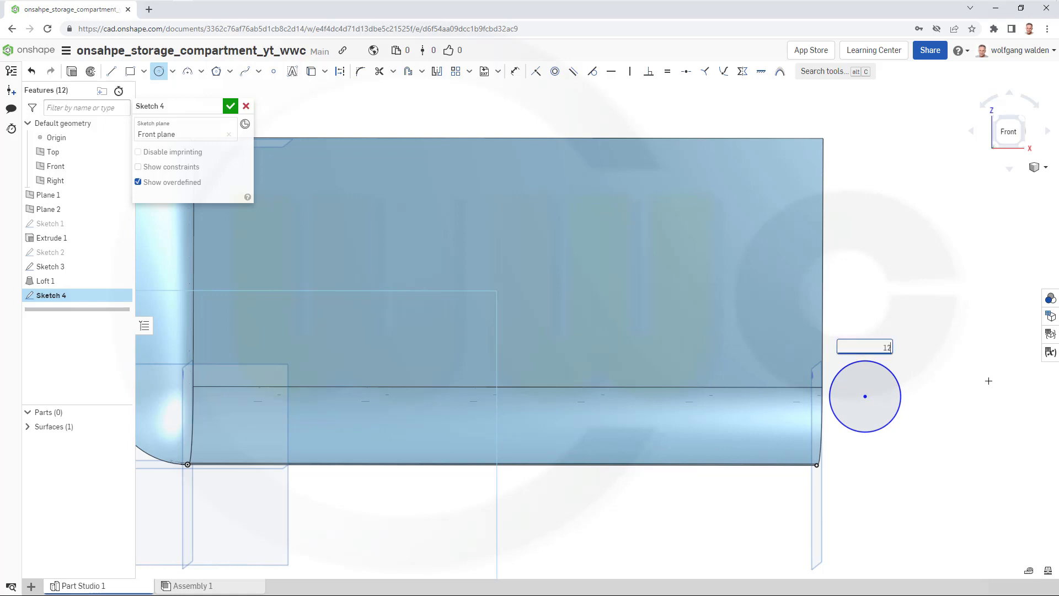
text(0)
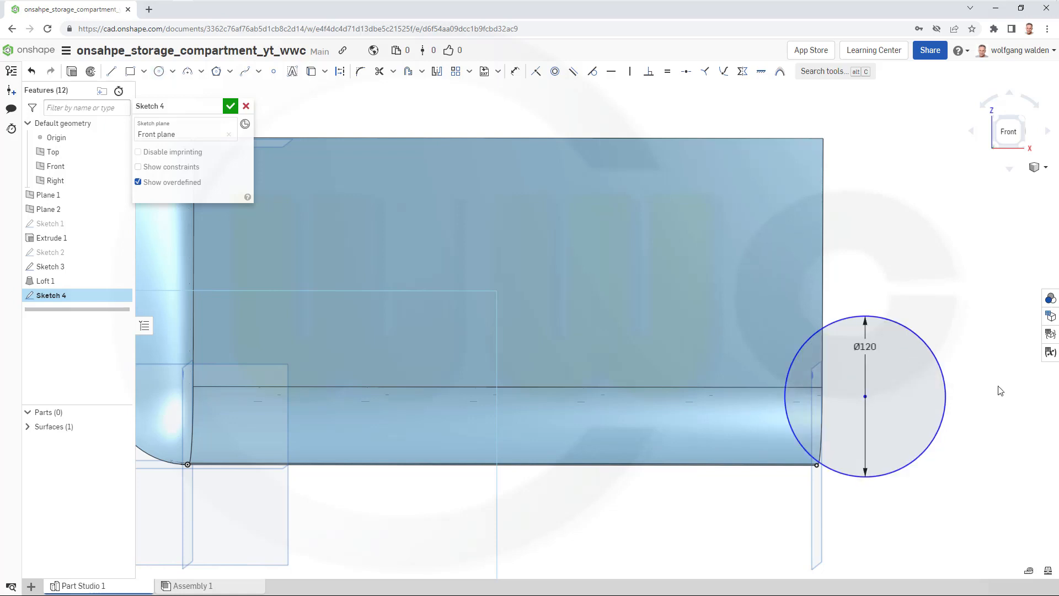
mouse_move(505, 86)
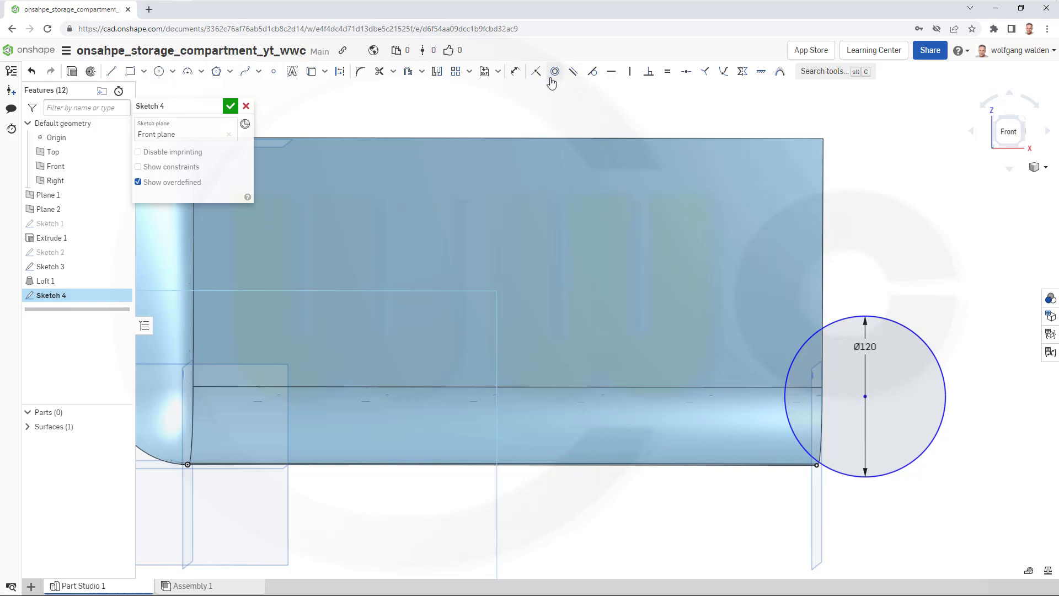
click(536, 70)
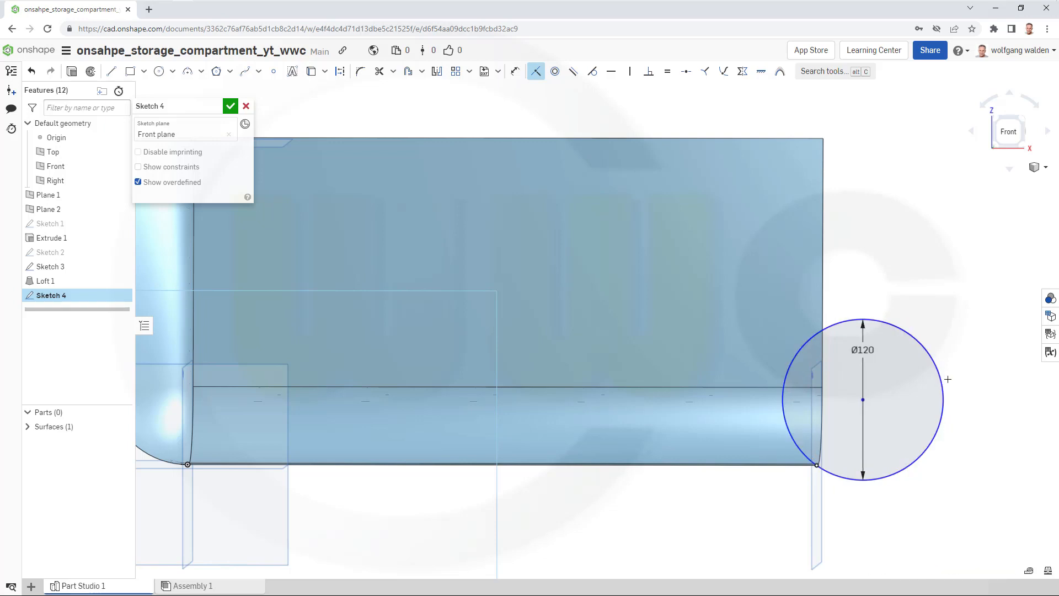
click(628, 71)
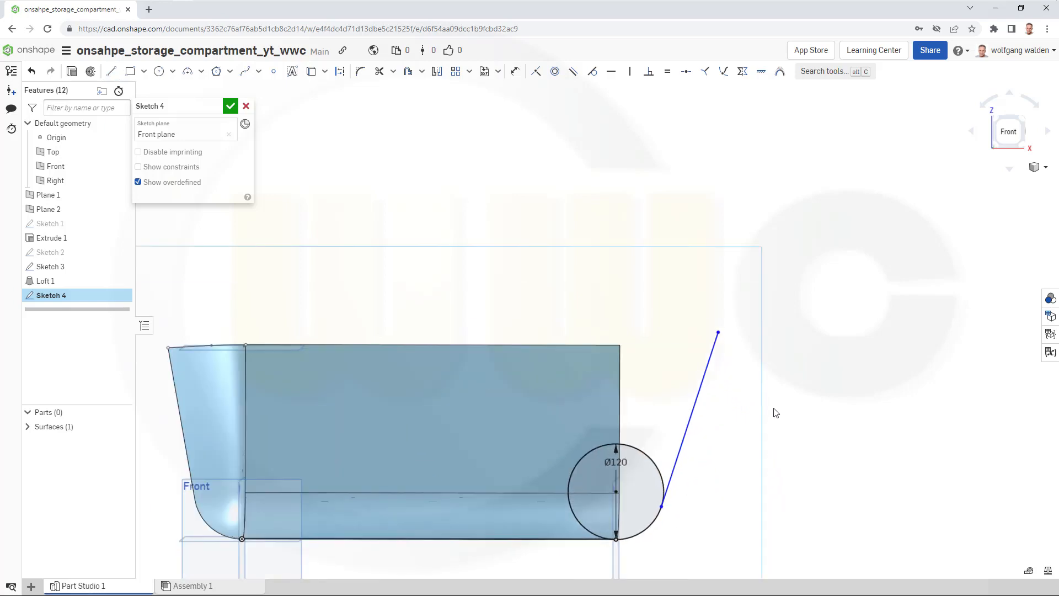
mouse_move(614, 278)
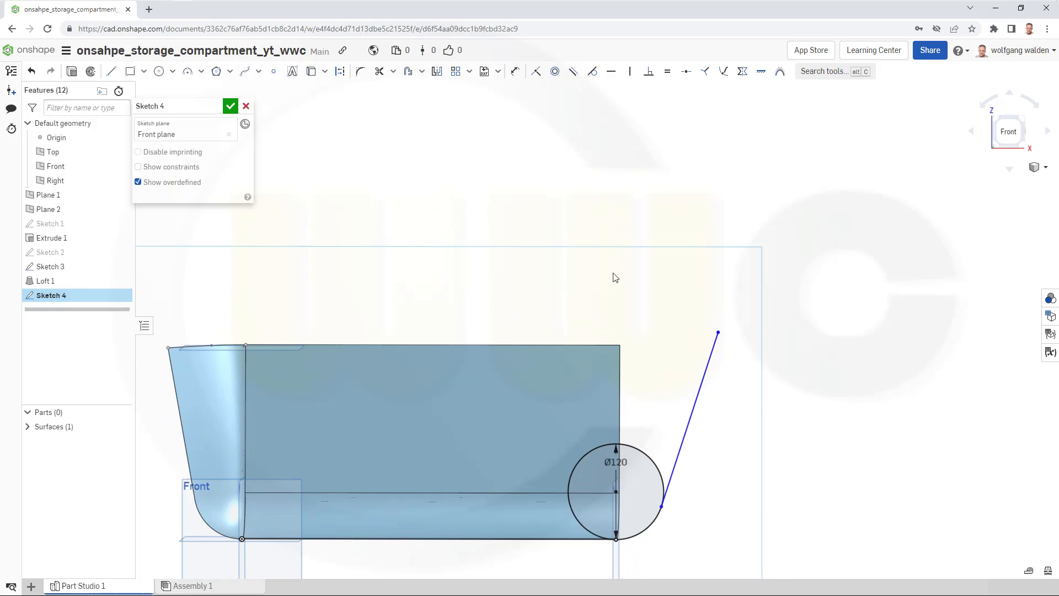
mouse_move(592, 73)
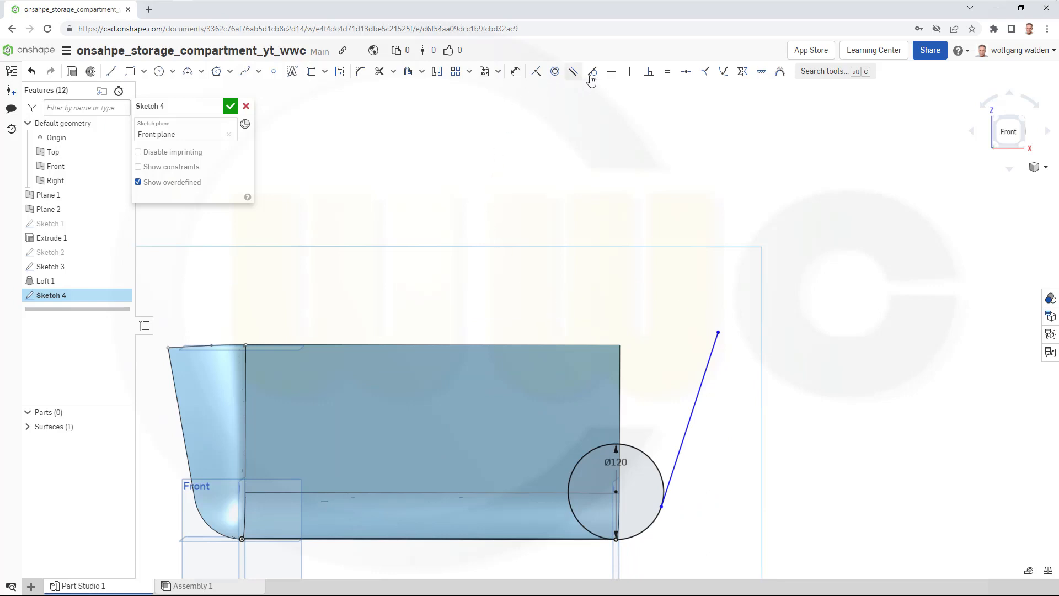
Constrain the line tangent to the circle, dimension it at 30°, and close Sketch 4.
click(536, 72)
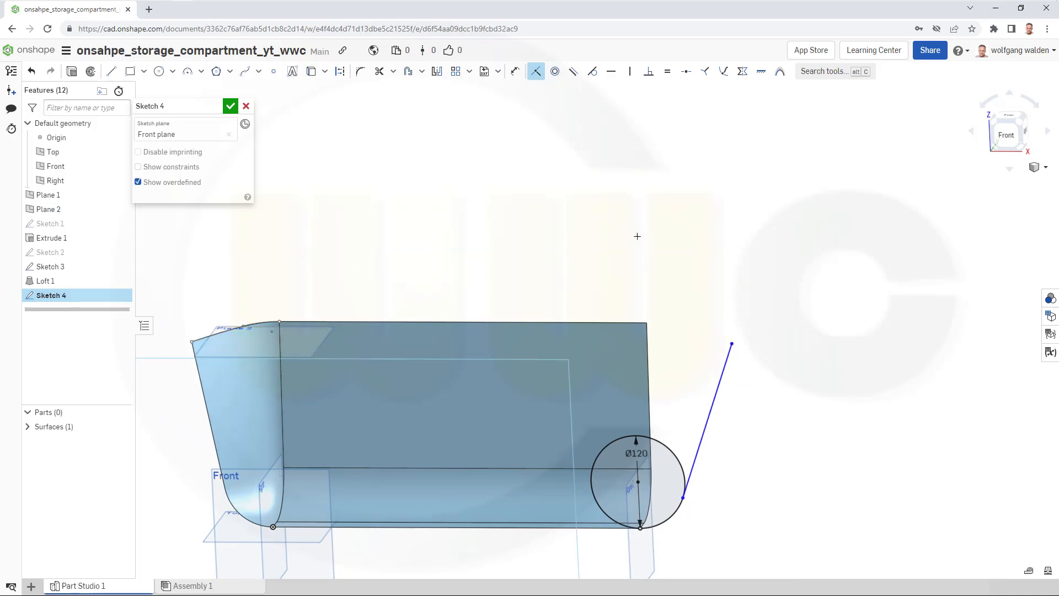
mouse_move(515, 70)
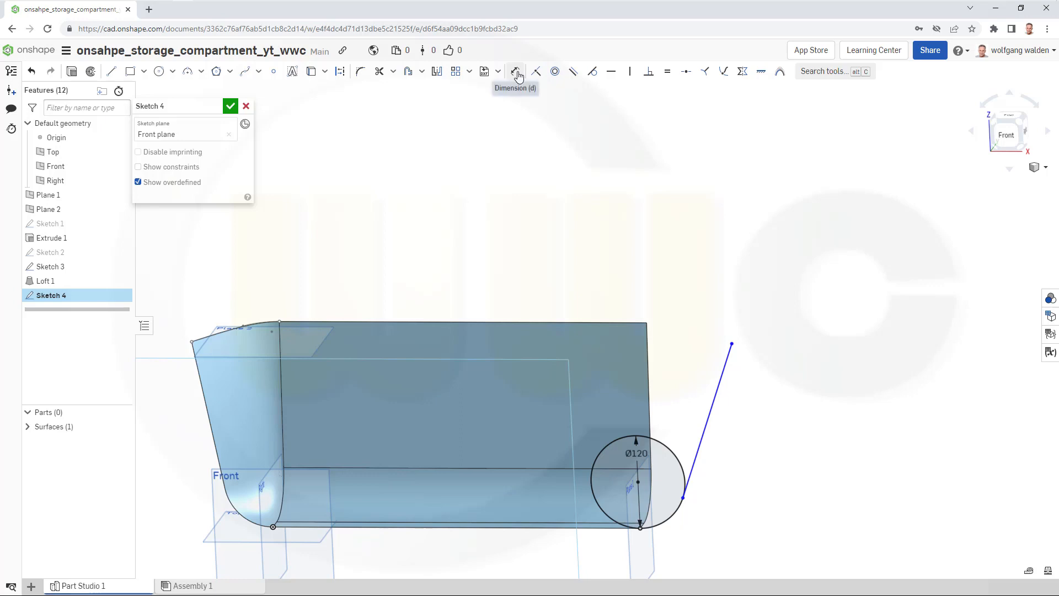
click(516, 72)
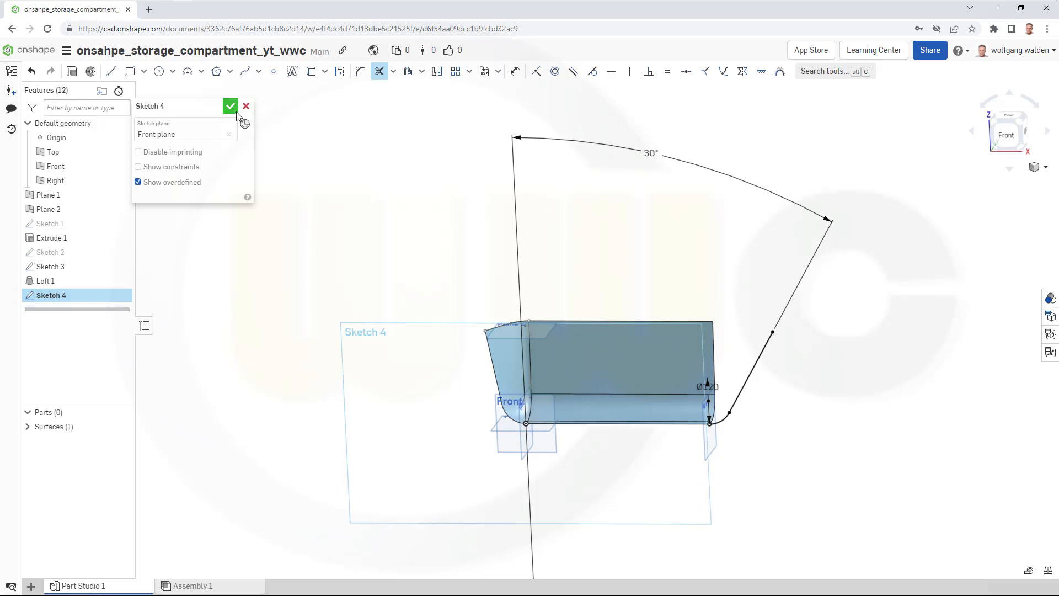
click(230, 106)
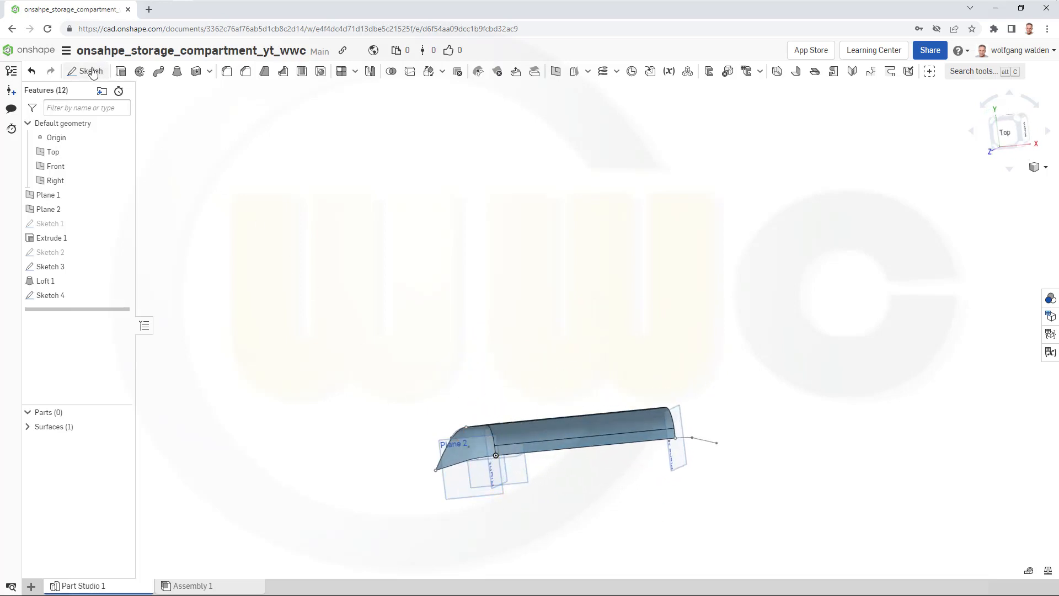
In Sketch 5 on Plane 2, add a helper circle tangent at the right end, centred vertically below the body's corner.
click(86, 71)
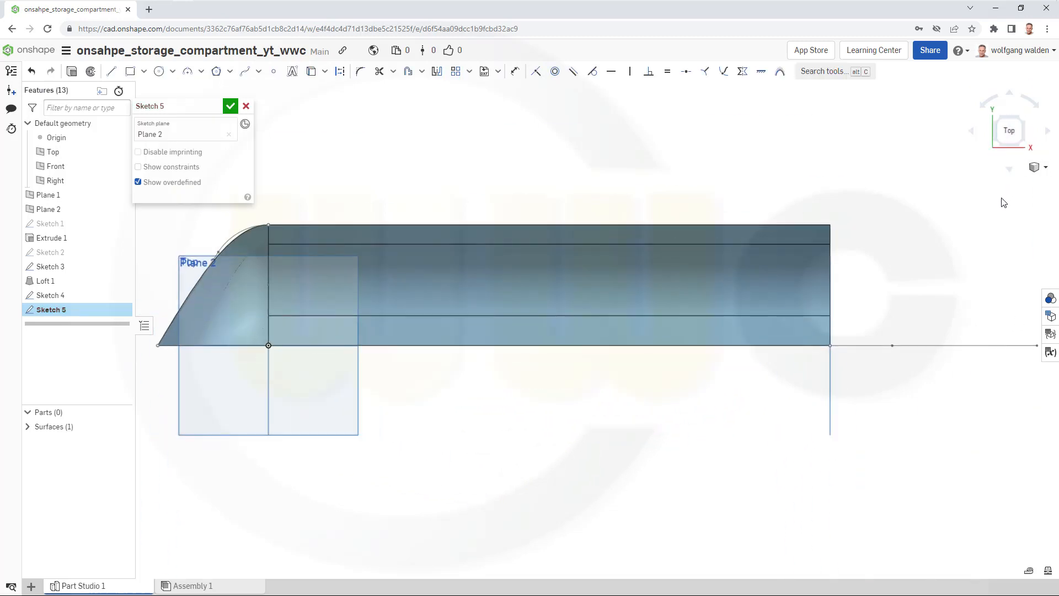
mouse_move(878, 253)
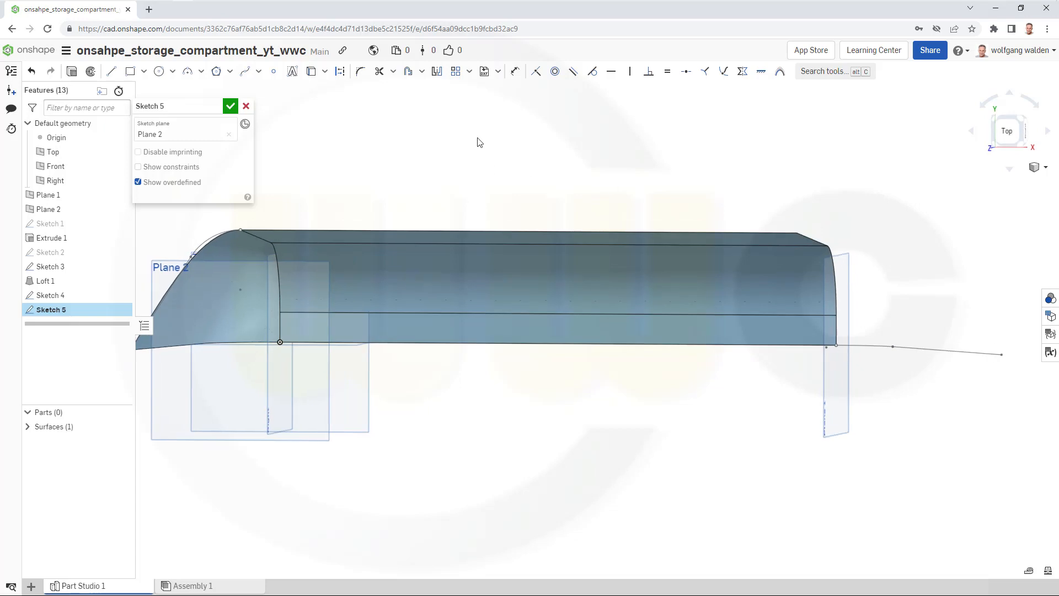
mouse_move(370, 109)
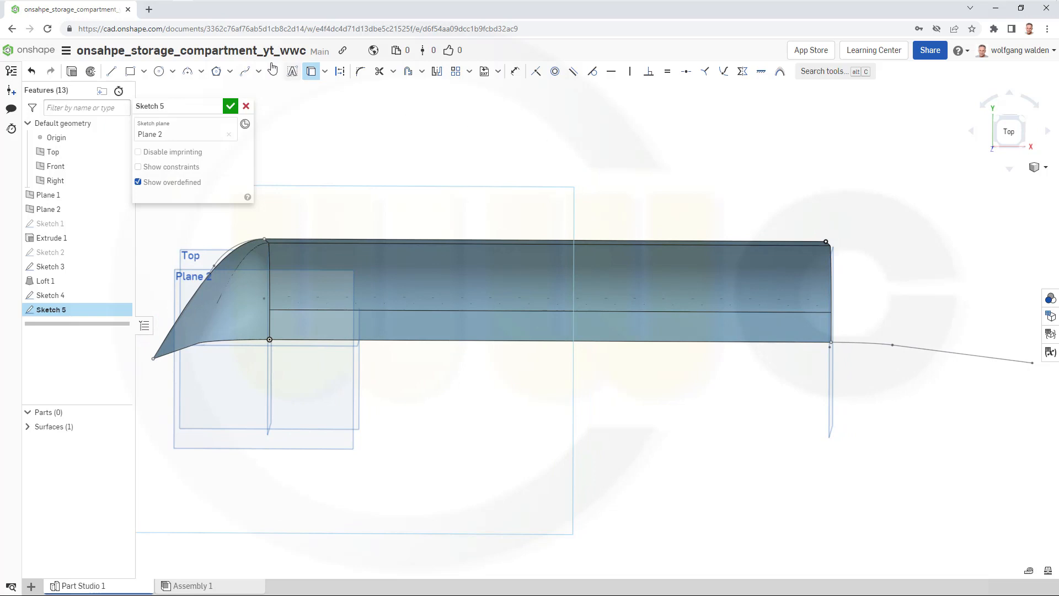
click(159, 70)
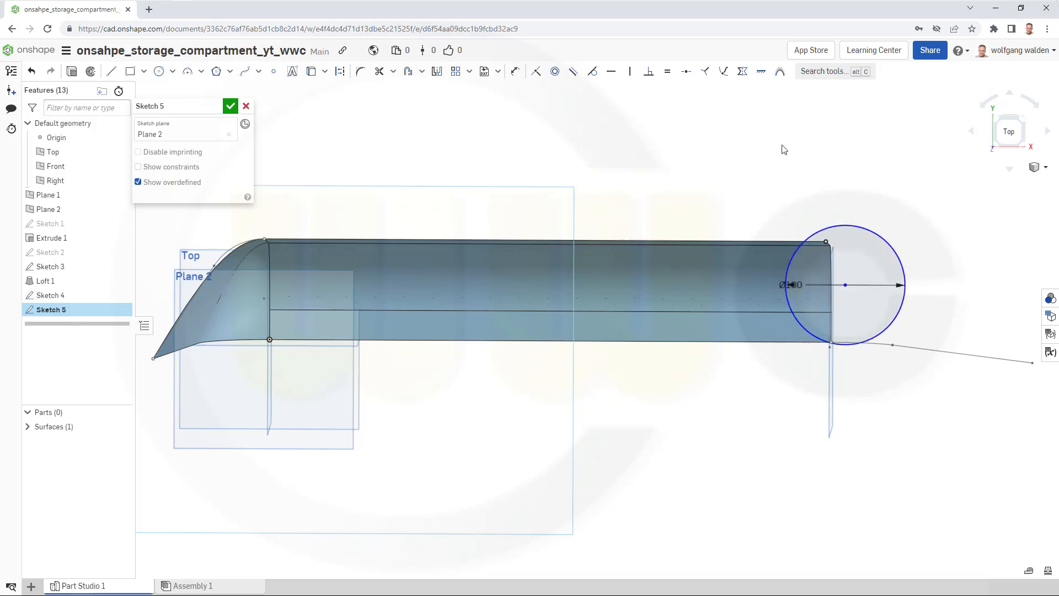
click(536, 70)
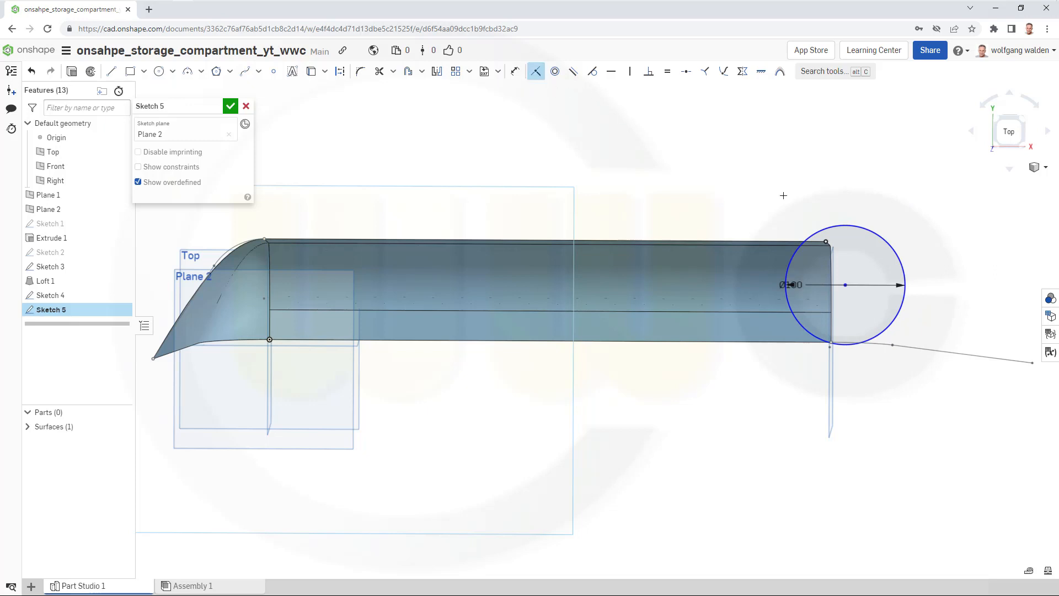
mouse_move(835, 225)
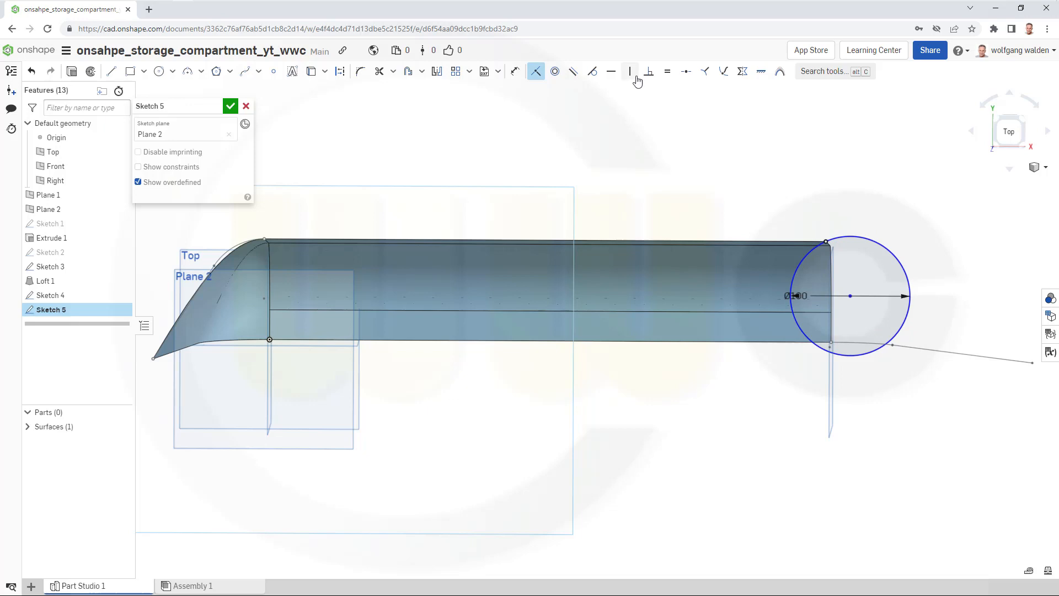
click(630, 71)
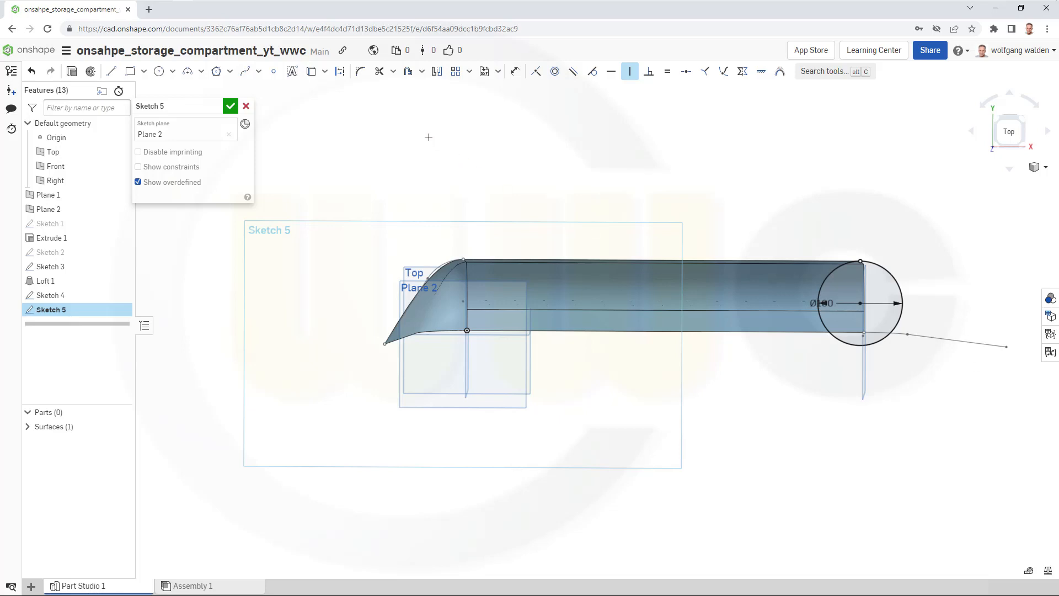
click(311, 71)
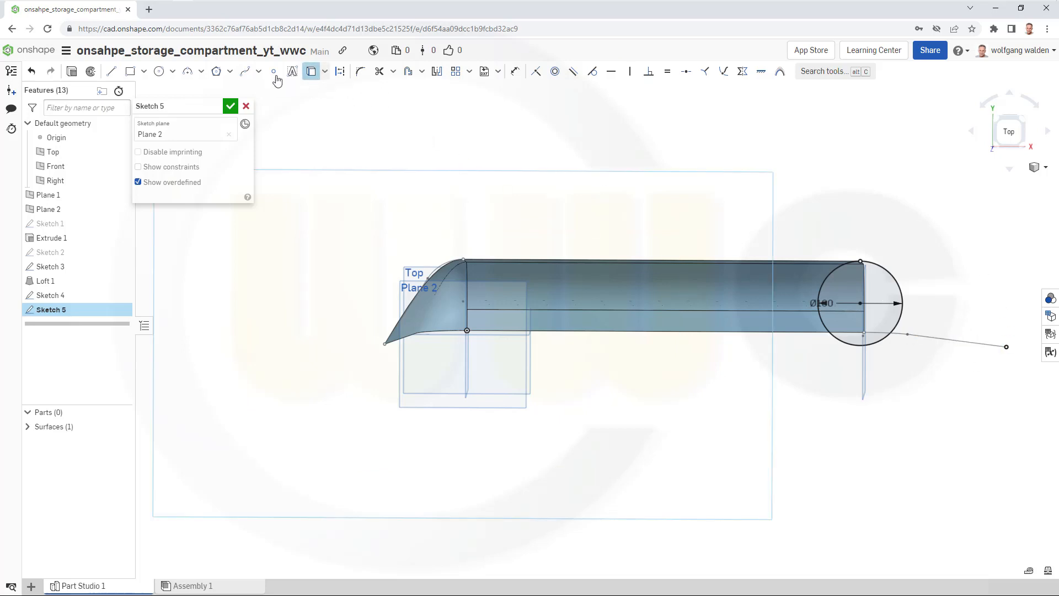
Draw the sloped guide line to the far end point and trim away the helper circle.
click(111, 71)
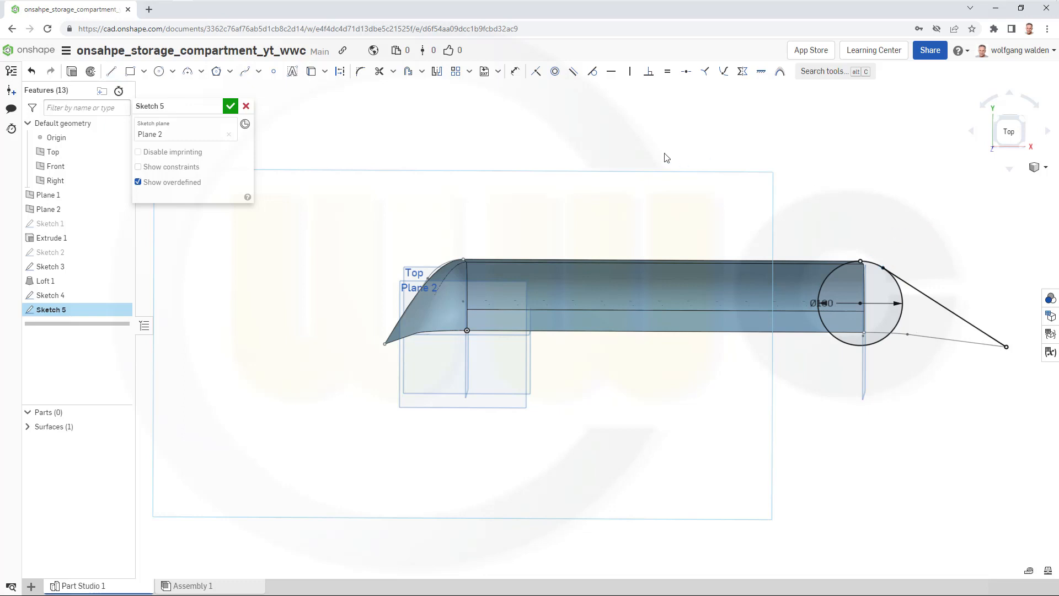
click(378, 71)
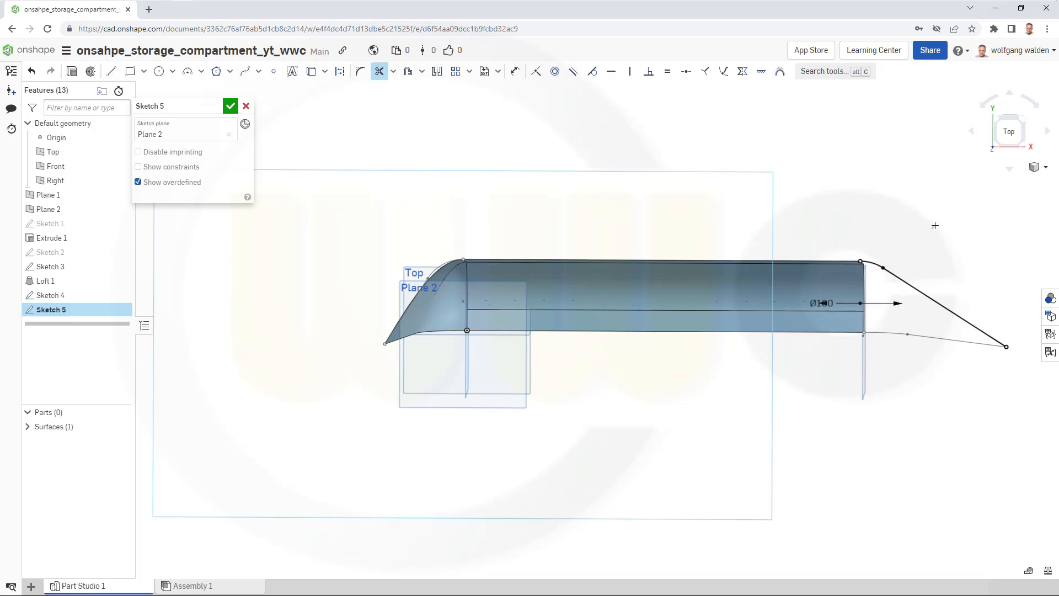
click(229, 106)
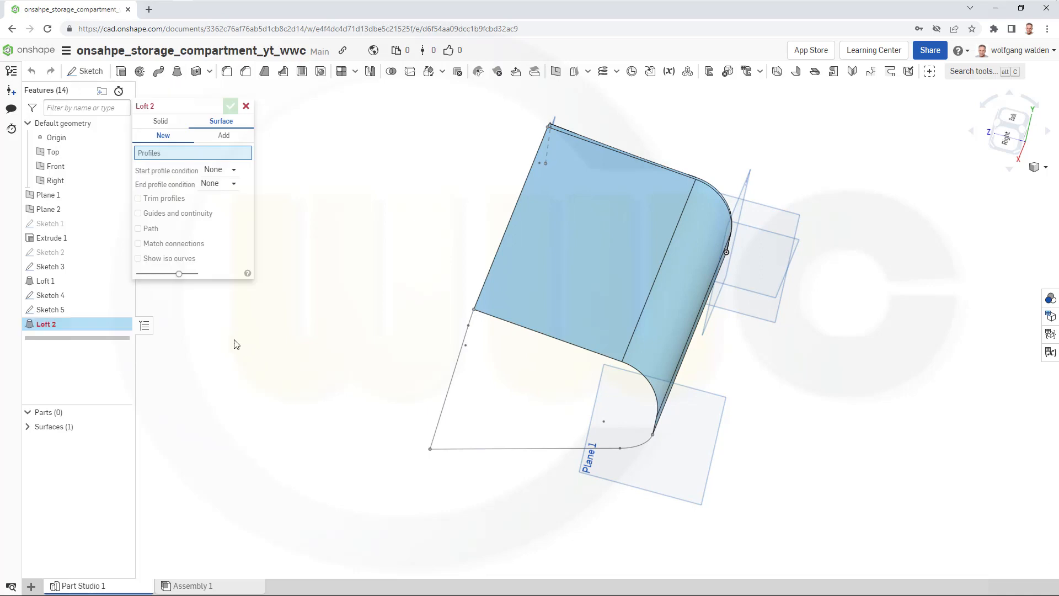
Set Loft 2 to Add, with Sketch 4's edges and three Extrude 1 end edges as profiles.
click(224, 135)
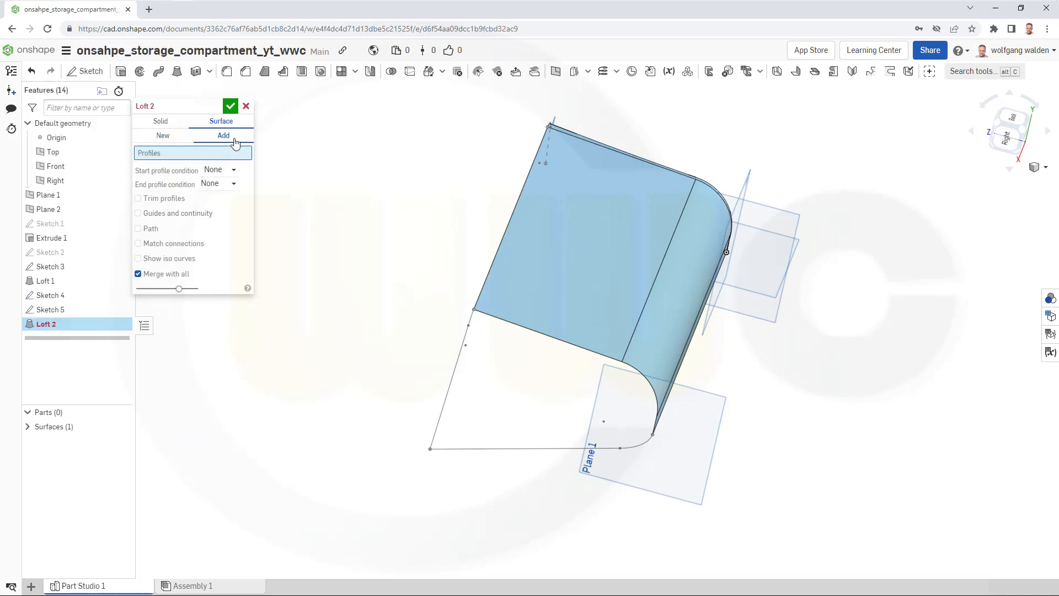
mouse_move(50, 251)
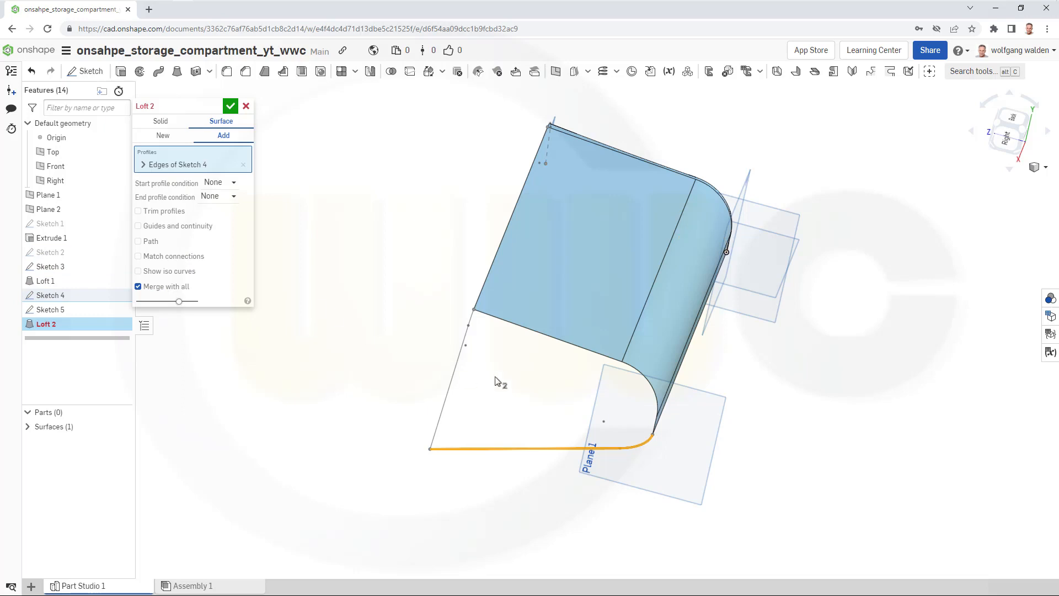
mouse_move(541, 335)
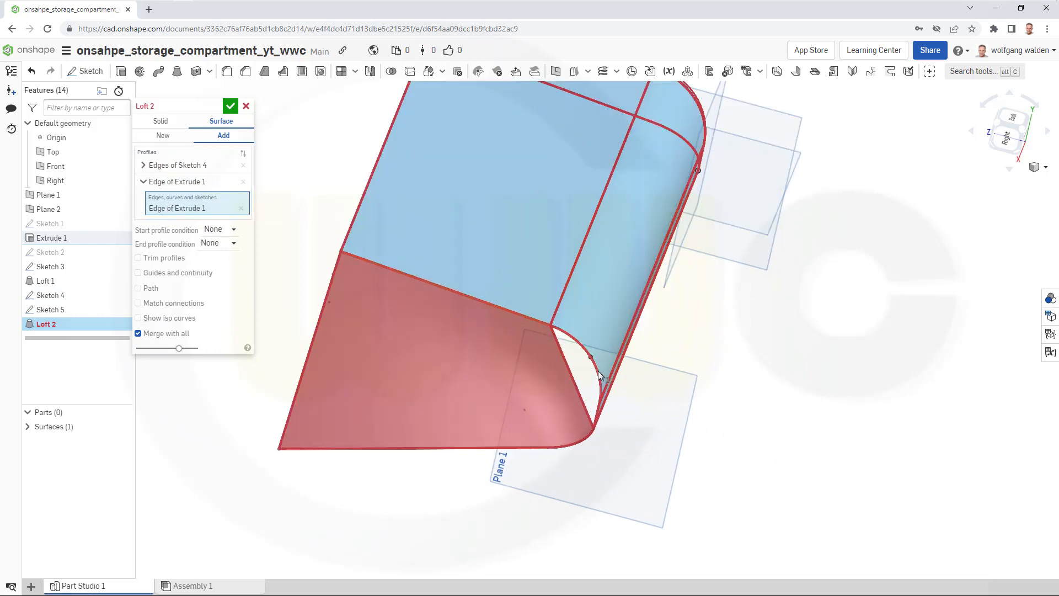
click(598, 375)
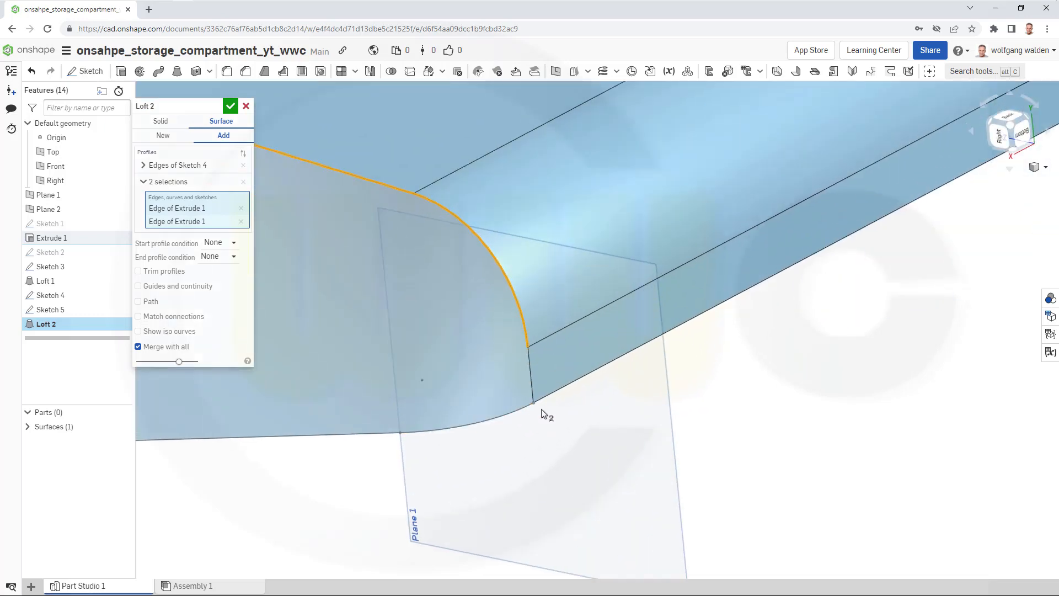
click(530, 399)
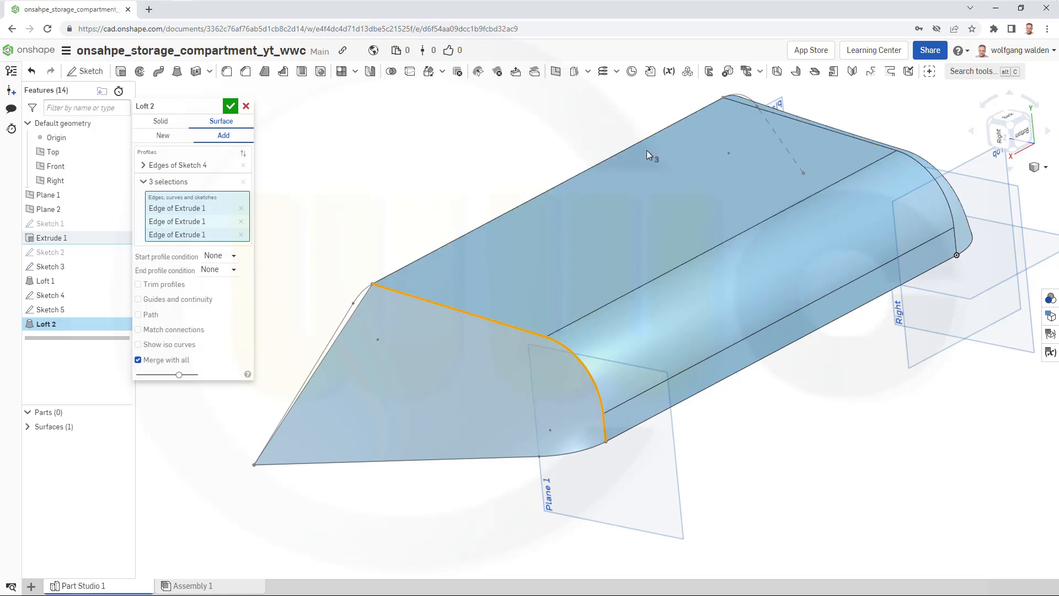
mouse_move(279, 283)
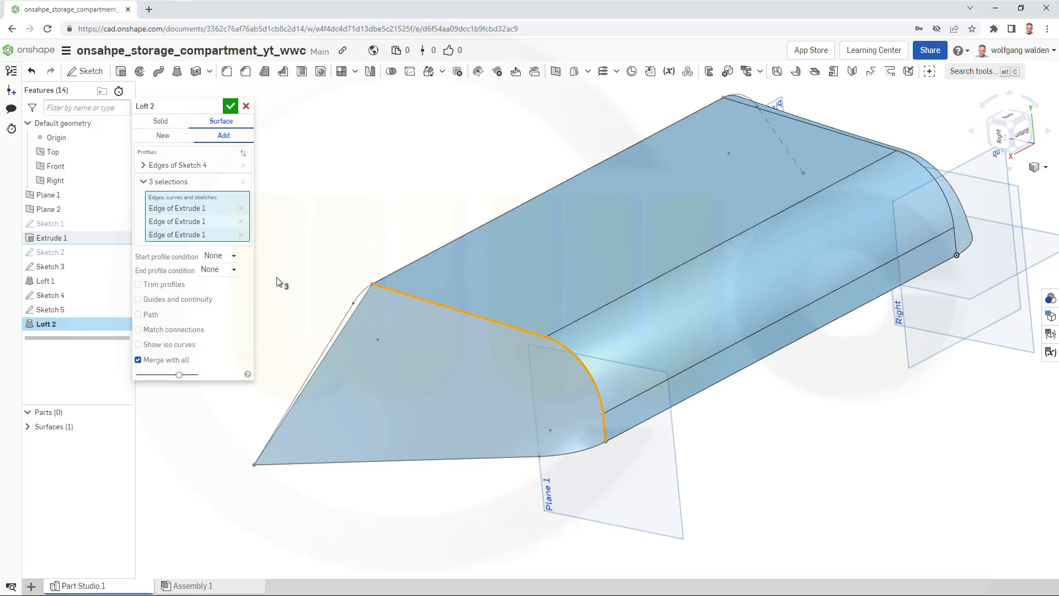
mouse_move(242, 271)
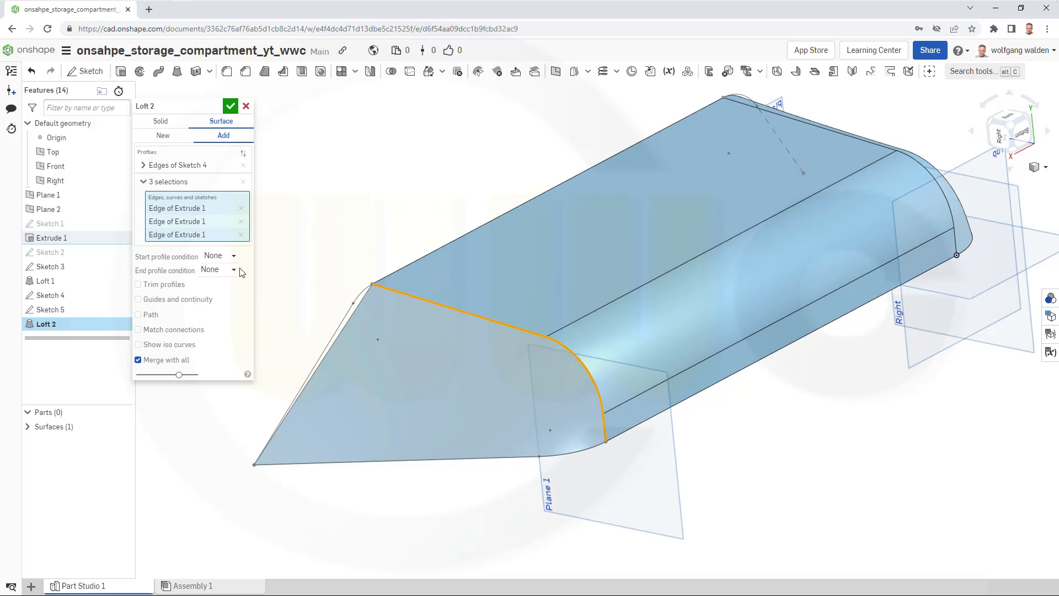
Give Loft 2 a Match tangent end, two Sketch 5 edges as guides, and confirm it.
click(218, 270)
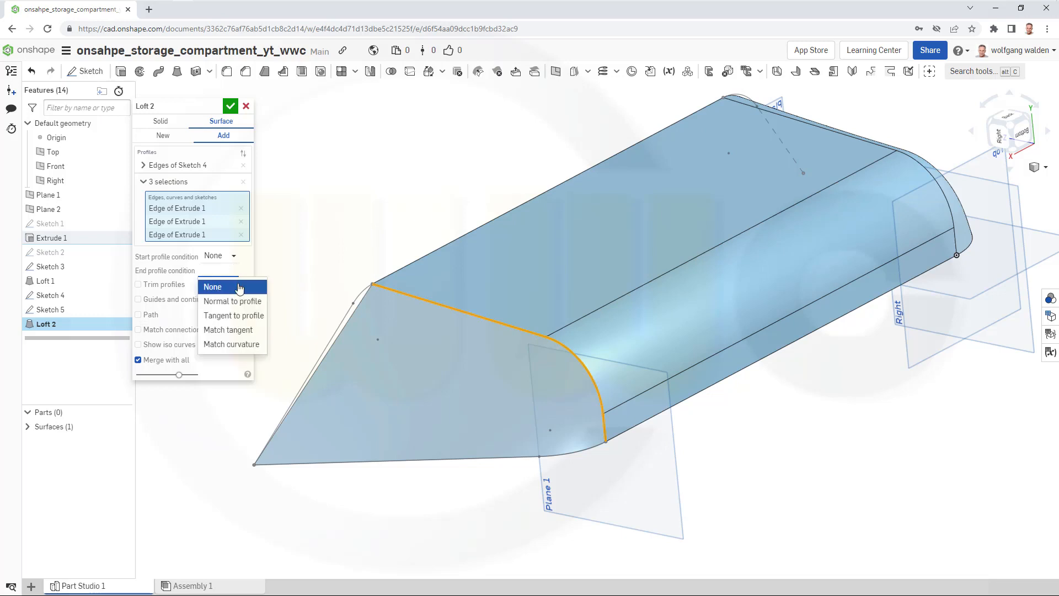
click(228, 330)
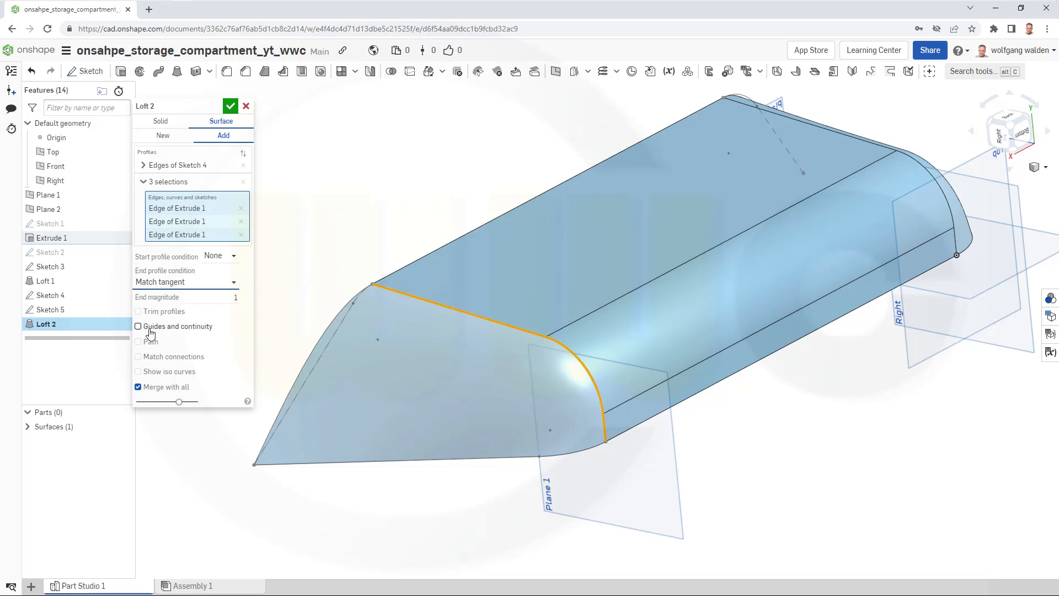
click(138, 327)
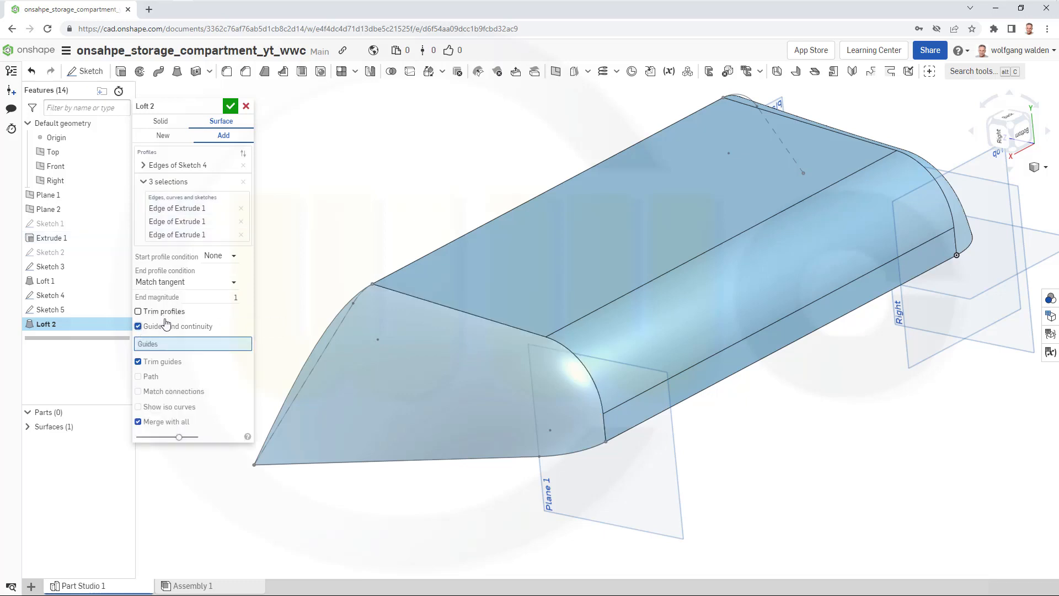
click(138, 327)
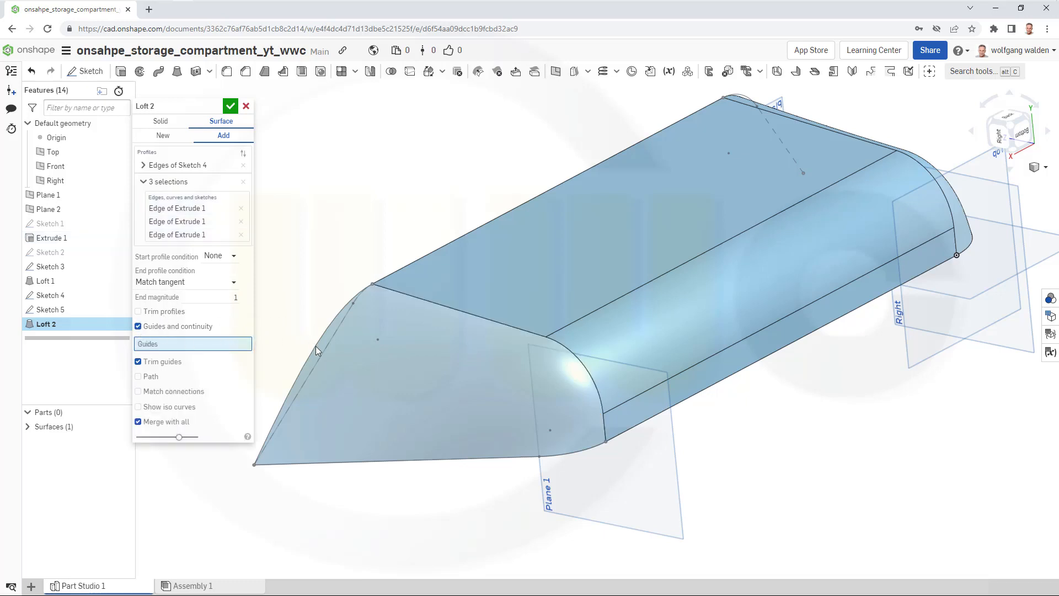
mouse_move(188, 347)
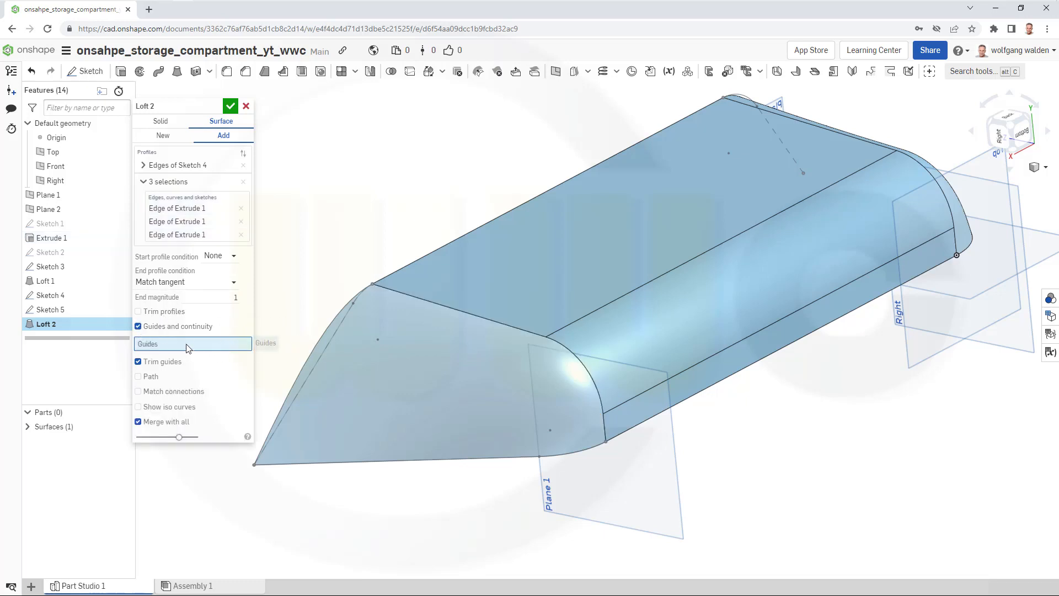
mouse_move(306, 309)
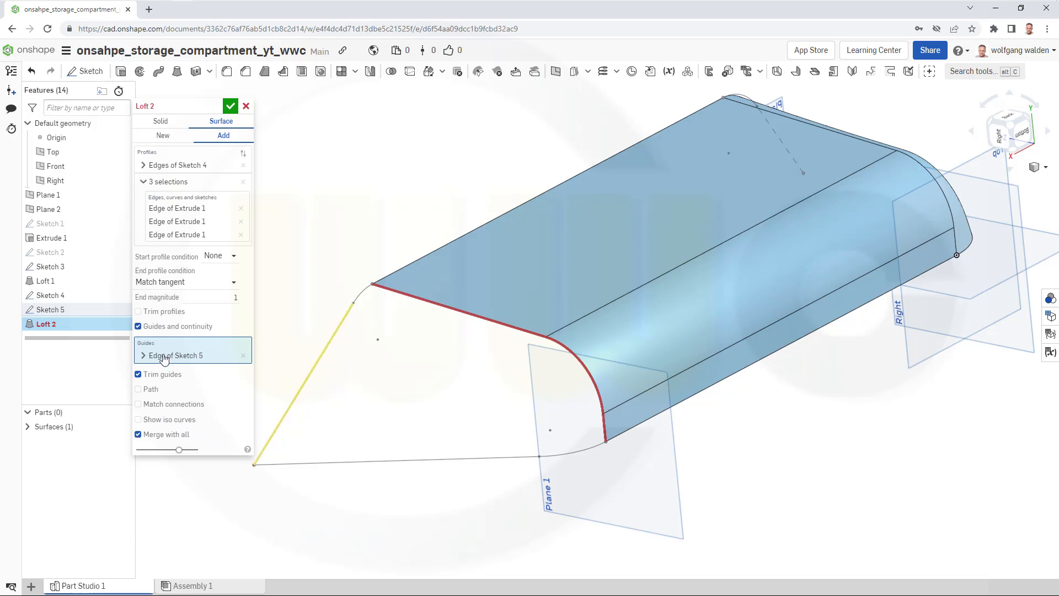
click(142, 355)
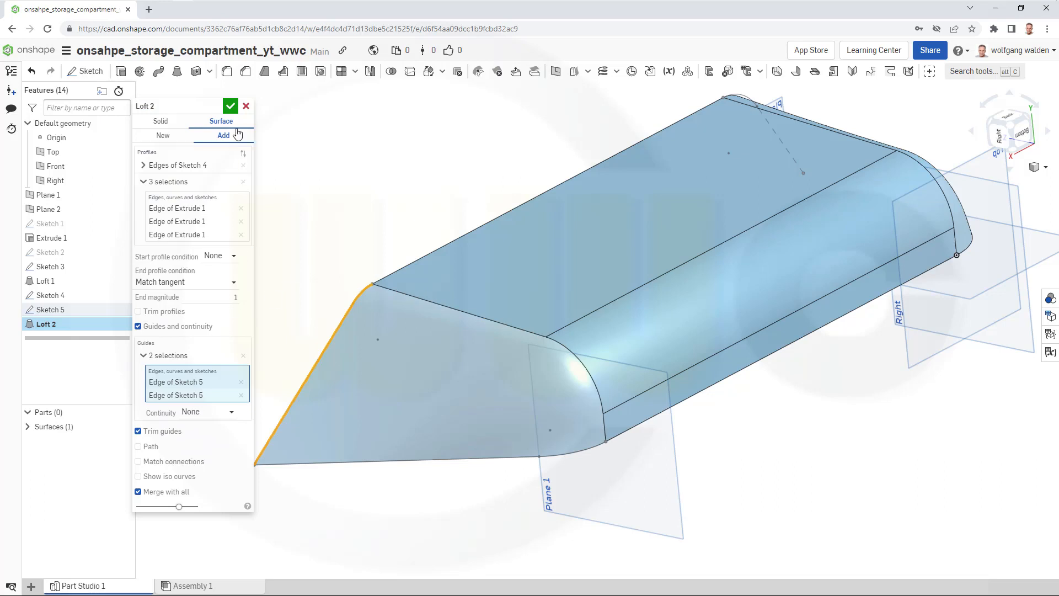
click(231, 106)
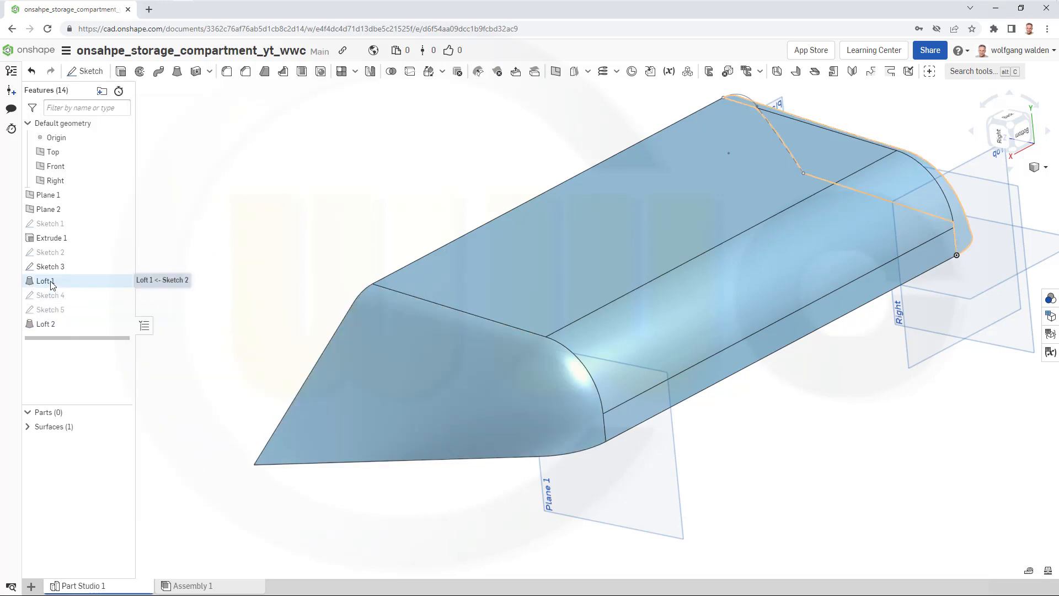
Edit Loft 1 to use Sketch 3's edges as a guide curve and confirm.
double_click(45, 280)
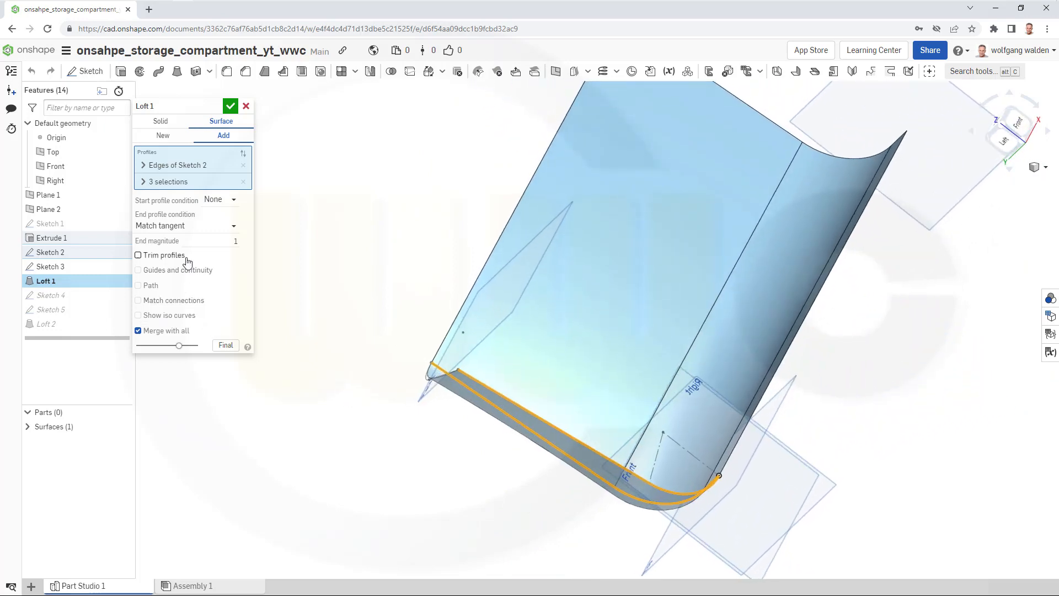
click(137, 269)
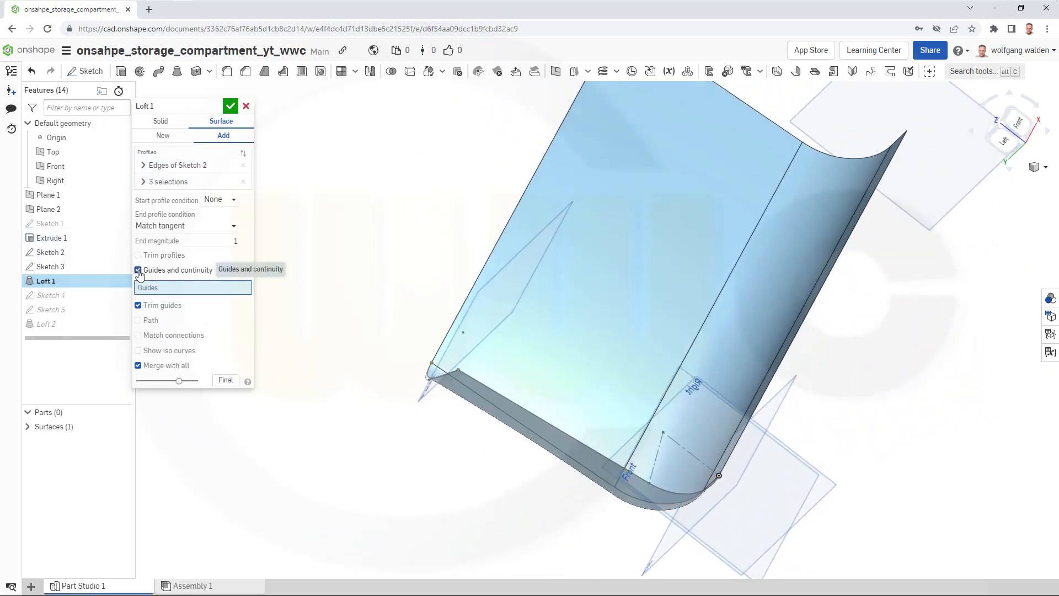
mouse_move(370, 370)
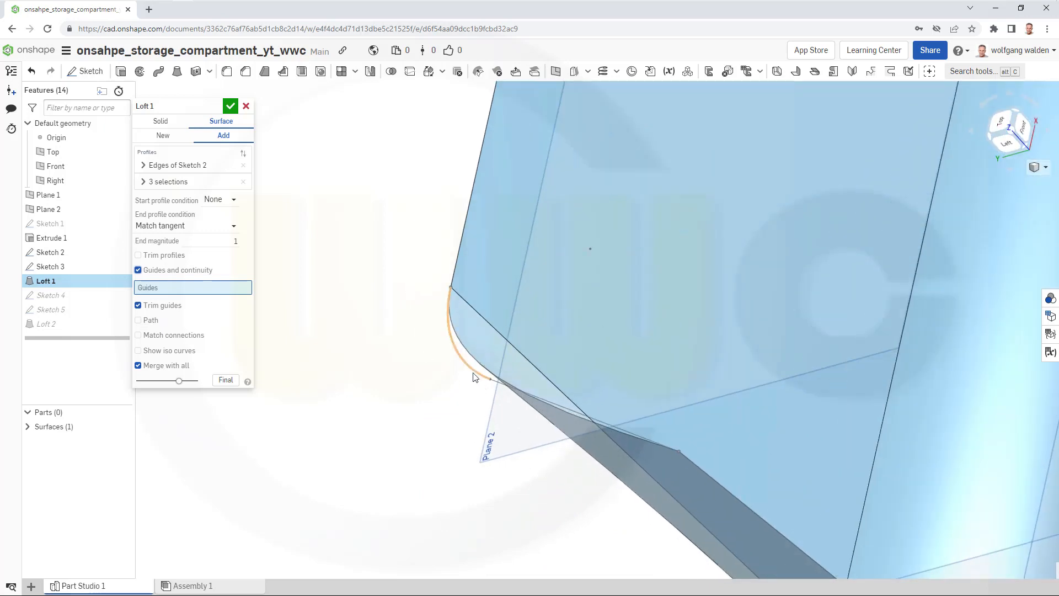
mouse_move(49, 266)
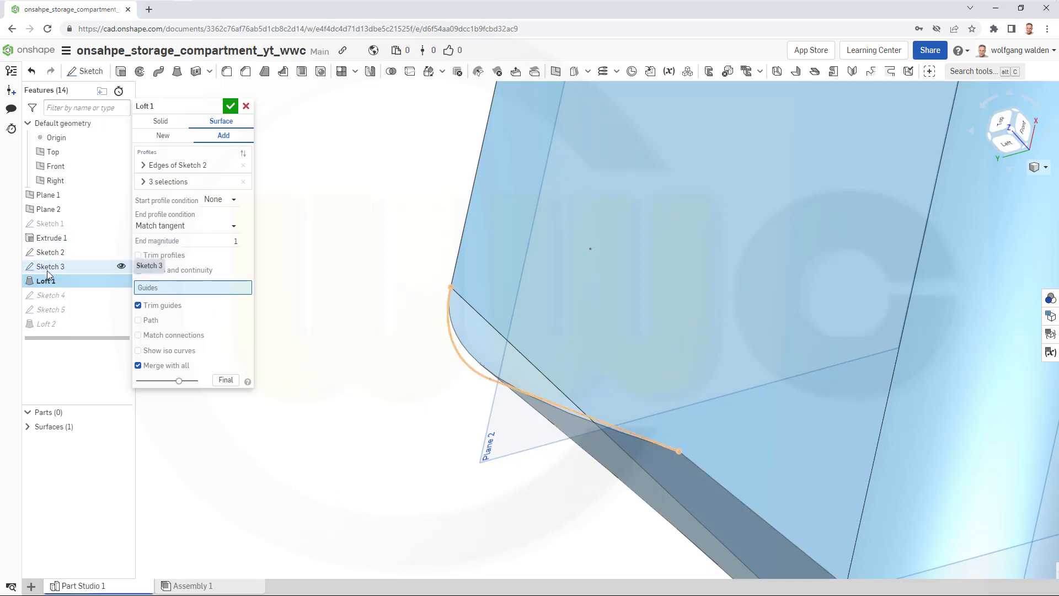
click(49, 266)
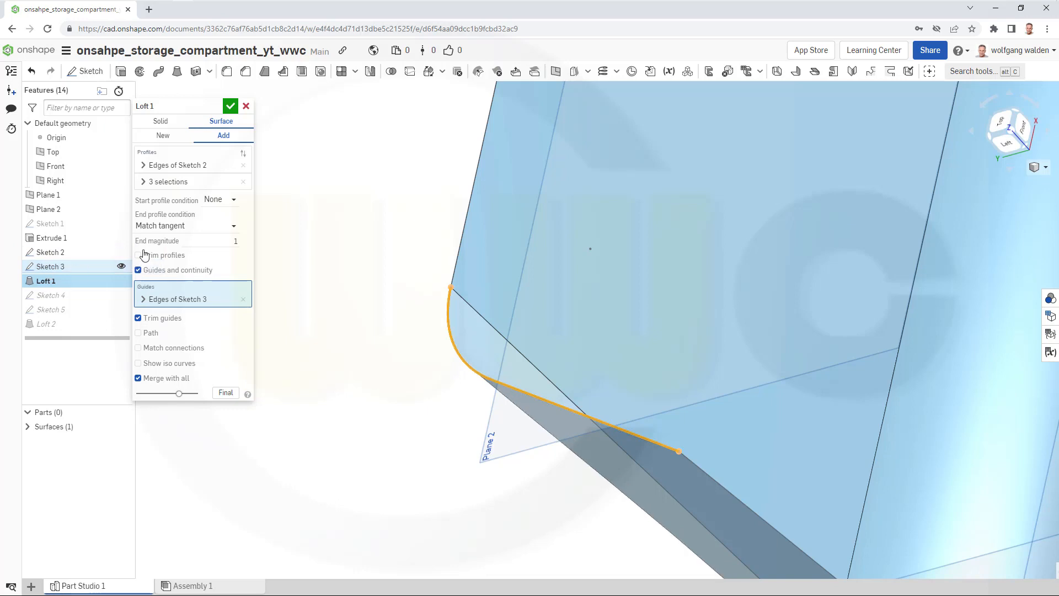
click(230, 106)
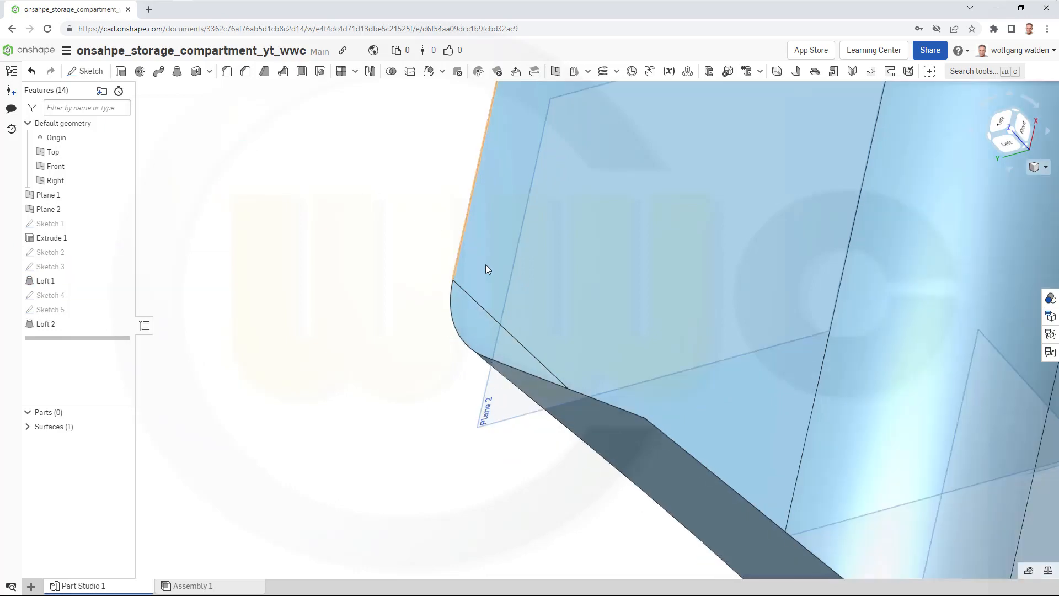